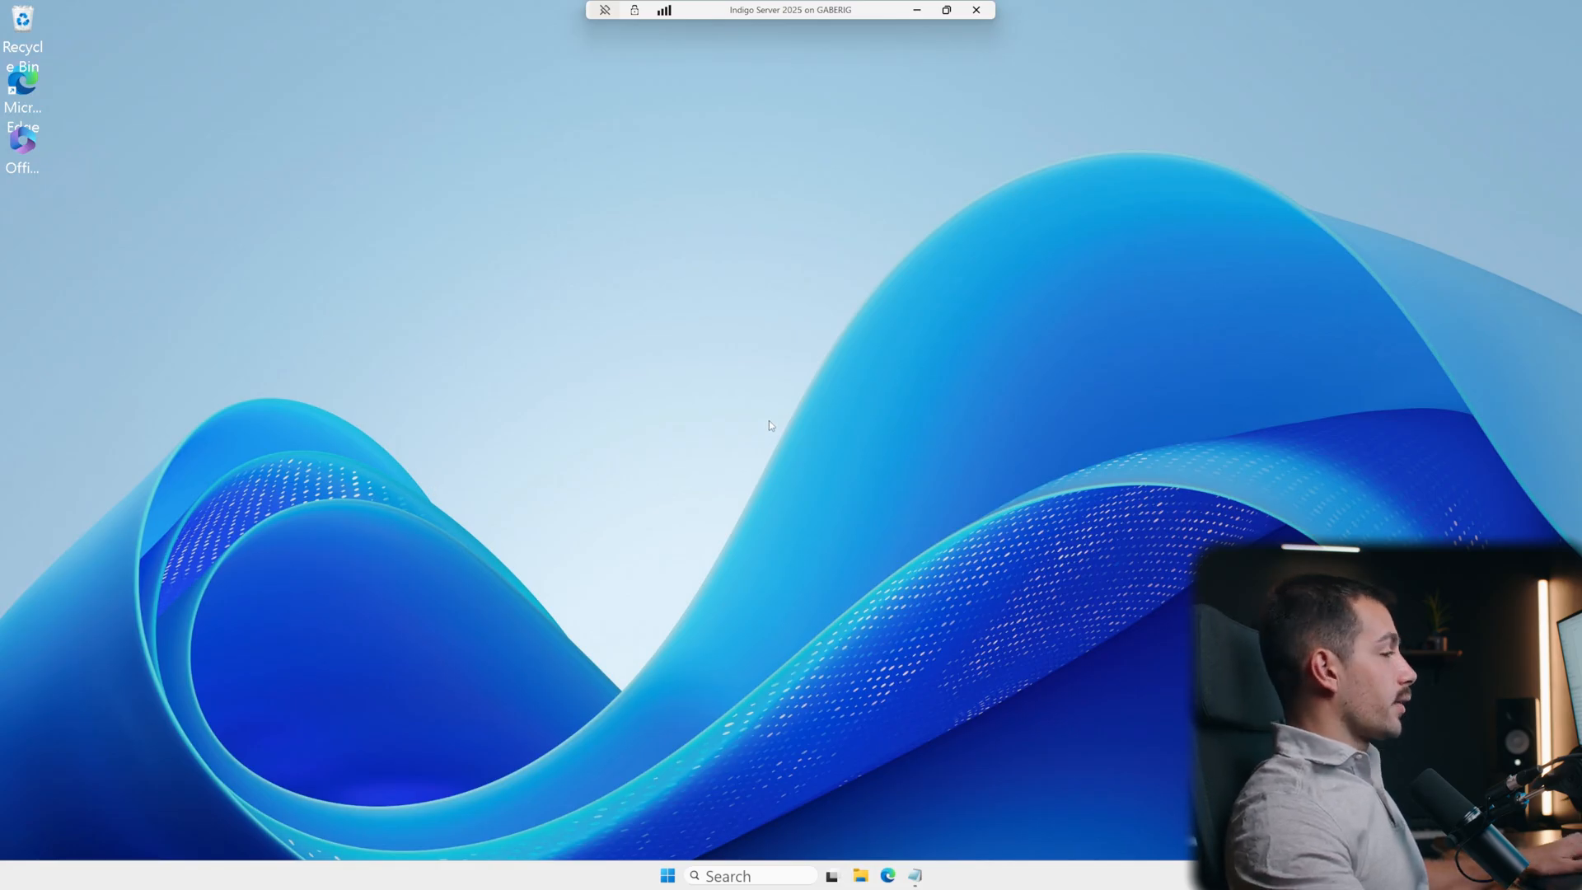
Launch Event Viewer with eventvwr.msc from the Run dialog
{"action": "key", "text": "Win+r"}
{"action": "type", "text": "eventvwr.msc"}
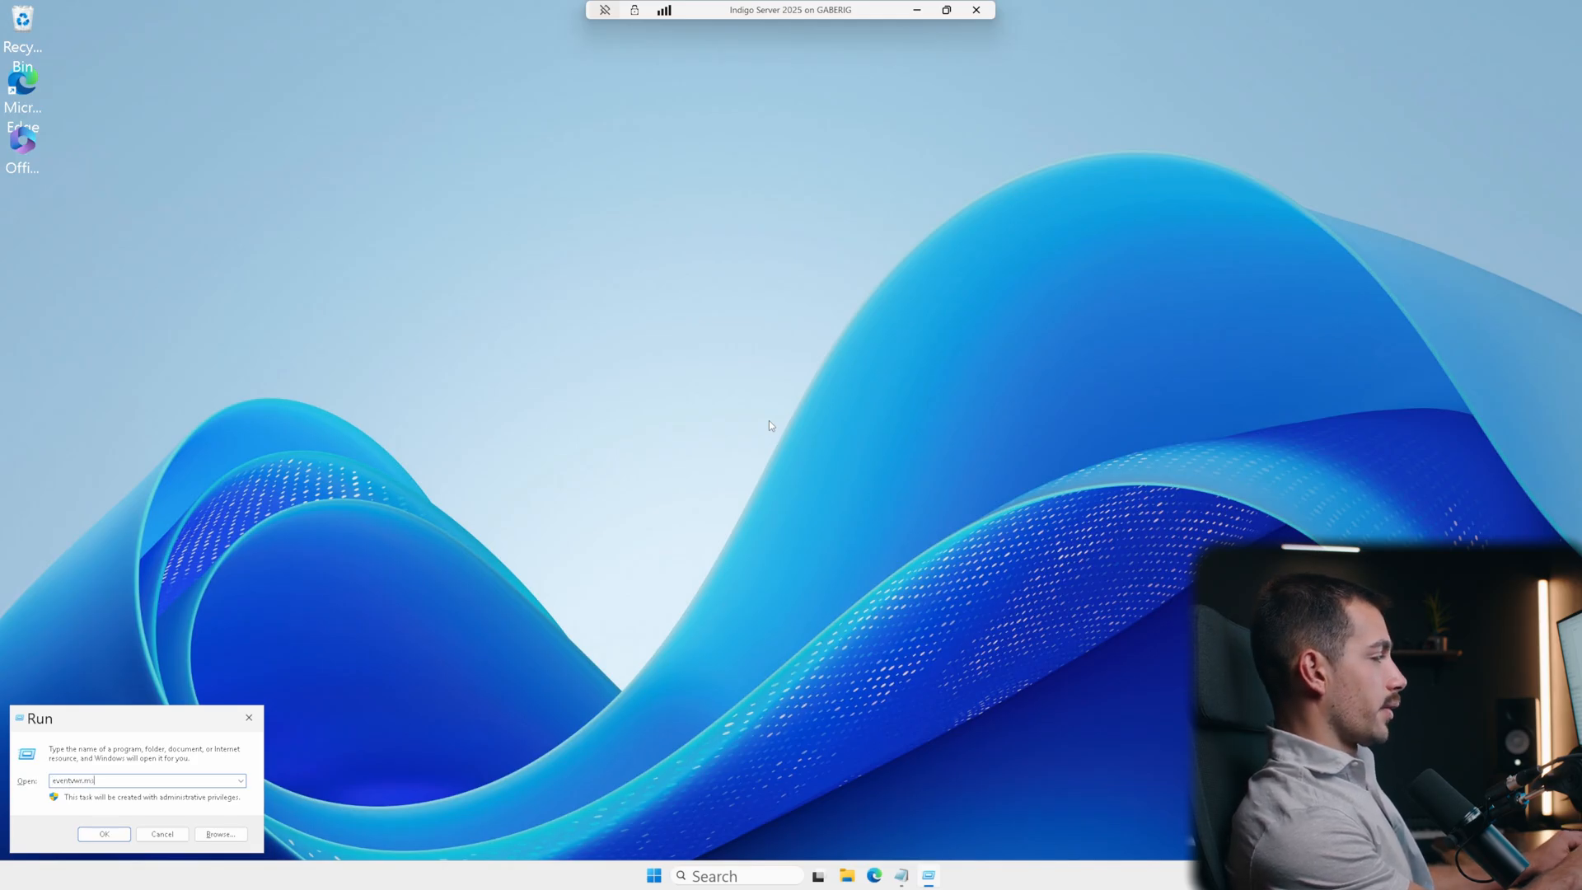
{"action": "left_click", "coordinate": [104, 834]}
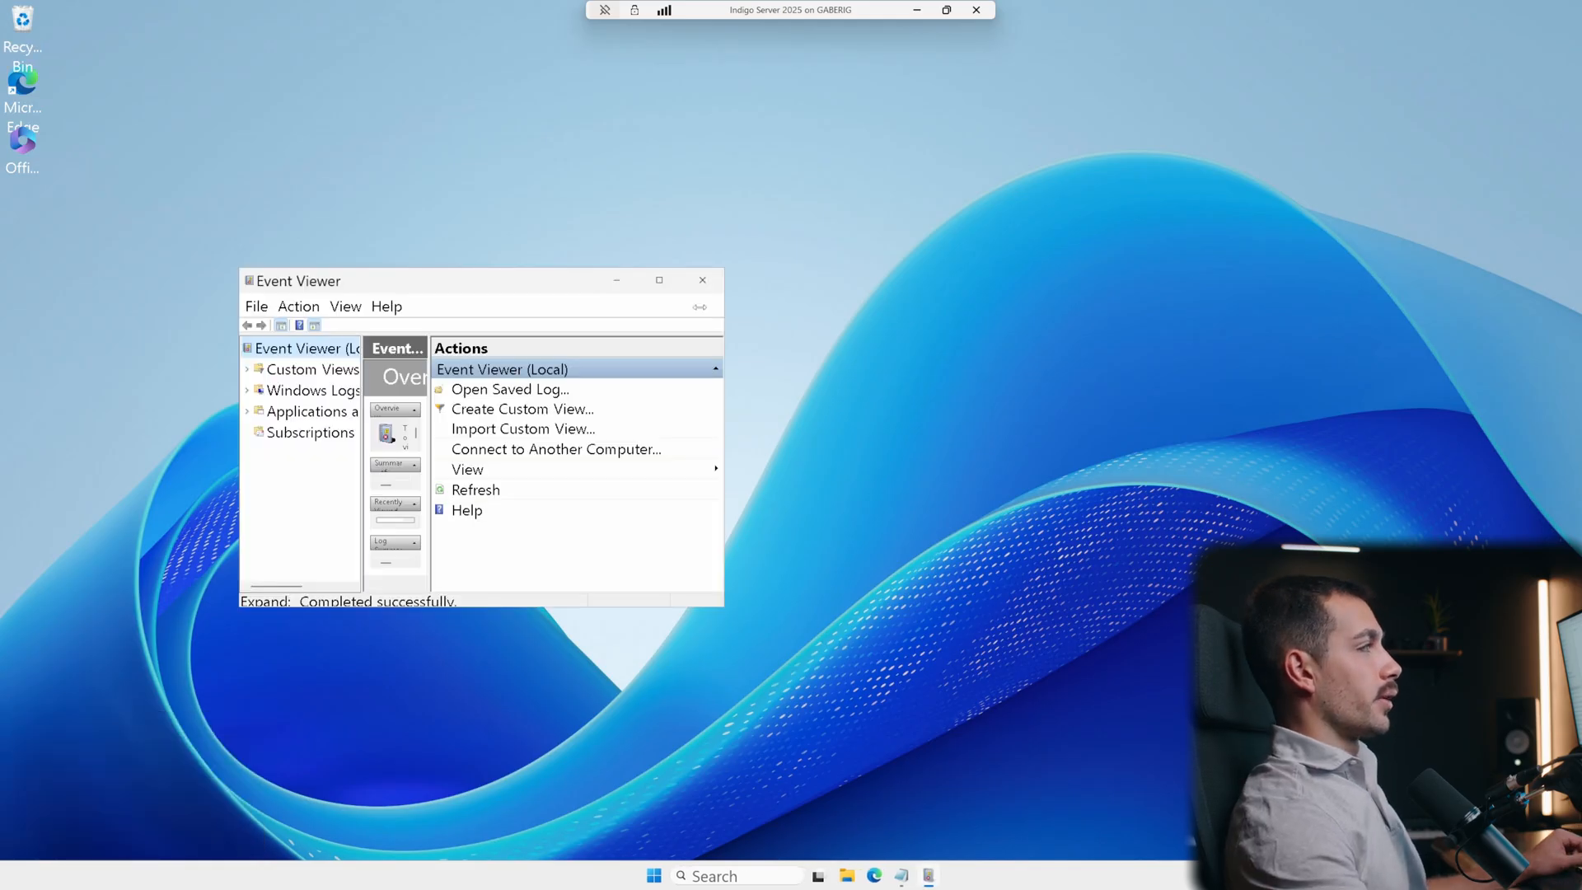
Maximize Event Viewer and expand Windows Logs to list Application, Security, Setup, System and Forwarded Events
{"action": "left_click", "coordinate": [659, 280]}
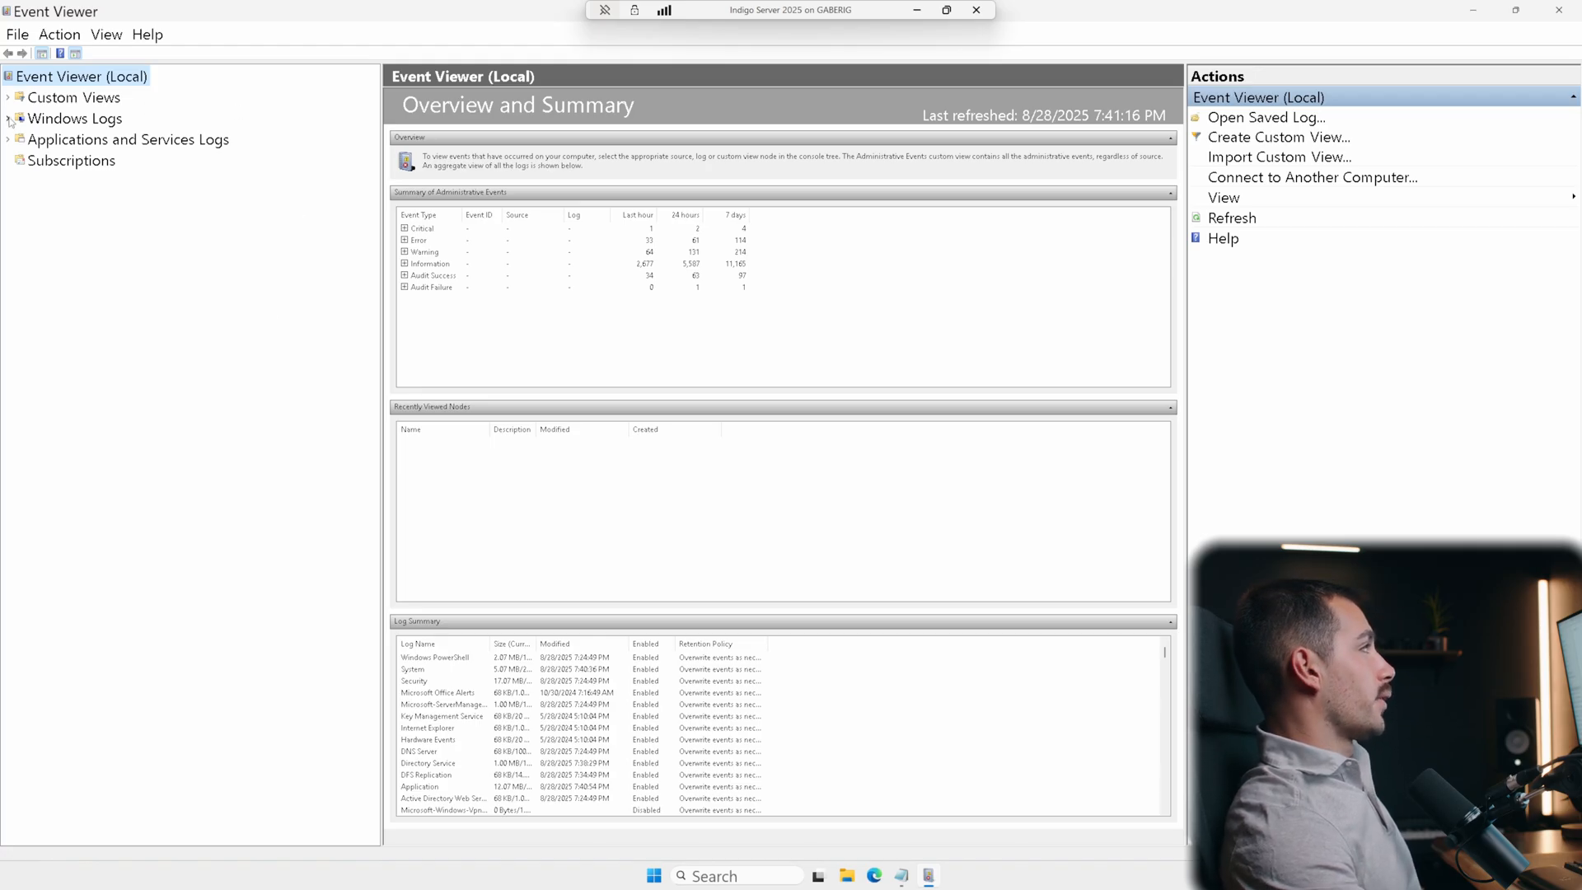
{"action": "left_click", "coordinate": [8, 119]}
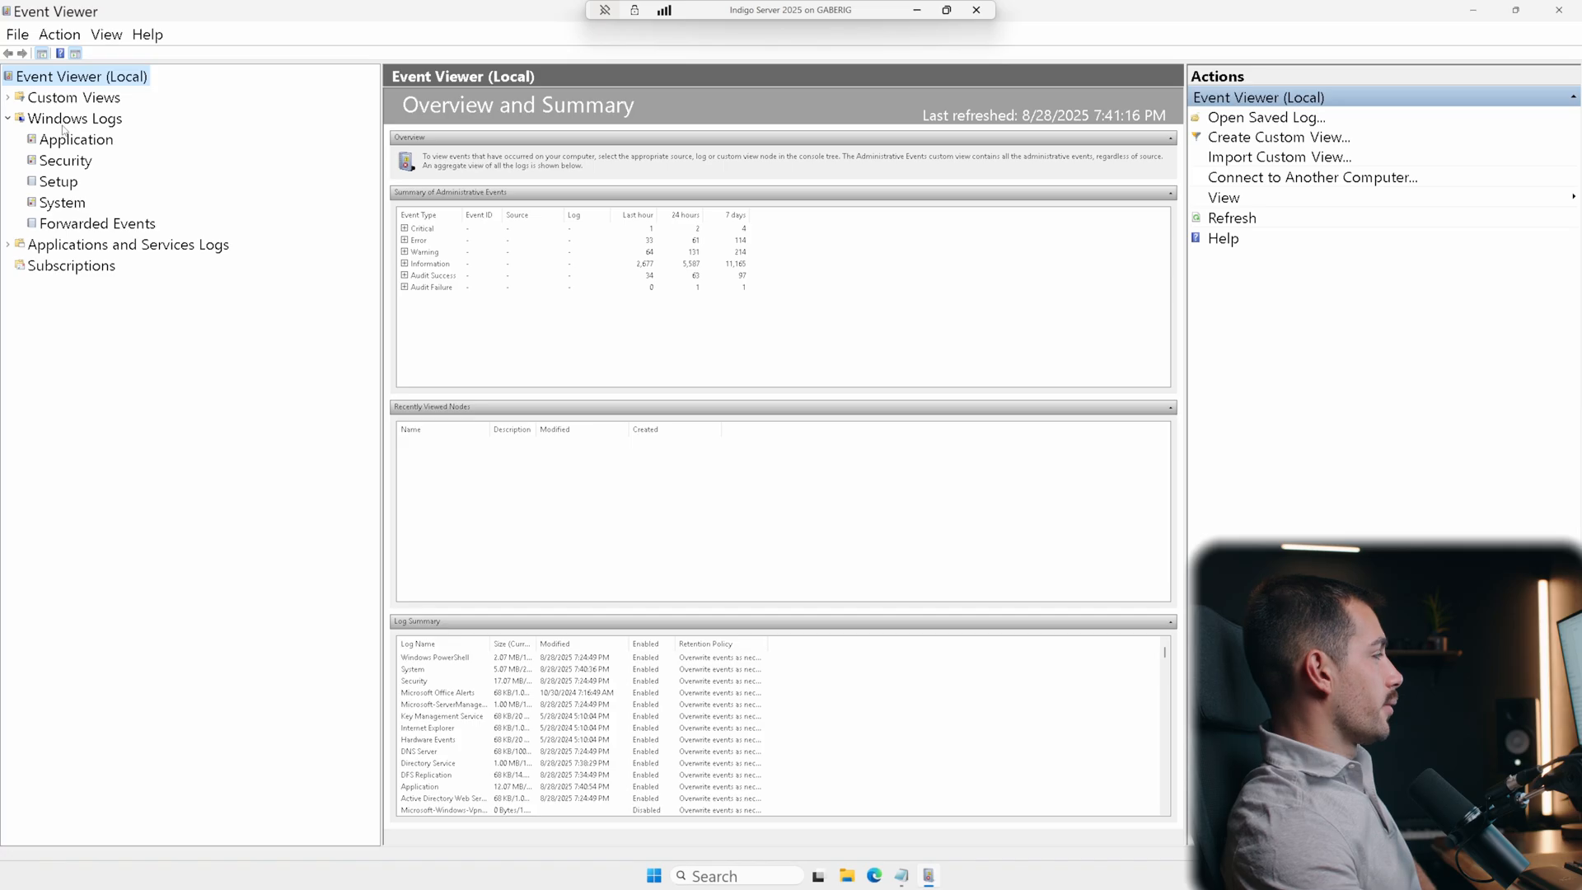
Browse the Application log's events
{"action": "left_click", "coordinate": [75, 139]}
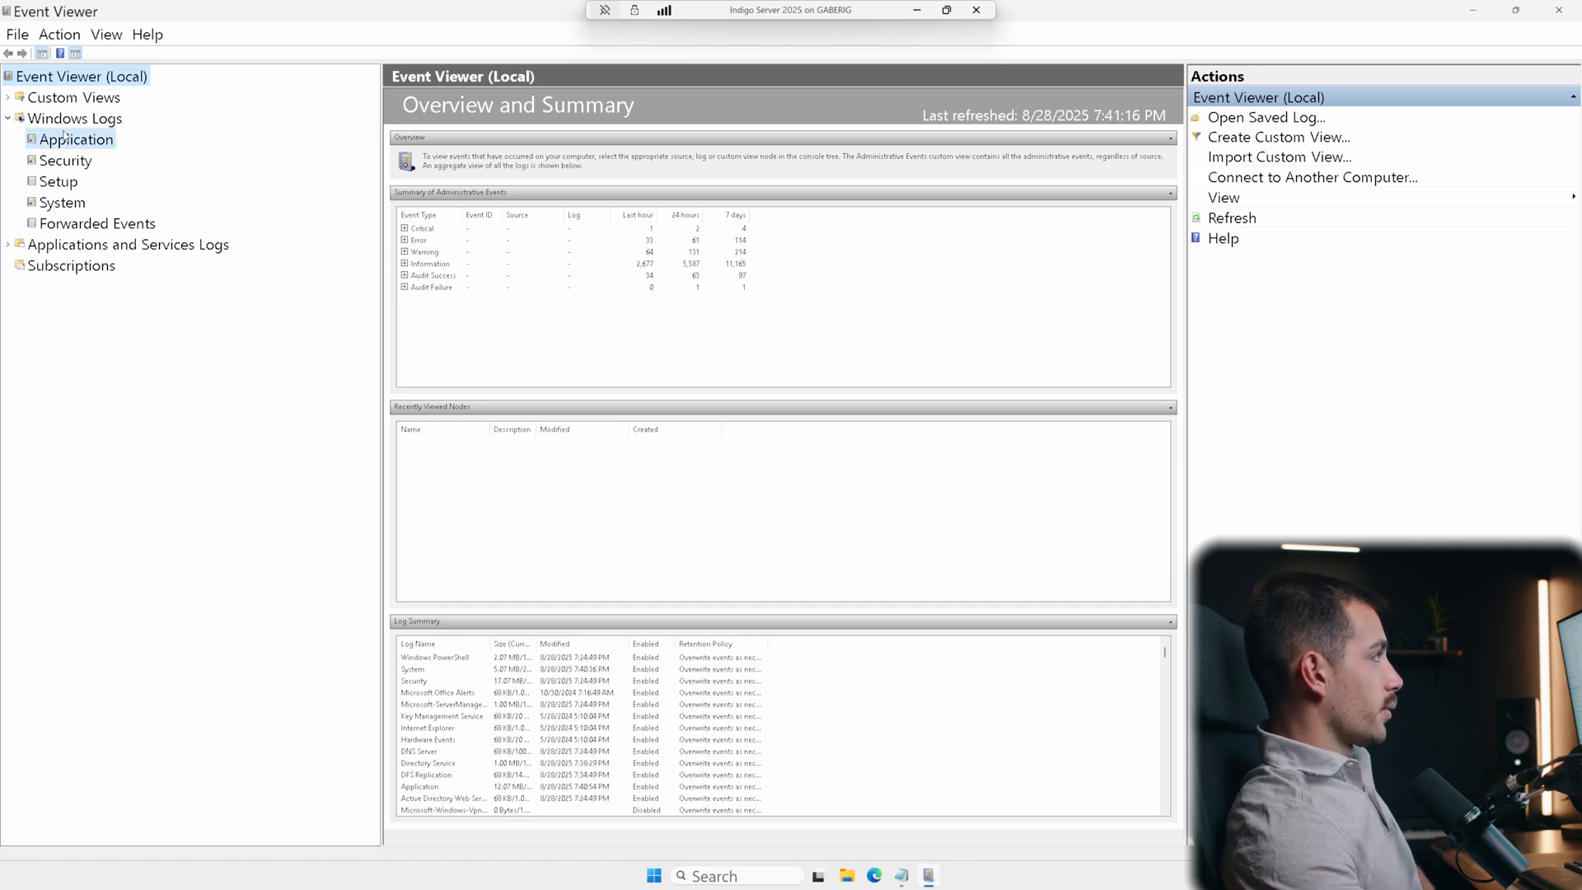
{"action": "left_click", "coordinate": [76, 138]}
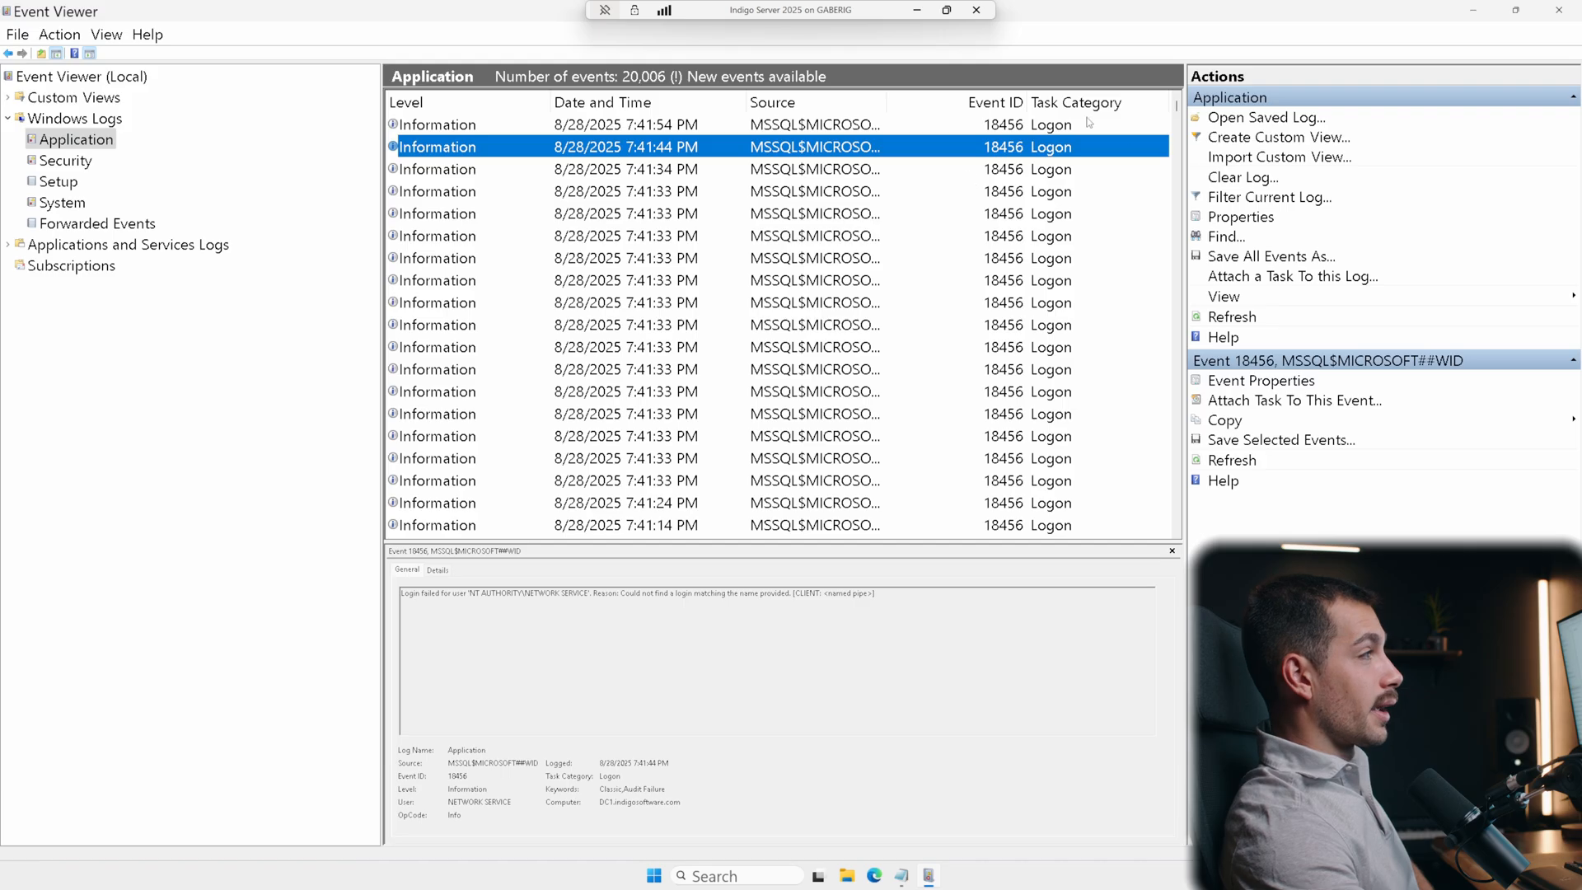
{"action": "scroll", "scroll_direction": "down", "scroll_amount": 3}
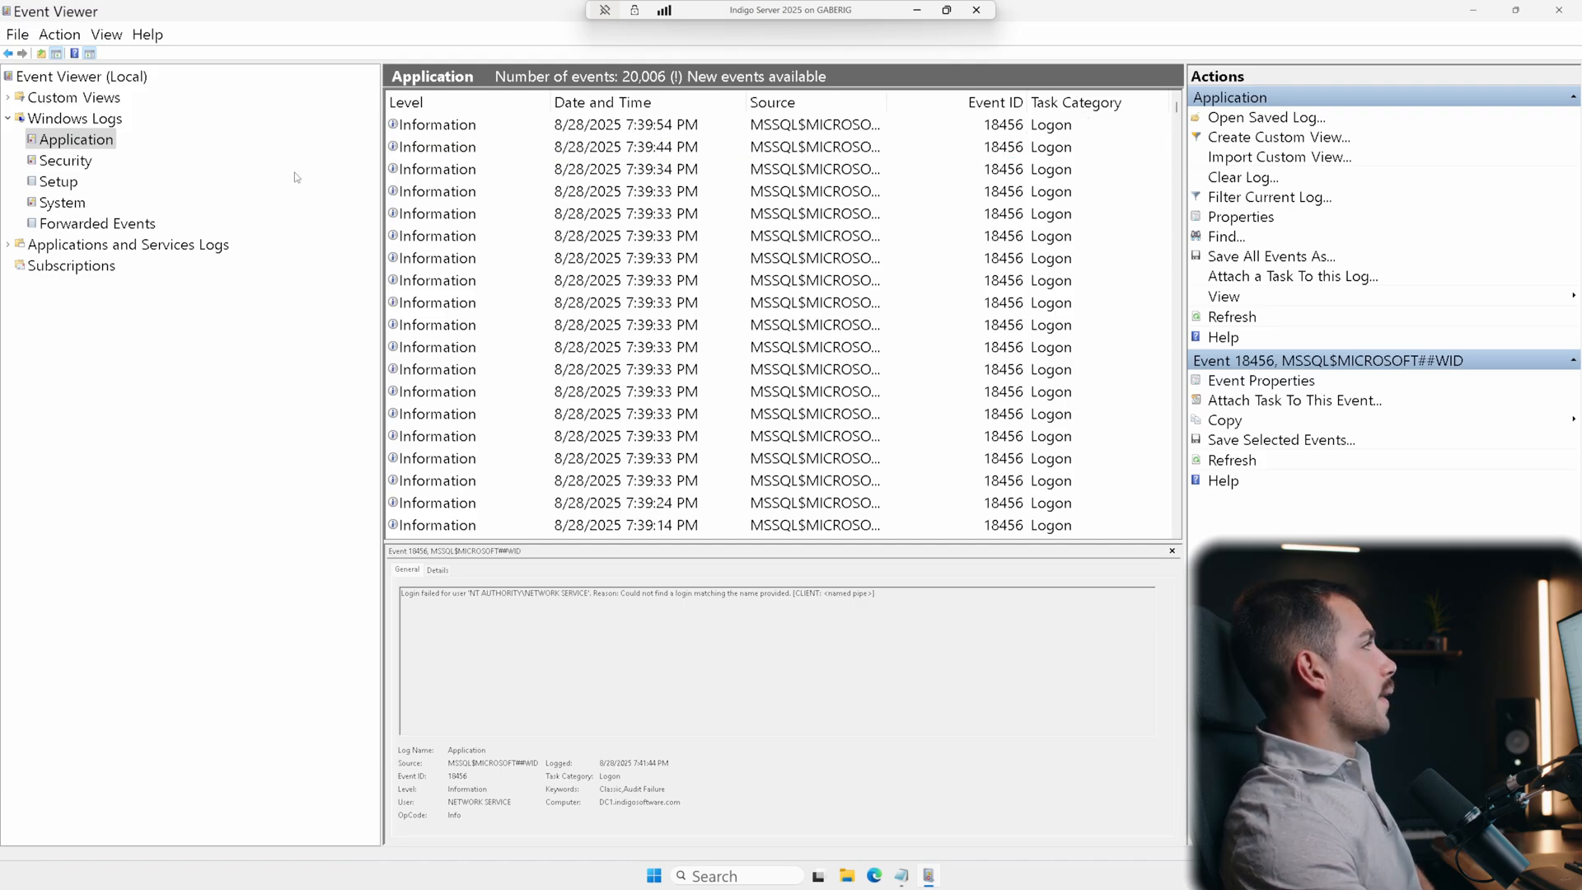
Show the Security log's 23,300 Audit Success events and a Credential Validation event's details
{"action": "left_click", "coordinate": [64, 160]}
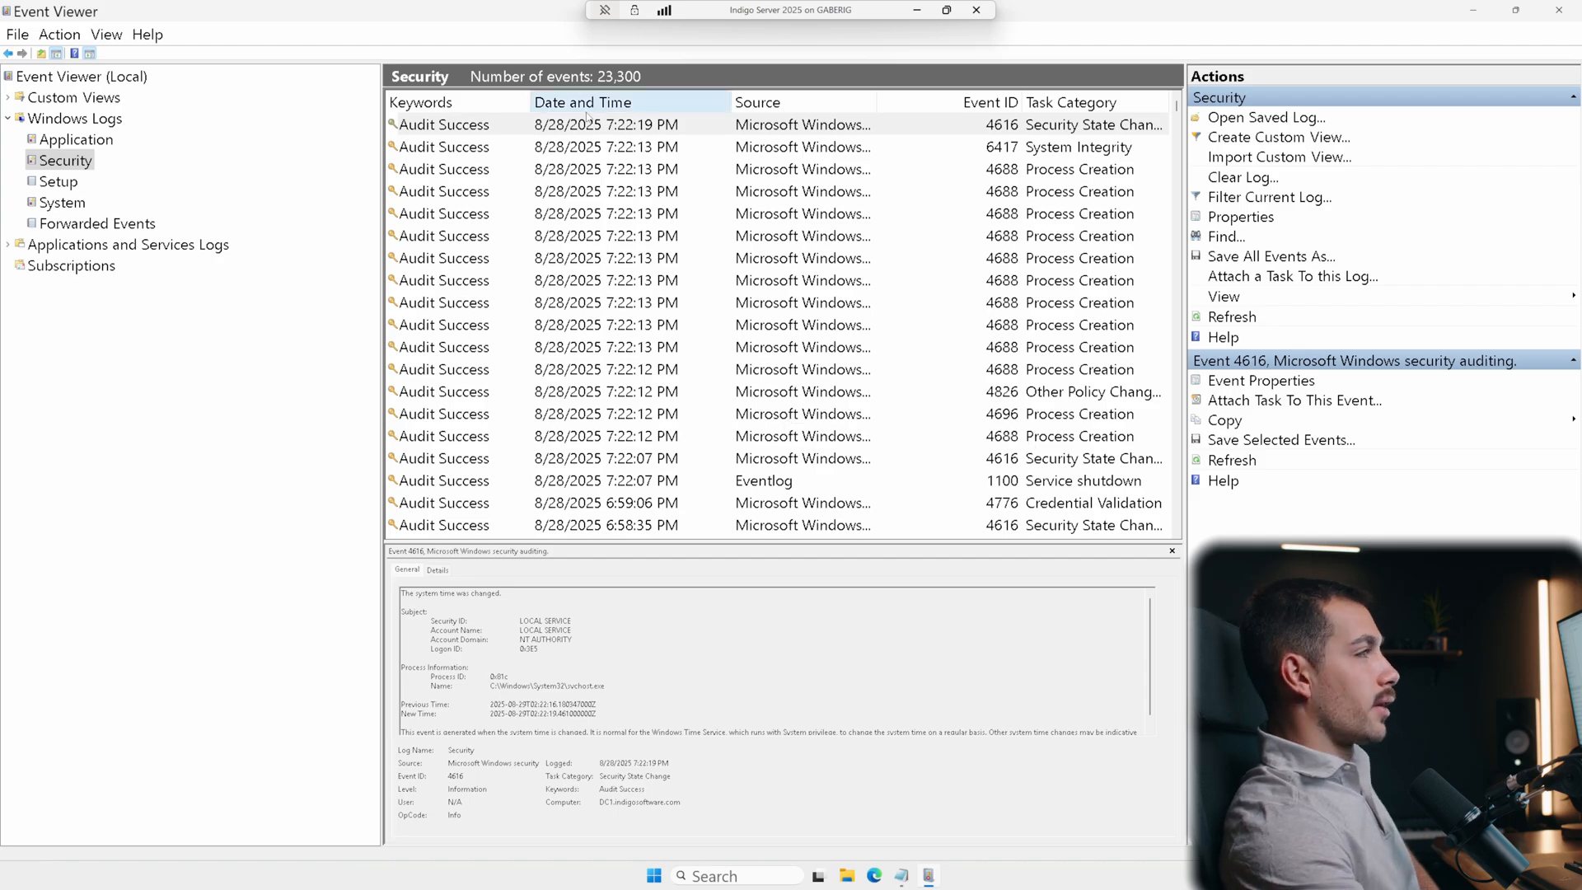
{"action": "left_click", "coordinate": [584, 102]}
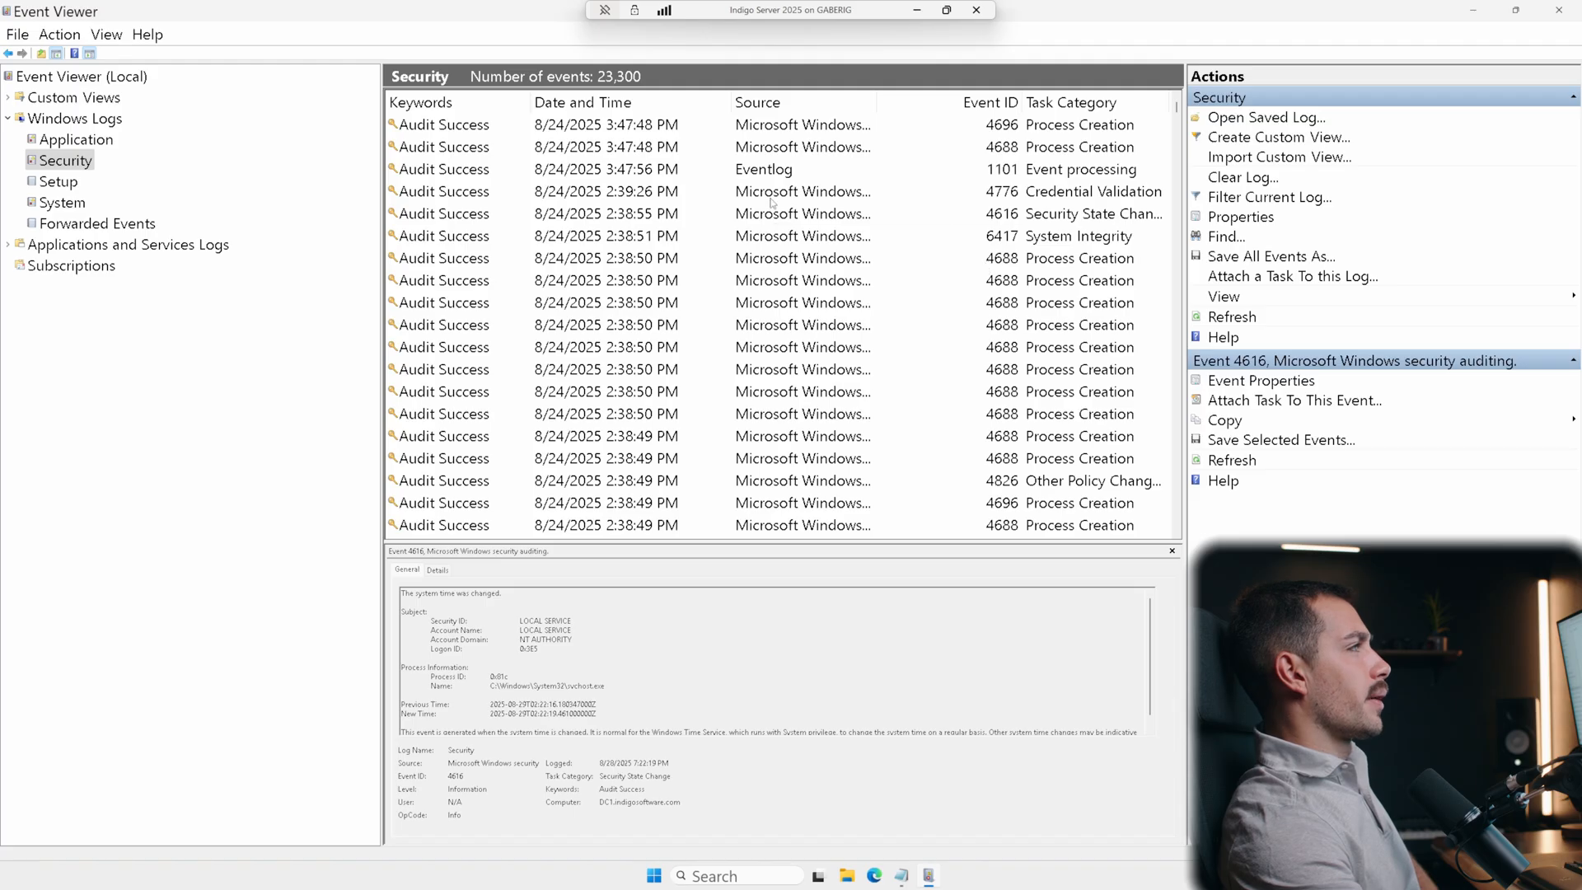
{"action": "left_click", "coordinate": [605, 191]}
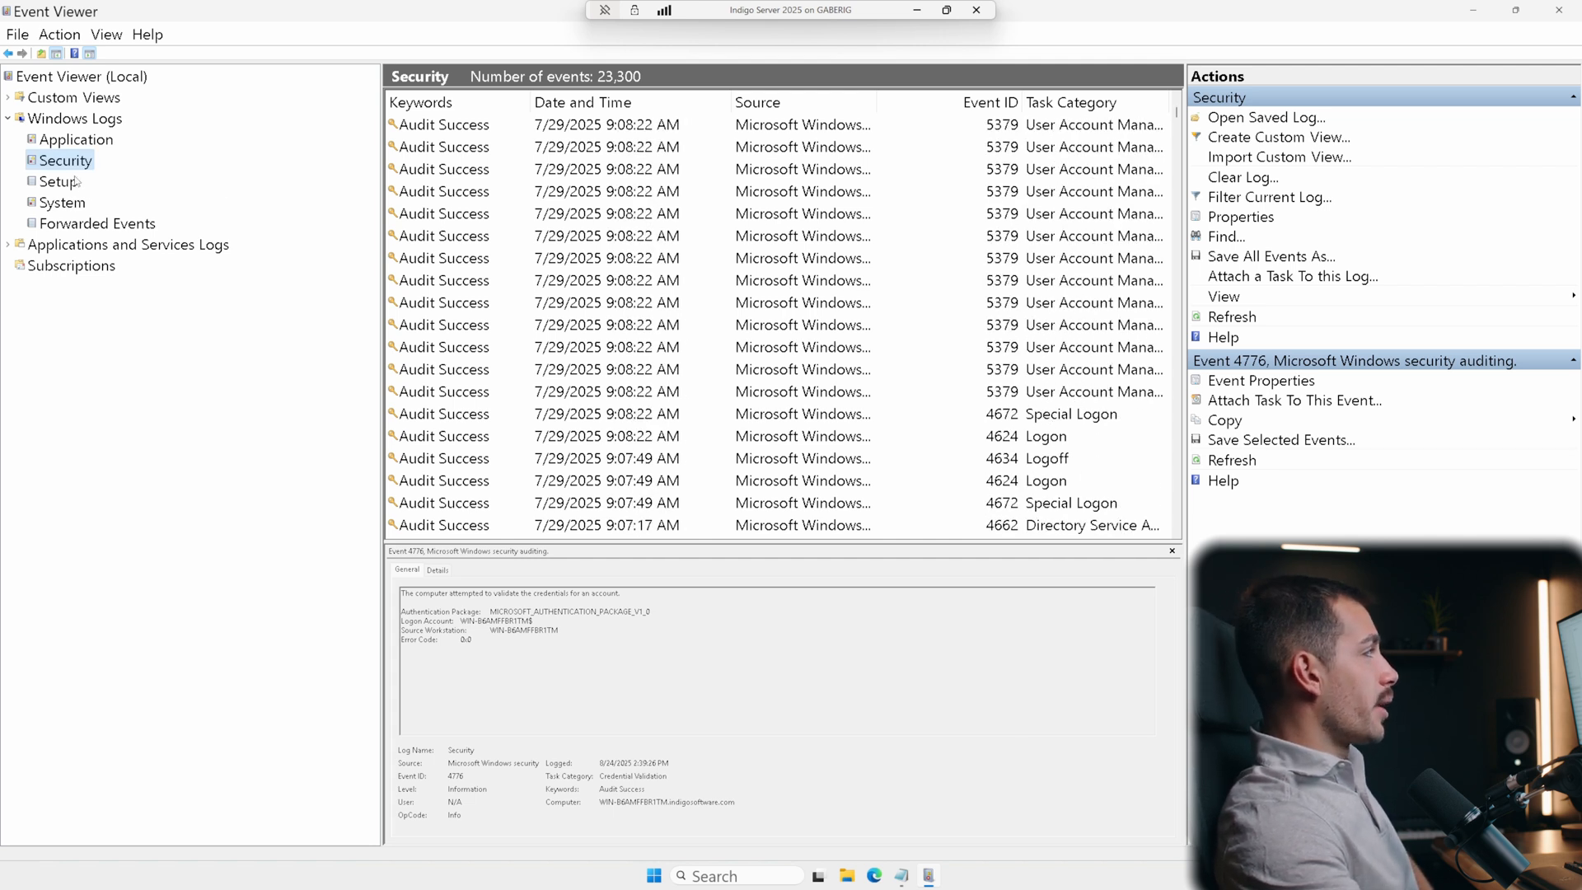
Review the Setup log's Servicing events in Event Properties, stepping to the next event
{"action": "left_click", "coordinate": [58, 181]}
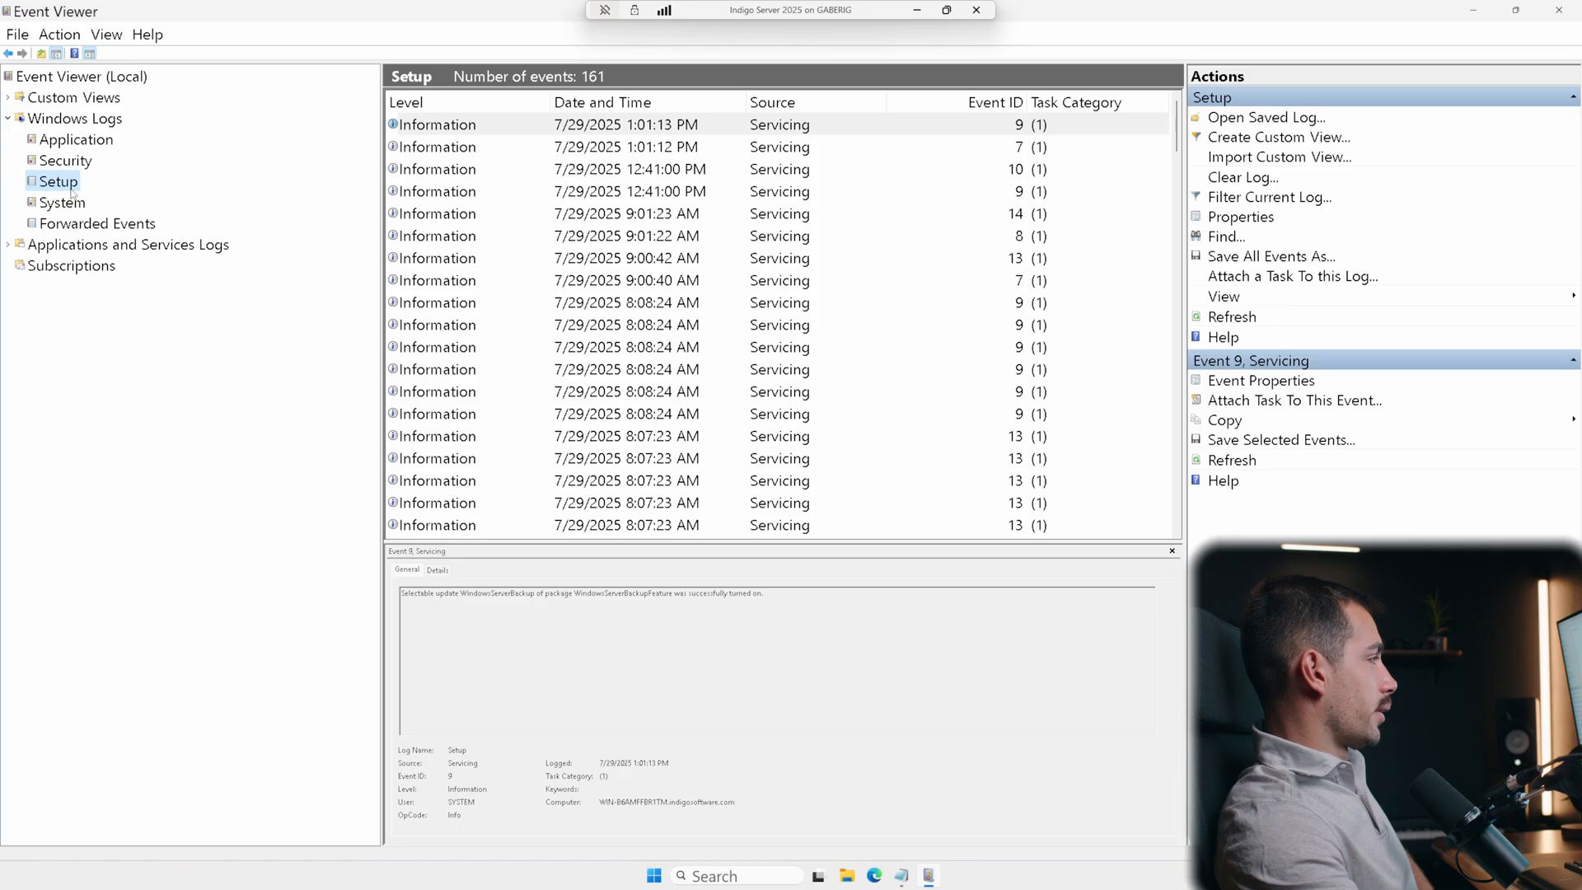
{"action": "mouse_move", "coordinate": [550, 275]}
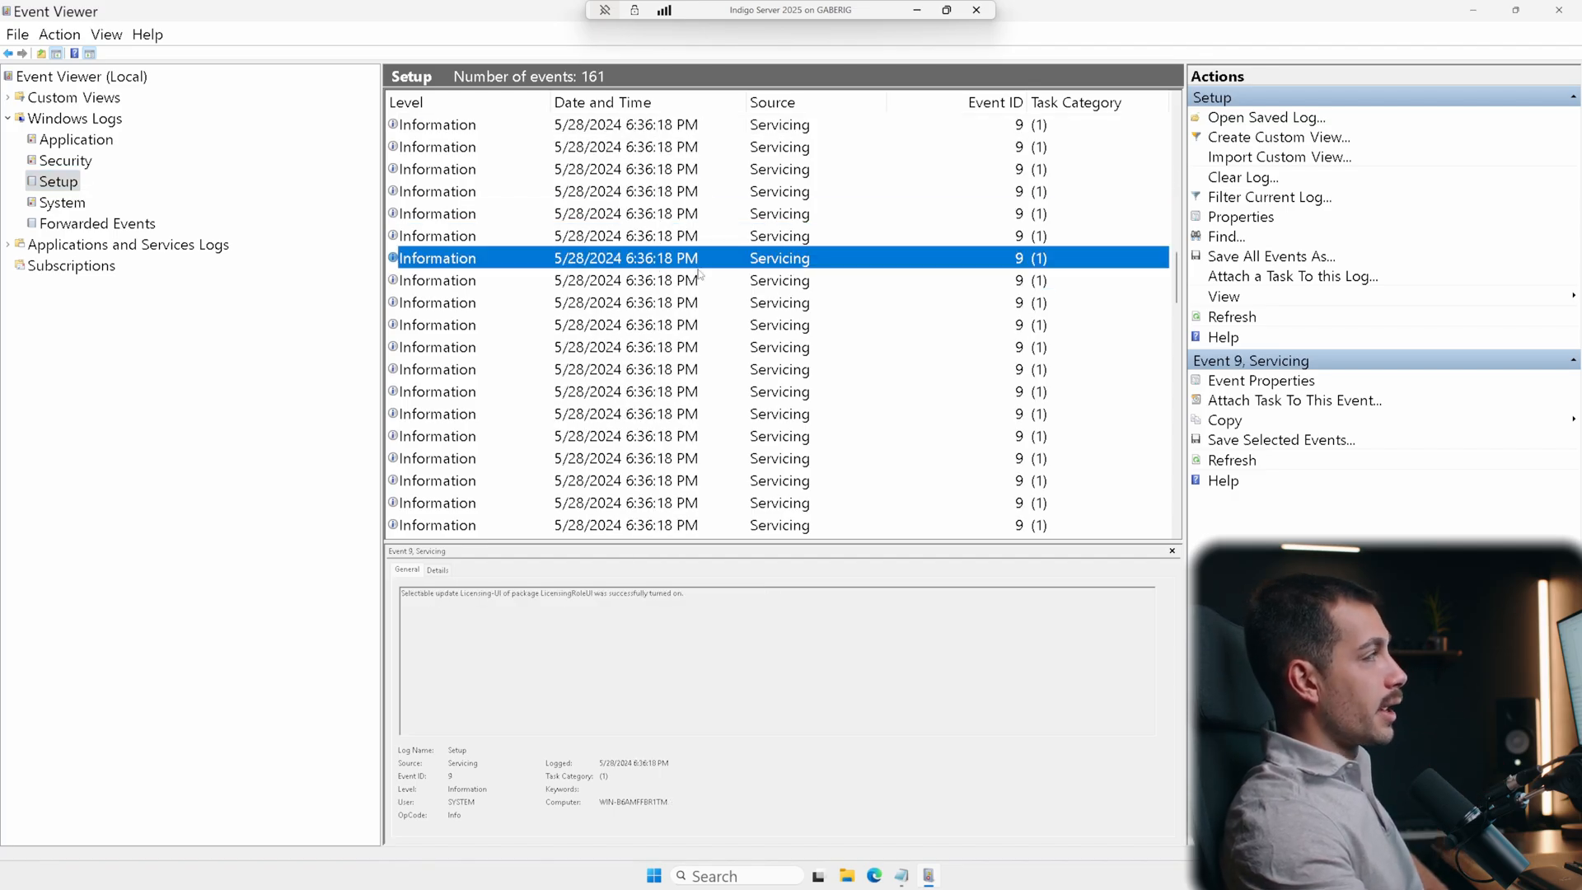
{"action": "left_click", "coordinate": [1261, 380]}
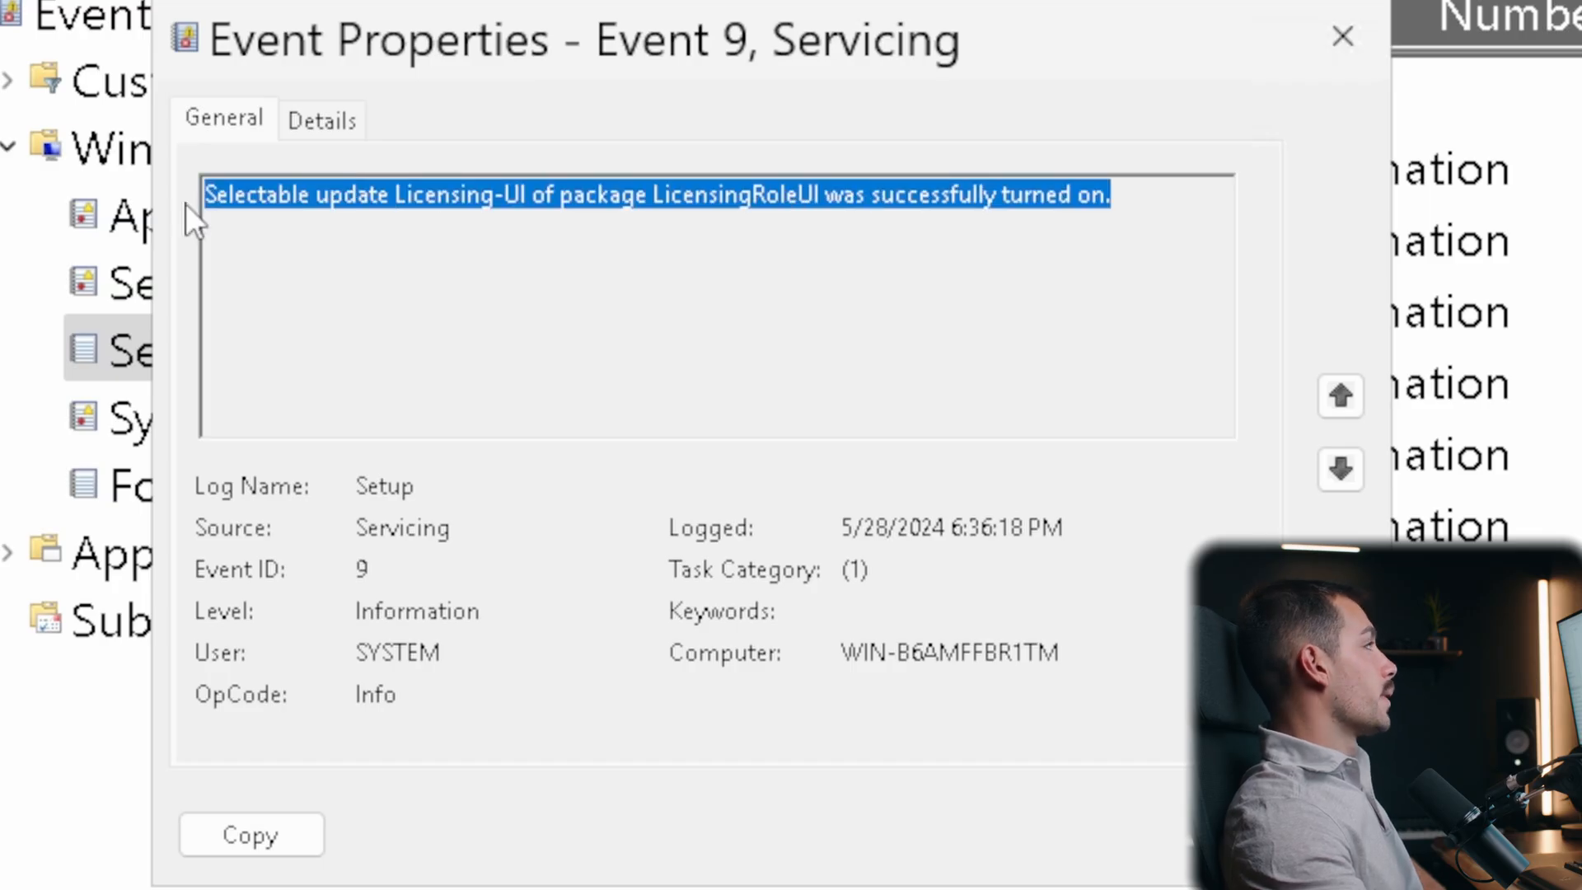
{"action": "left_click", "coordinate": [623, 195]}
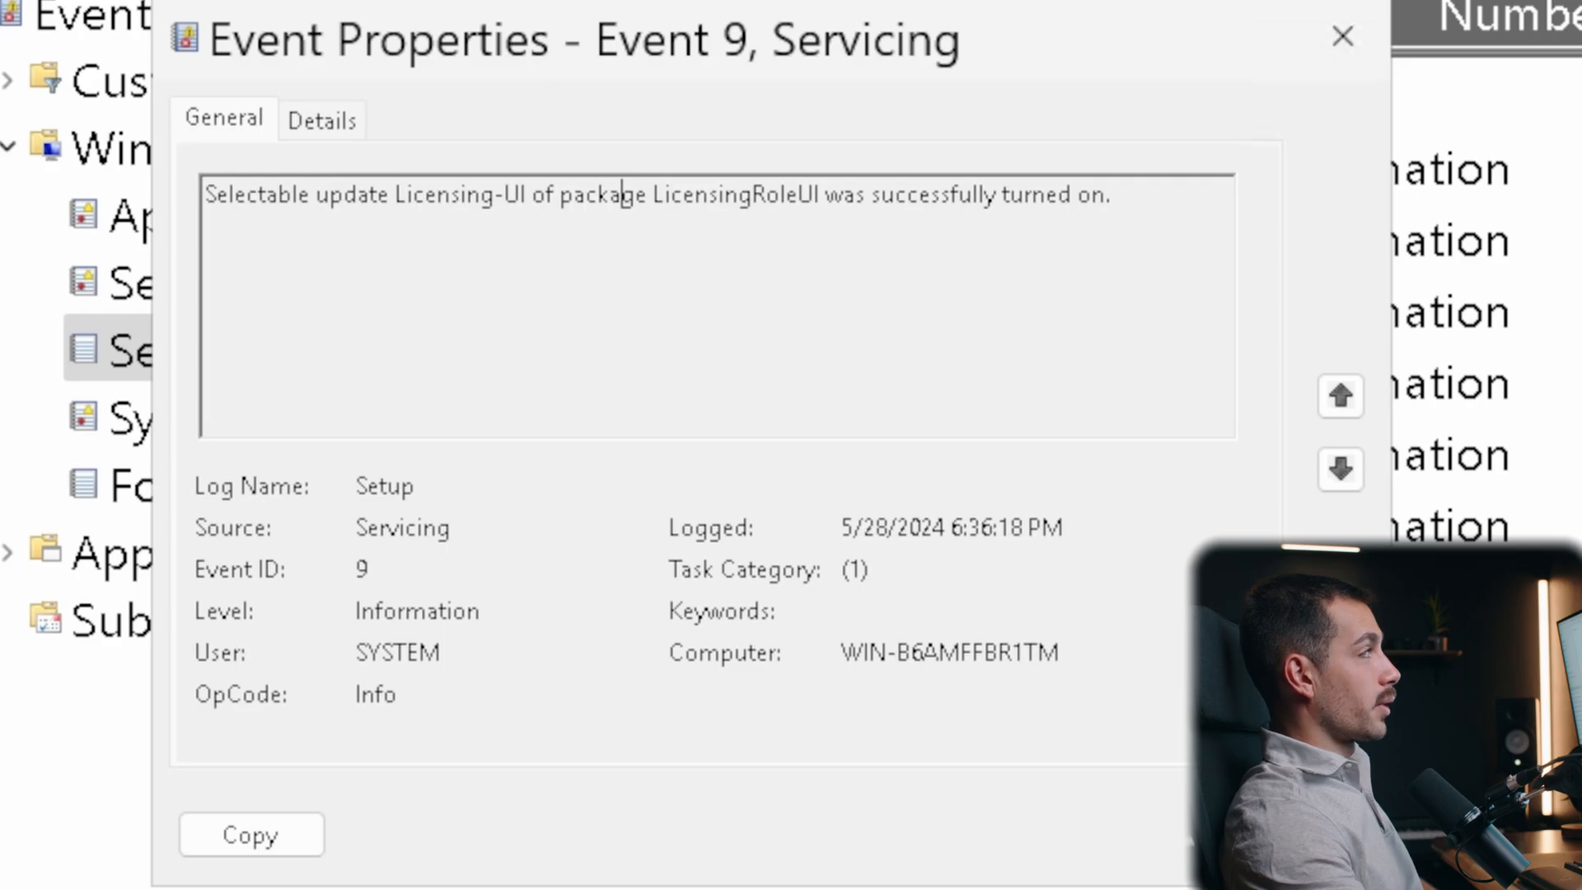
{"action": "left_click", "coordinate": [1342, 35]}
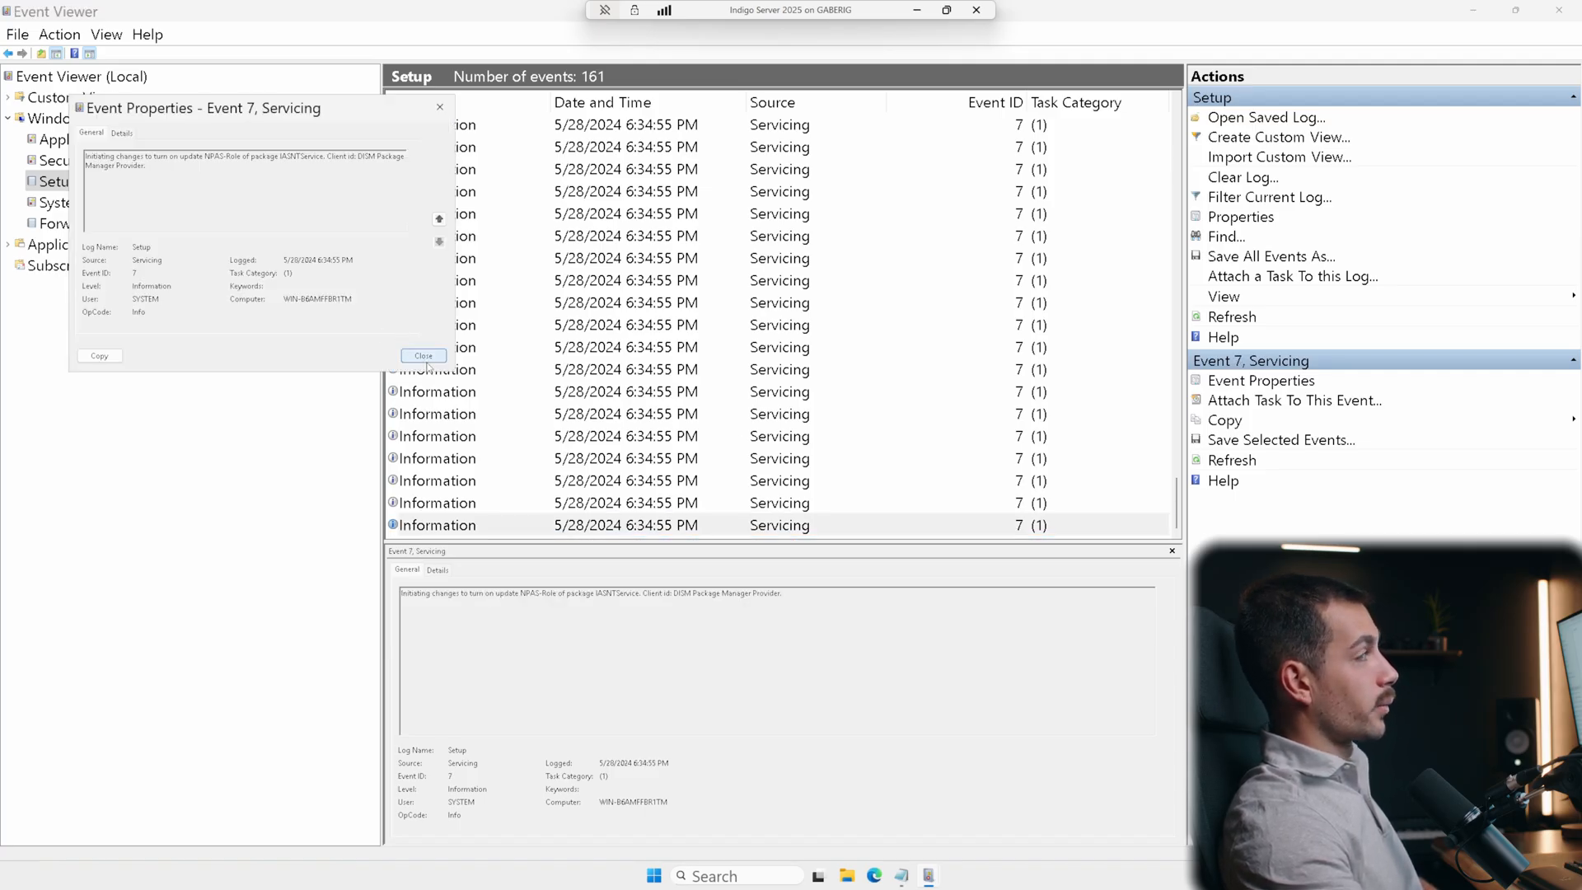
{"action": "left_click", "coordinate": [422, 356]}
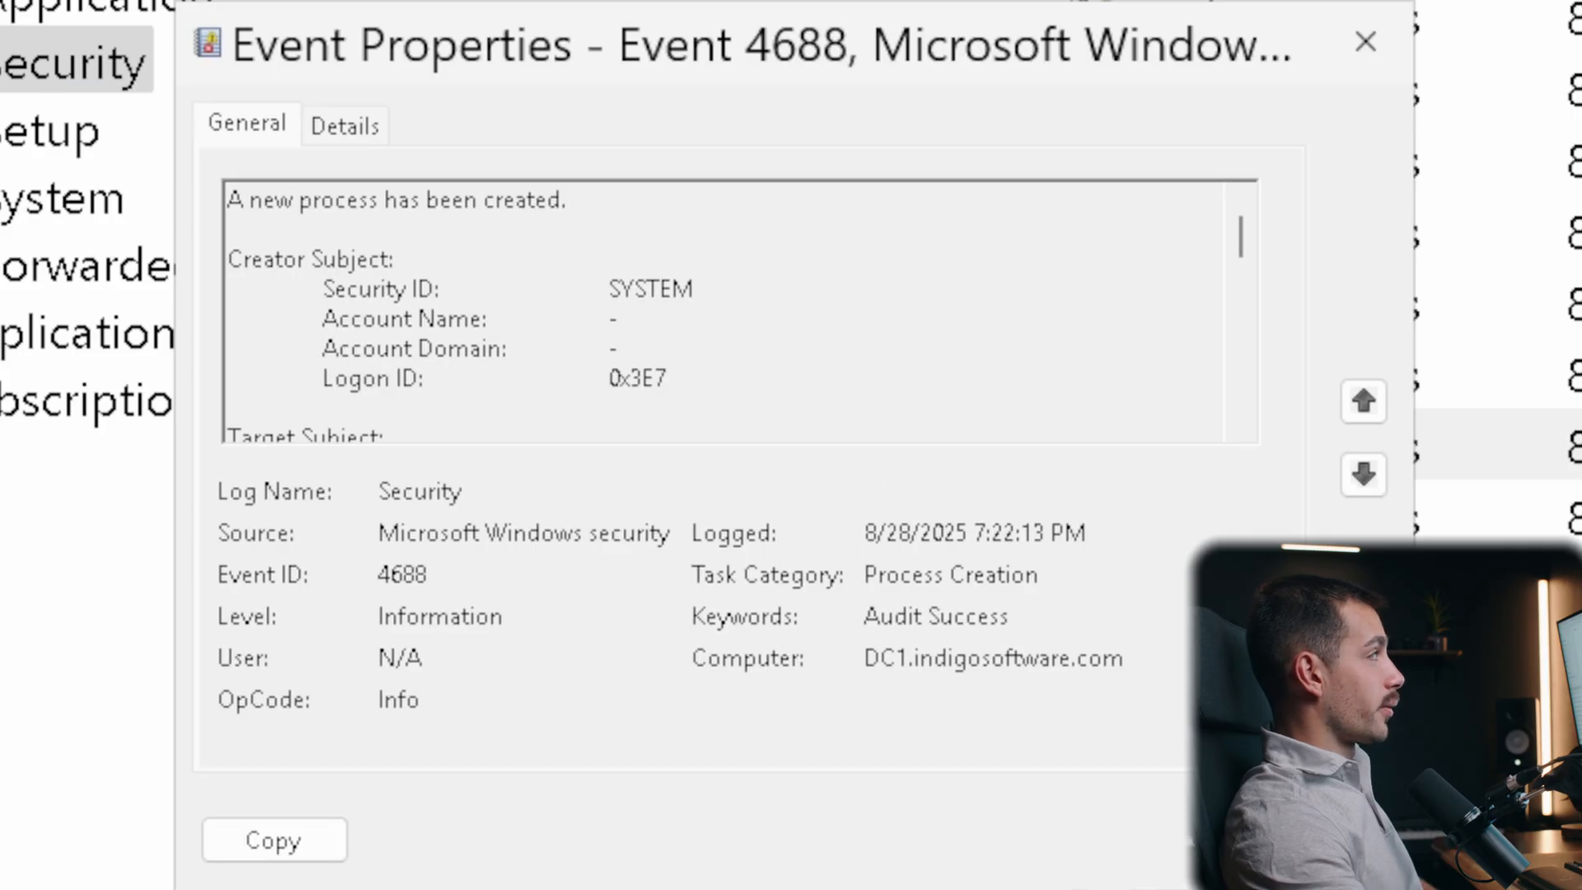
Locate the Security Process Creation event 4688 for its properties
{"action": "scroll", "scroll_direction": "down", "scroll_amount": 3}
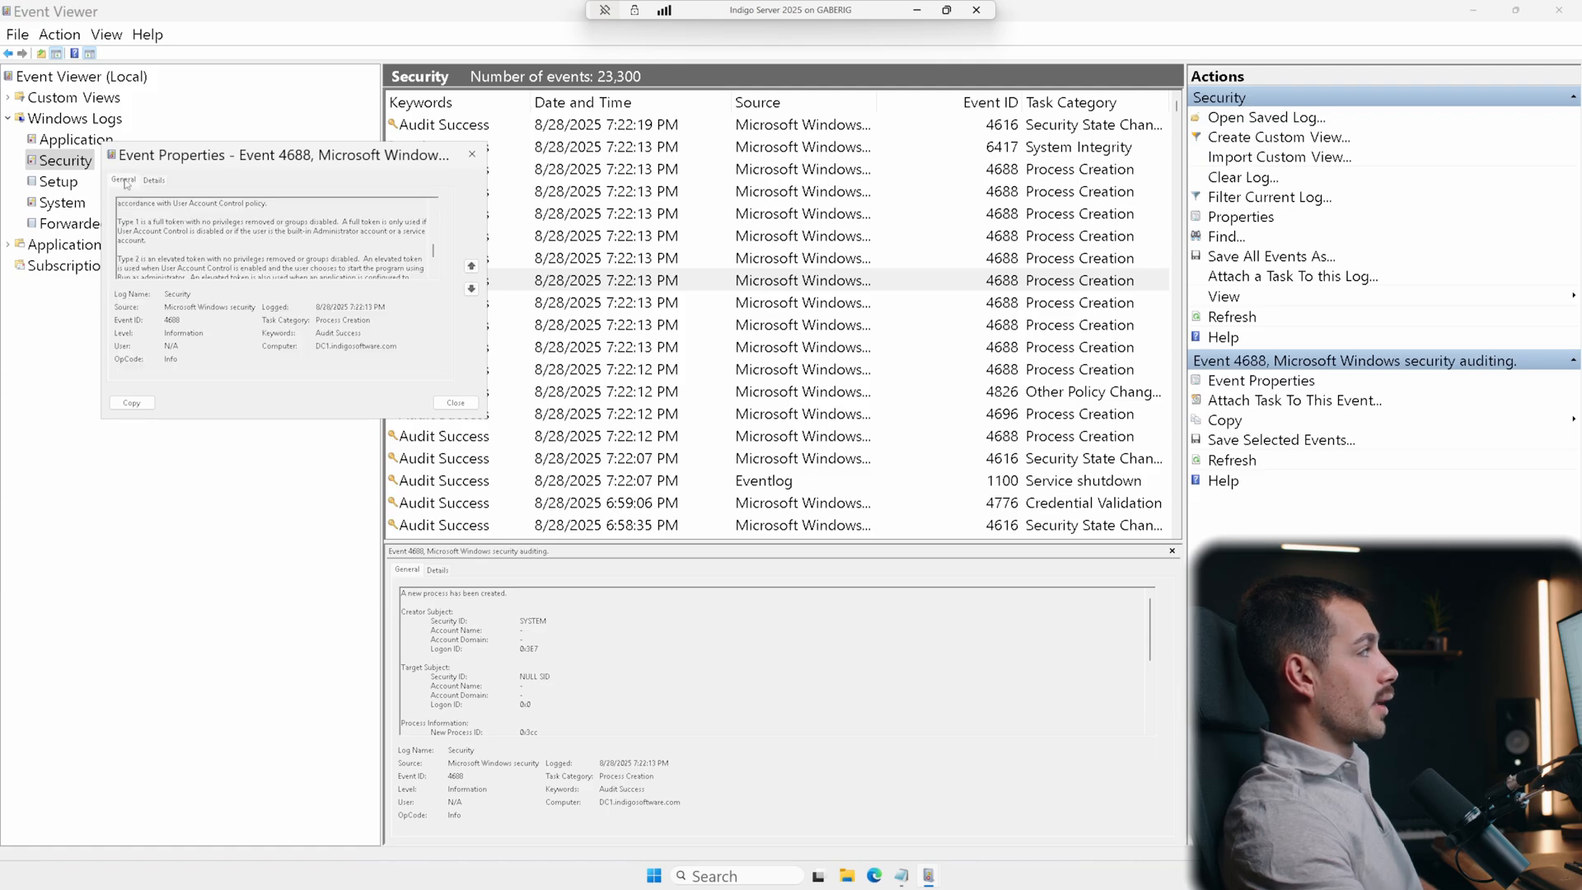
Close event 4688's properties and browse the Application, System and empty Forwarded Events logs
{"action": "left_click", "coordinate": [455, 402]}
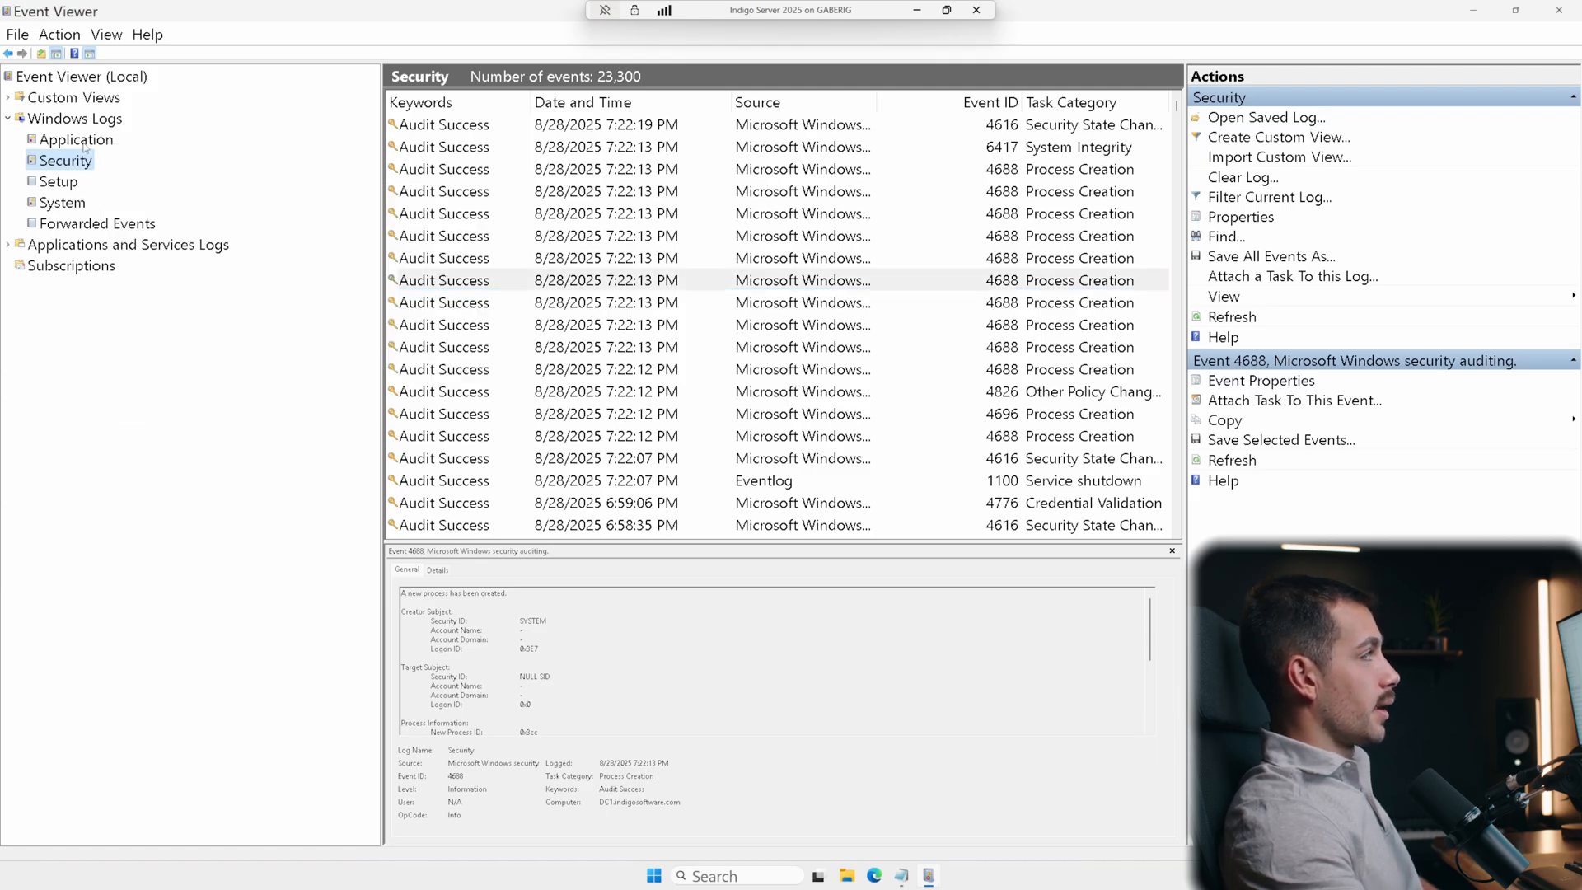
{"action": "left_click", "coordinate": [76, 138]}
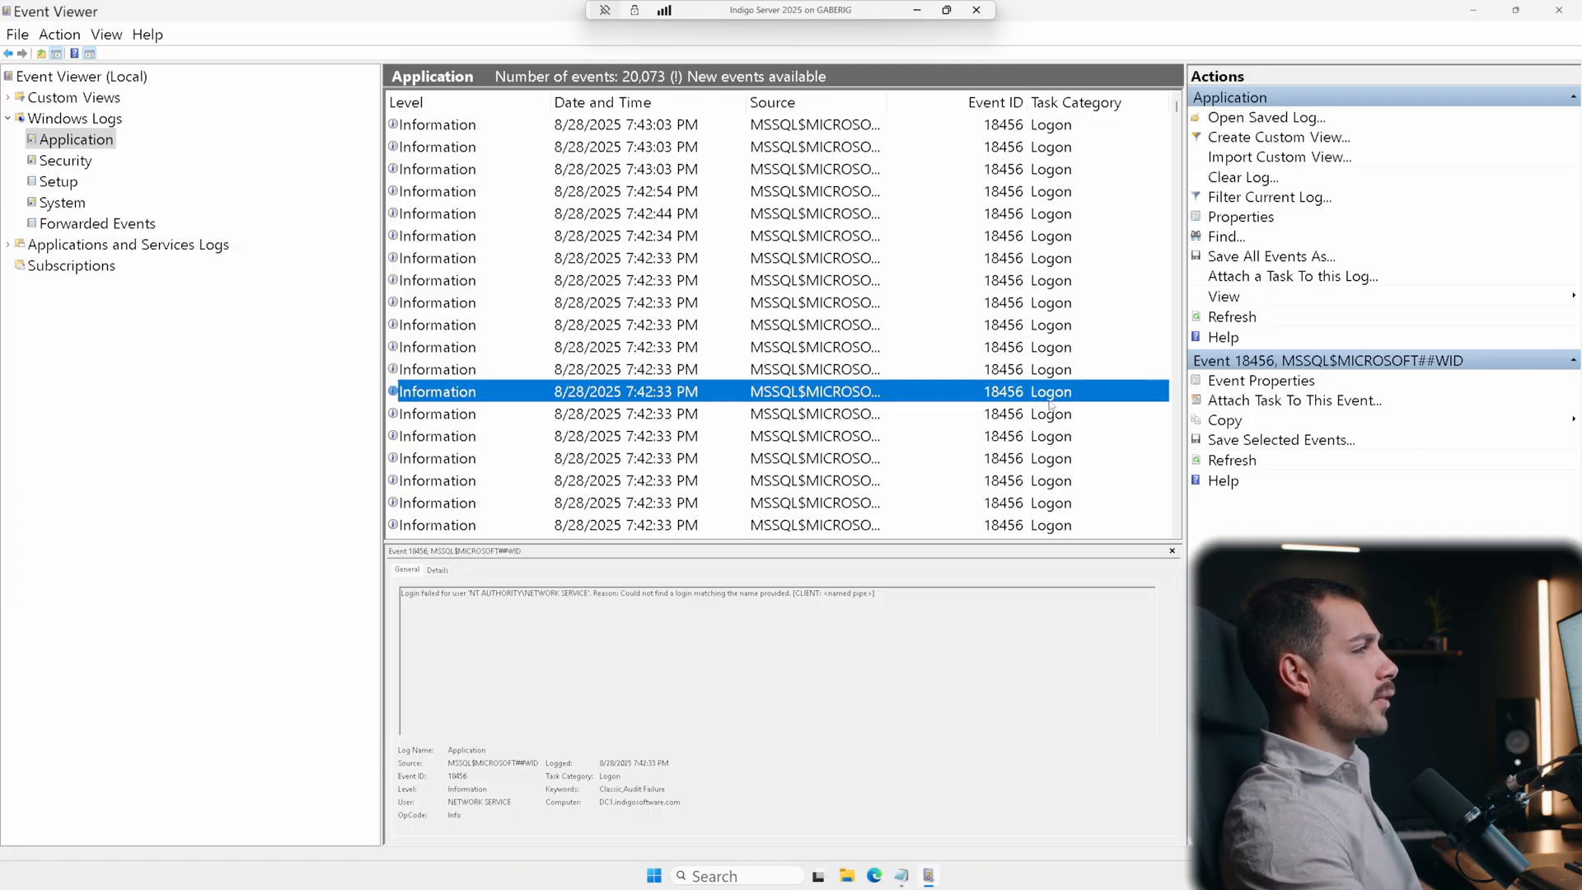
{"action": "left_click", "coordinate": [61, 201]}
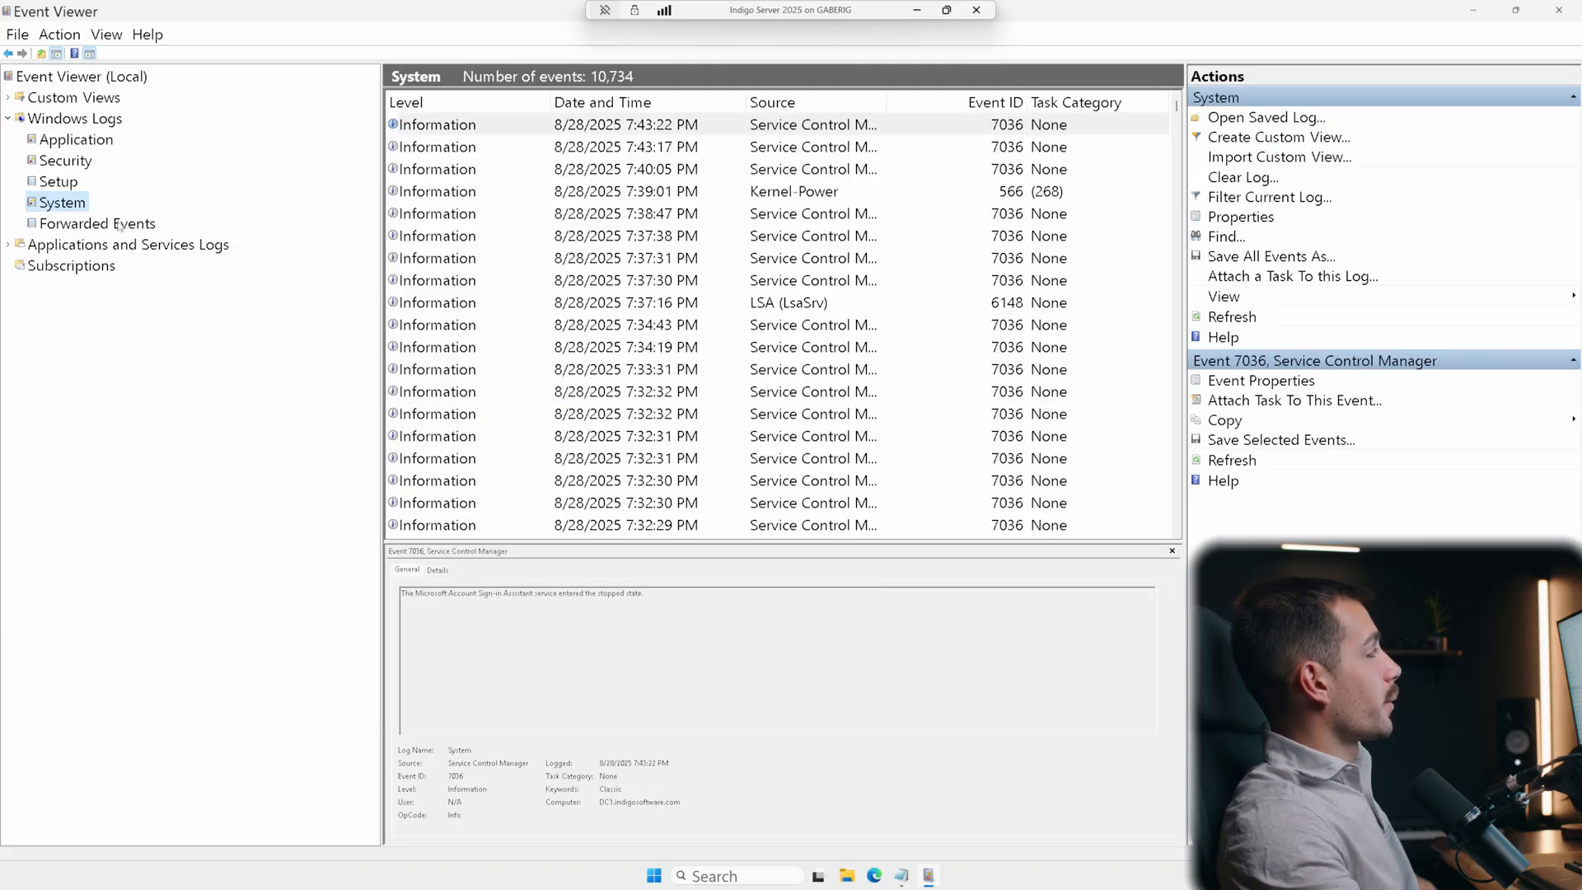
{"action": "left_click", "coordinate": [95, 222]}
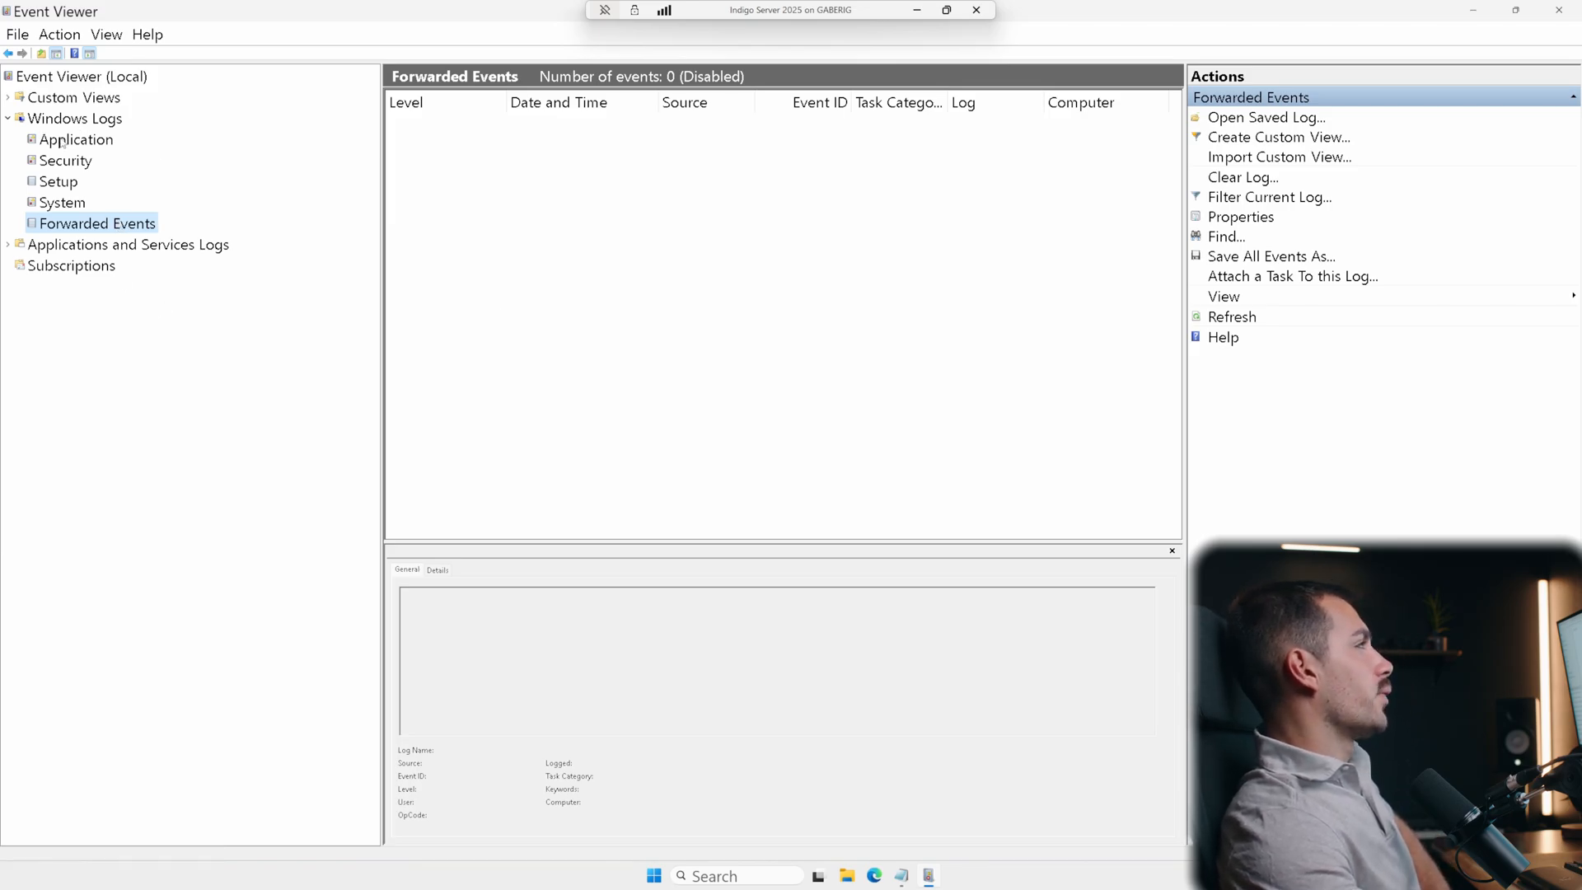
Review and close the Application logon-failure event 18456's properties
{"action": "left_click", "coordinate": [76, 139]}
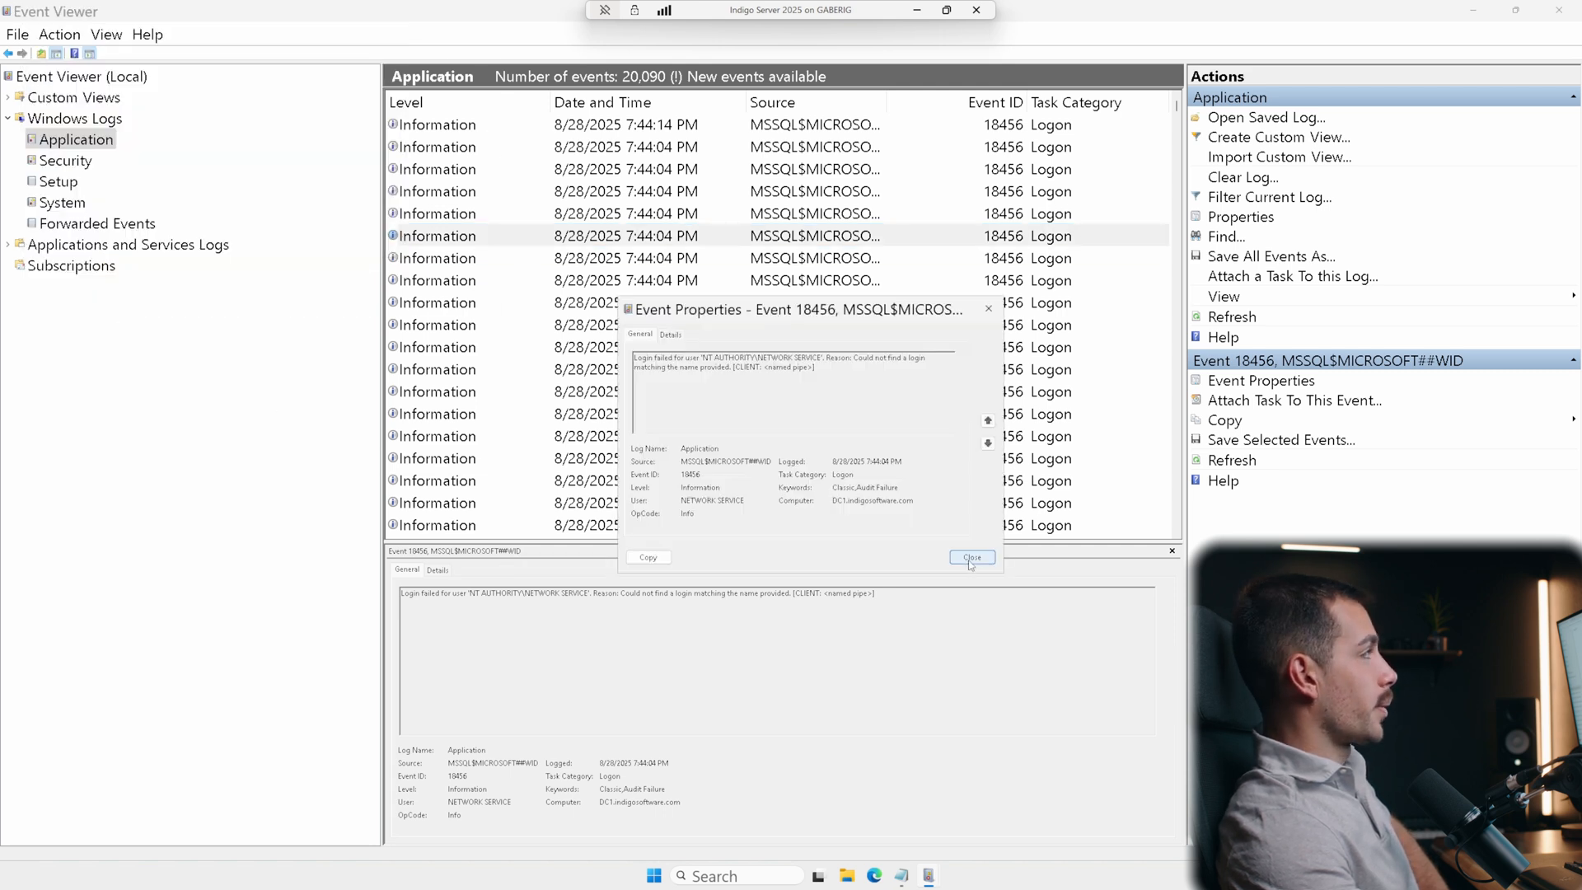
{"action": "left_click", "coordinate": [969, 557]}
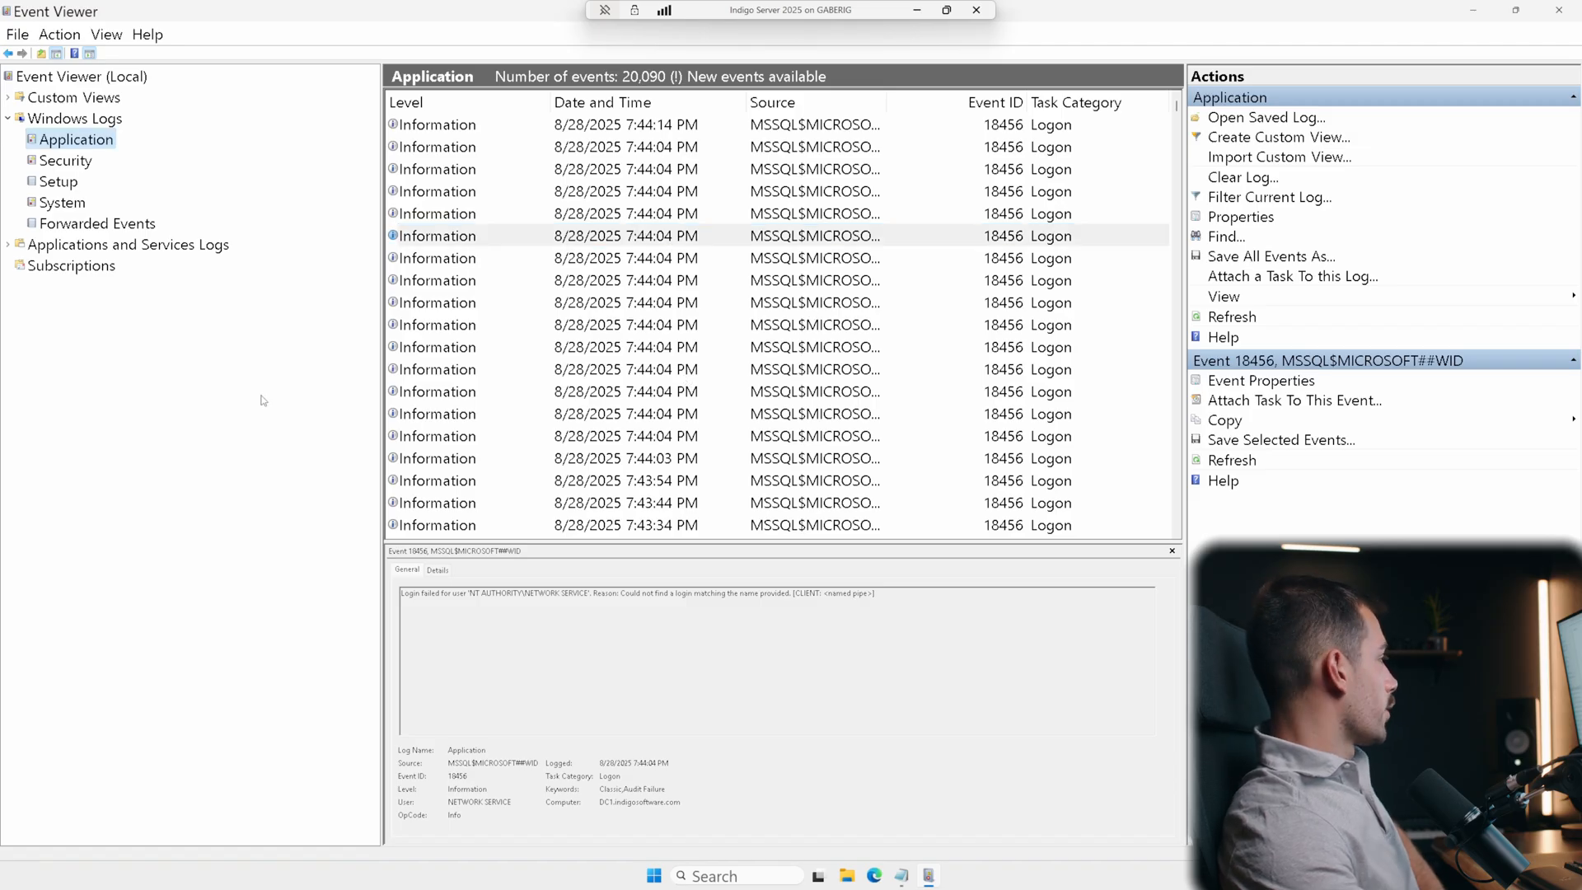
{"action": "mouse_move", "coordinate": [313, 383]}
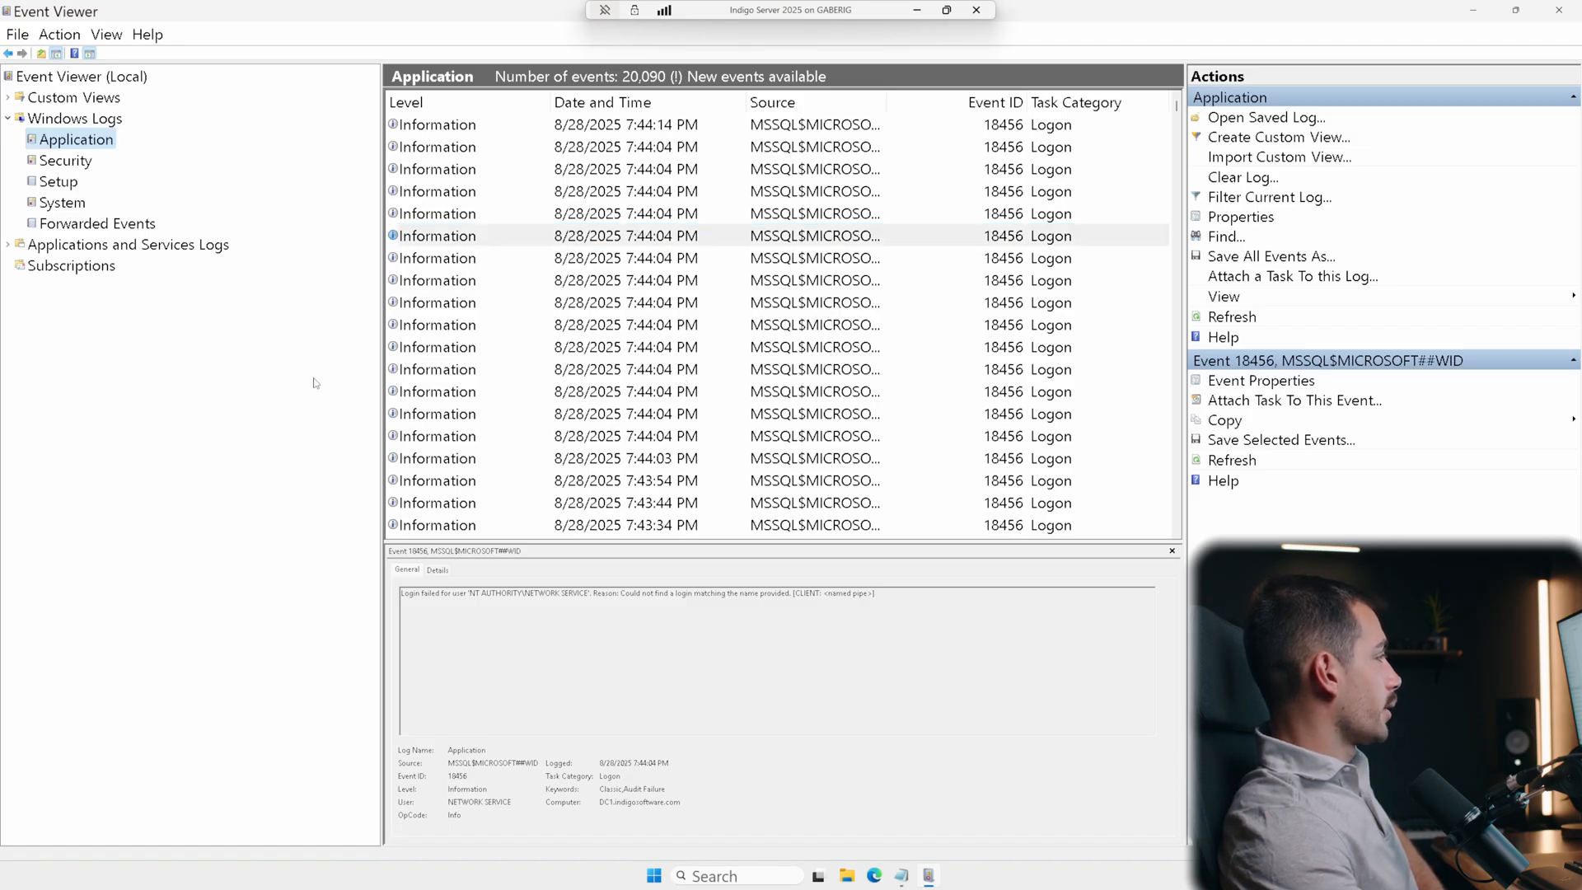
Filter the Application log to Warning level events only
{"action": "right_click", "coordinate": [76, 139]}
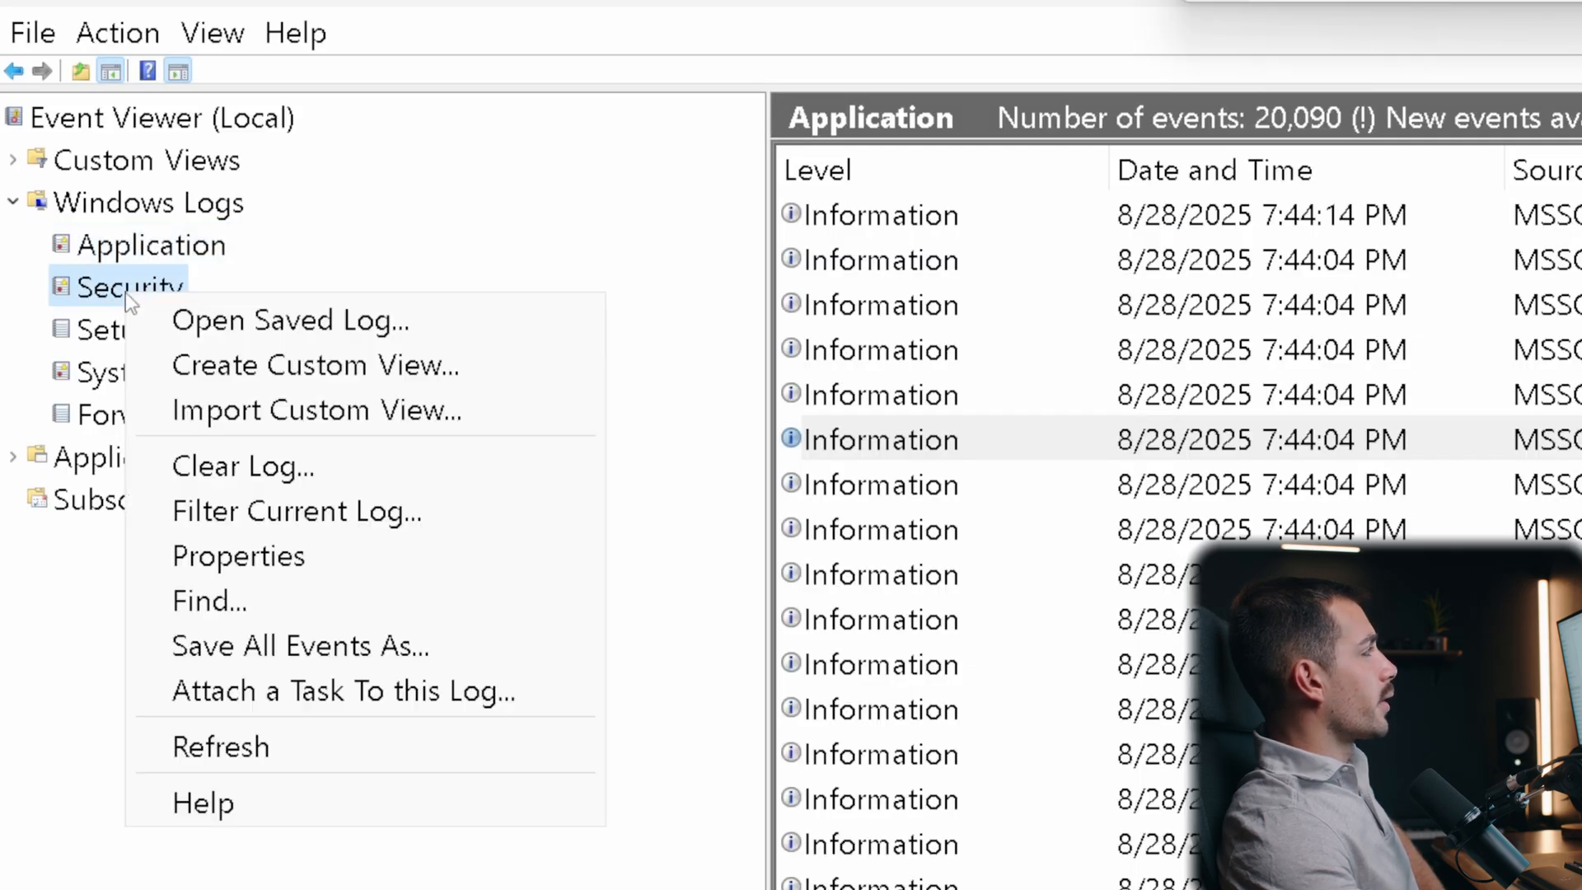
{"action": "mouse_move", "coordinate": [296, 511]}
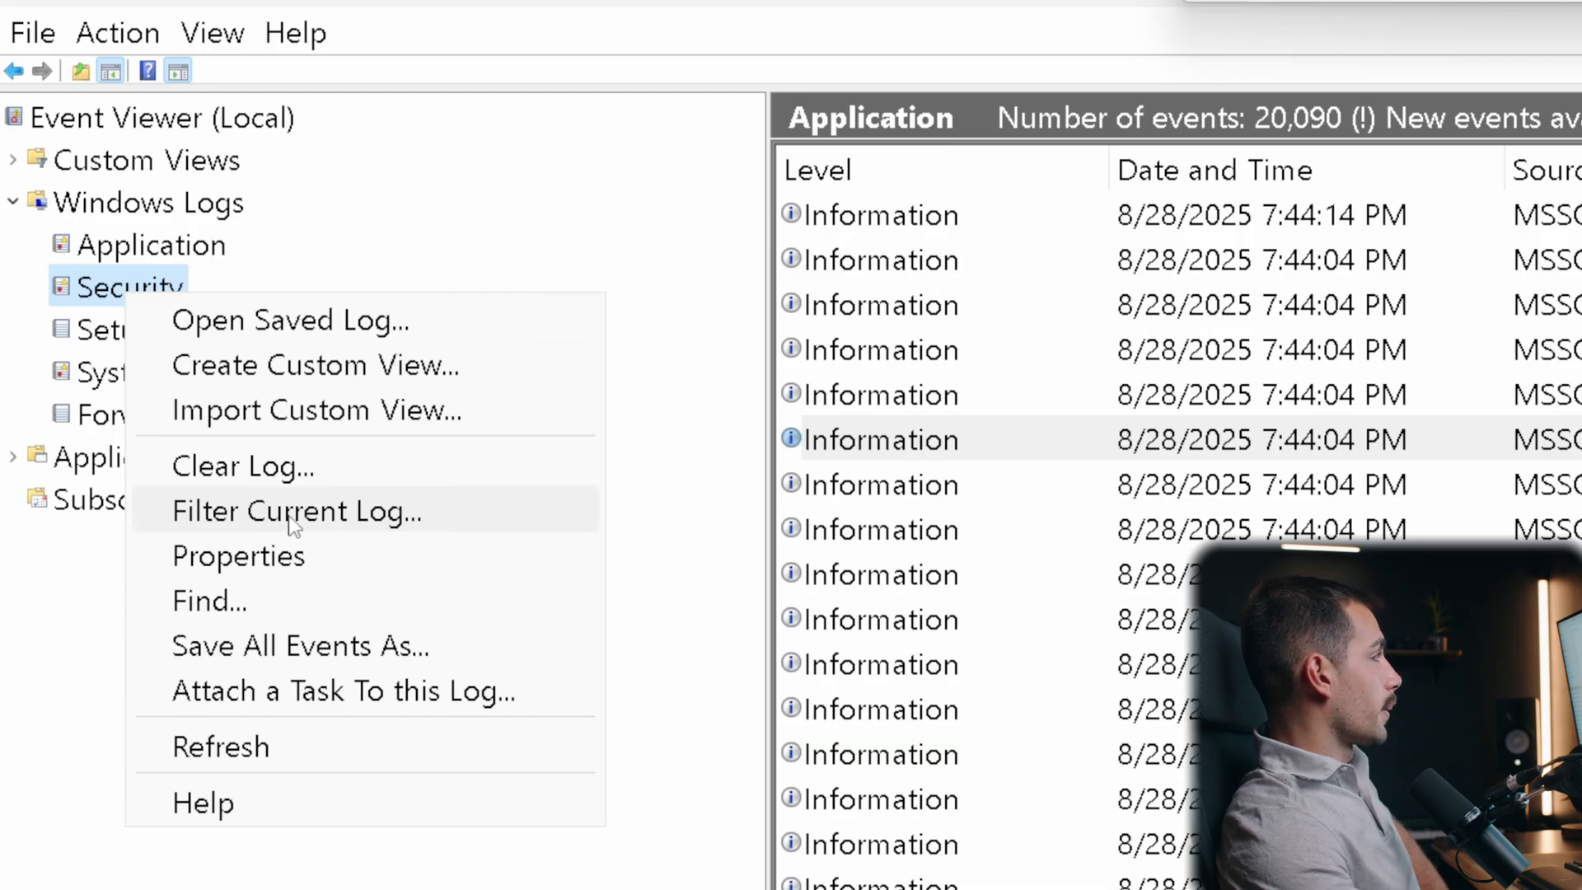
{"action": "left_click", "coordinate": [295, 510]}
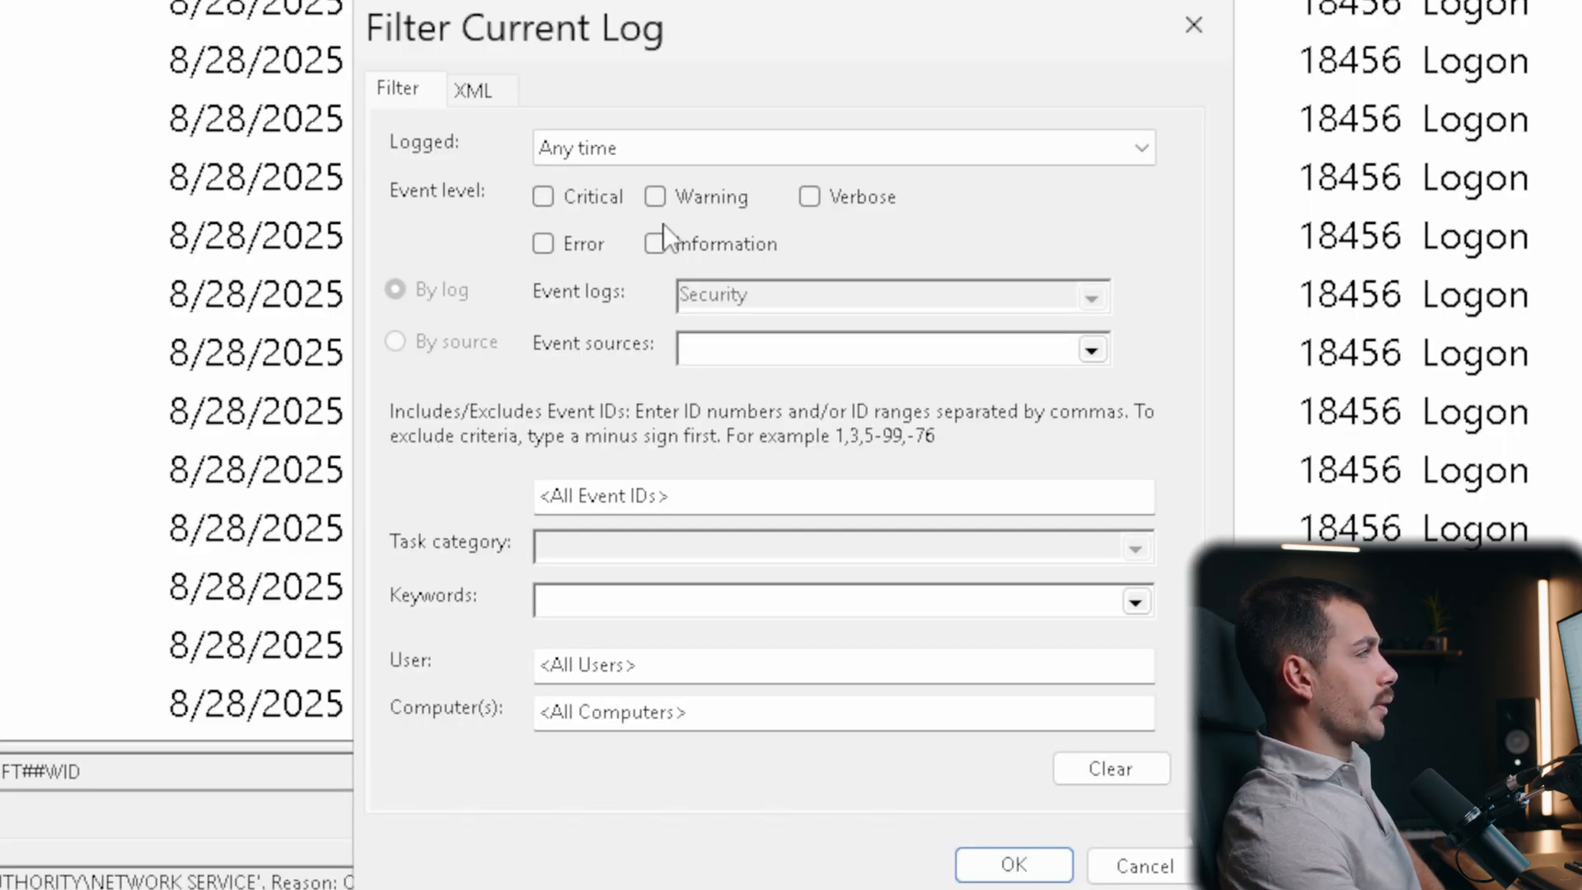
{"action": "mouse_move", "coordinate": [540, 222]}
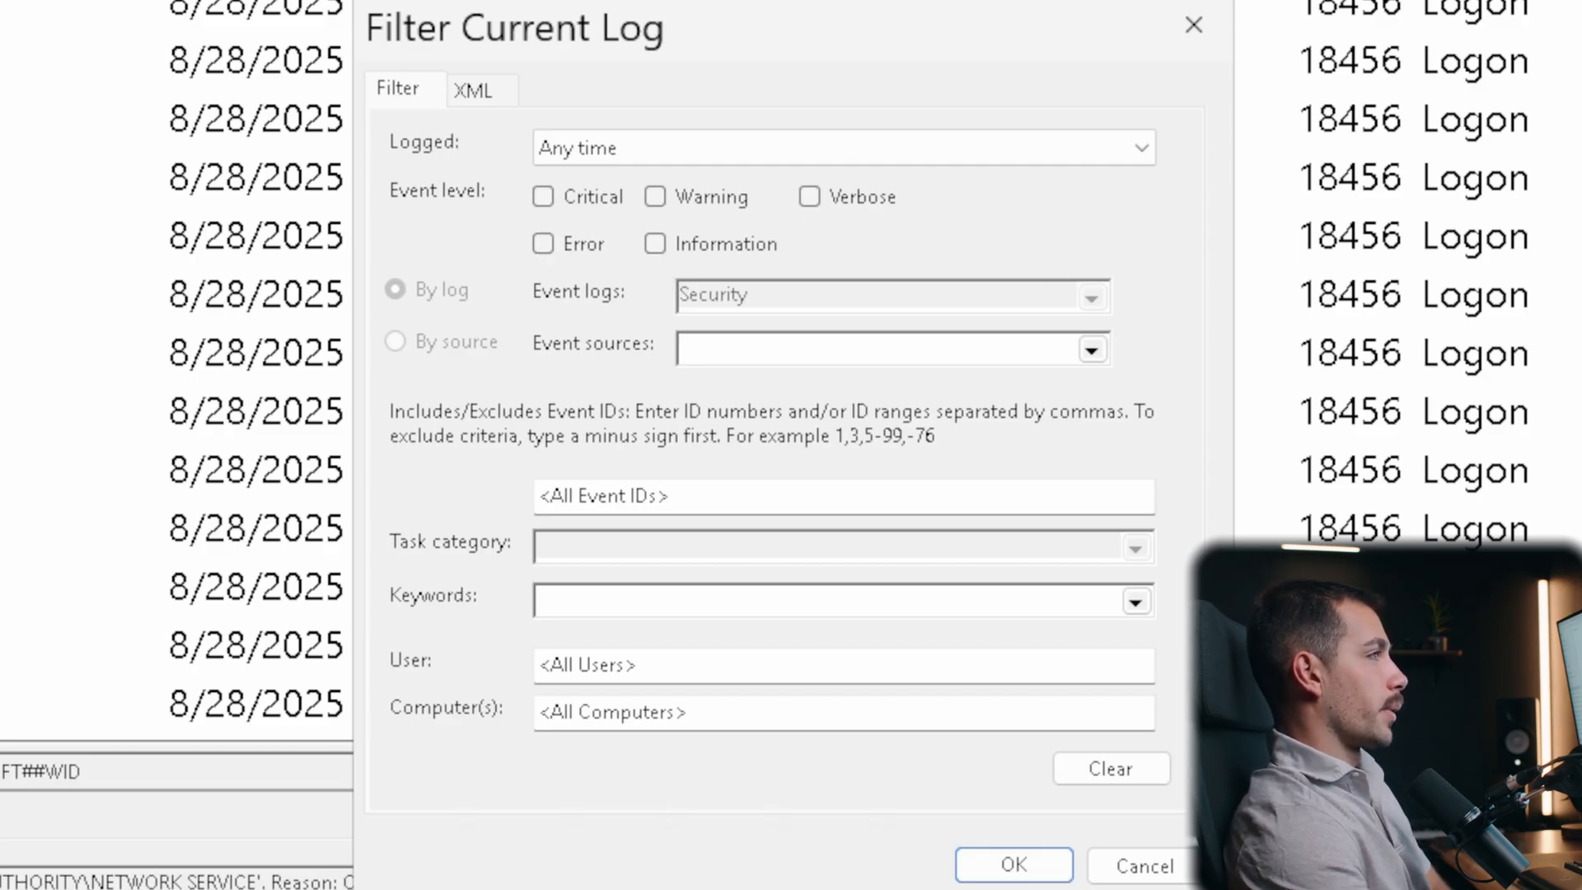
{"action": "mouse_move", "coordinate": [1508, 353]}
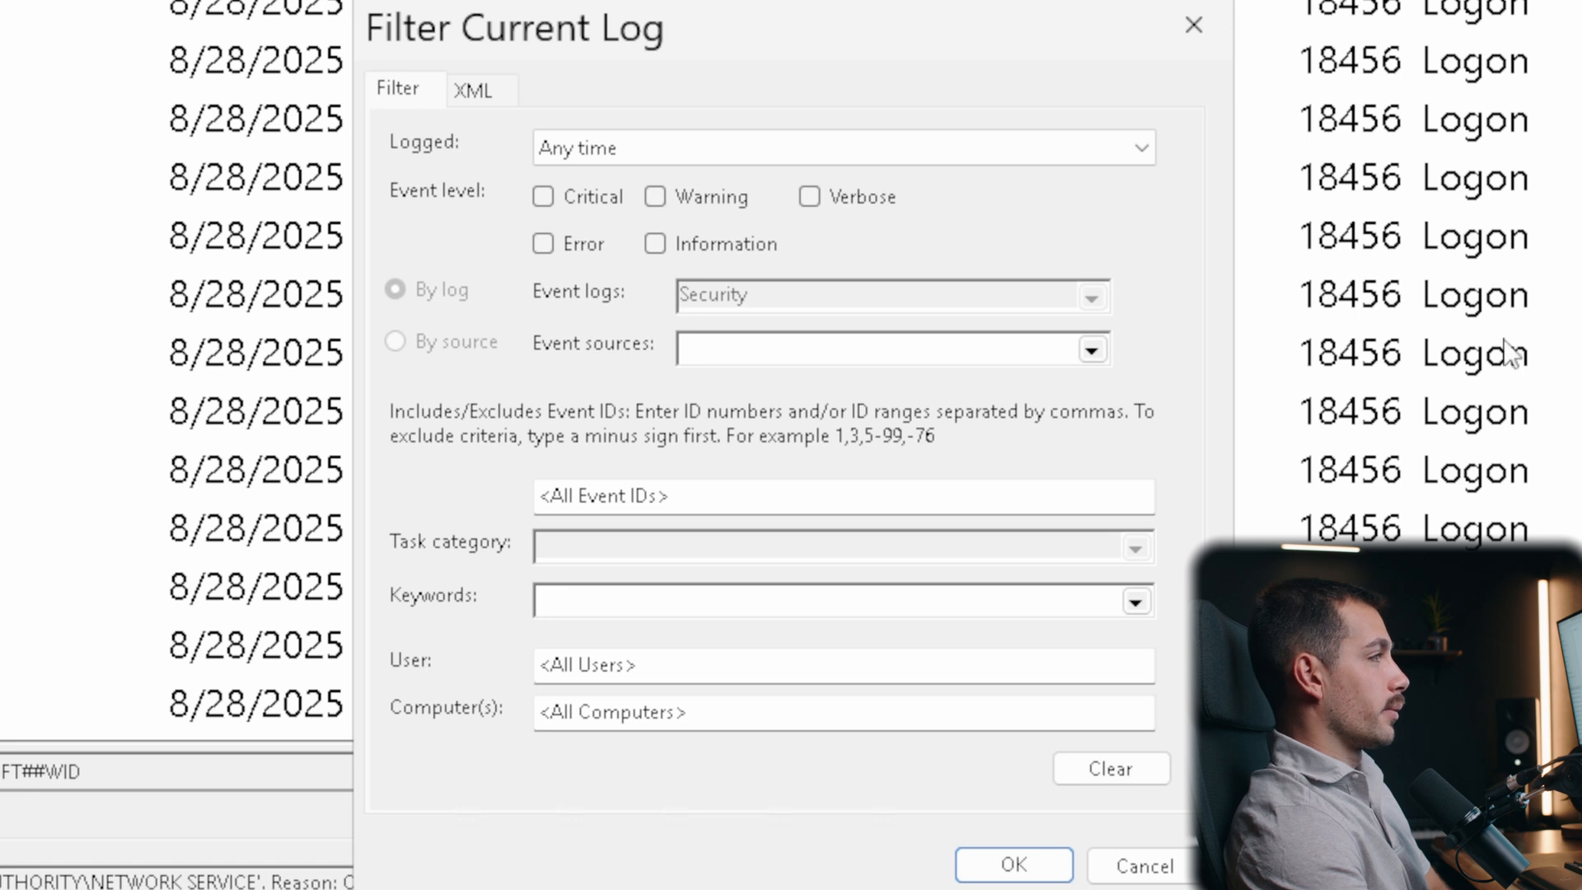
{"action": "left_click", "coordinate": [654, 196]}
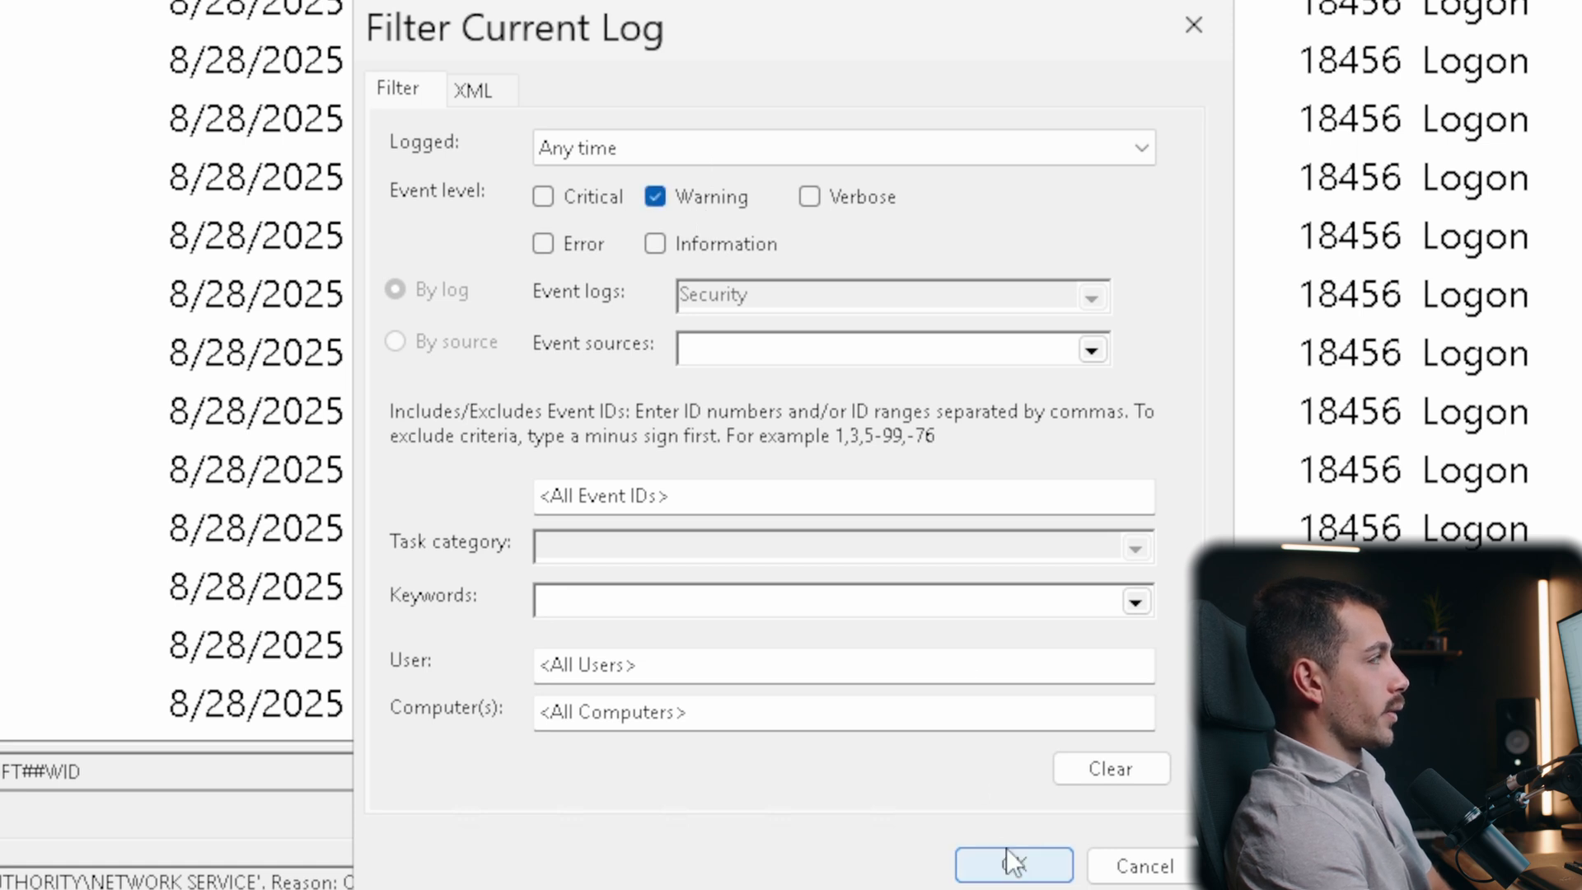
{"action": "left_click", "coordinate": [1014, 866]}
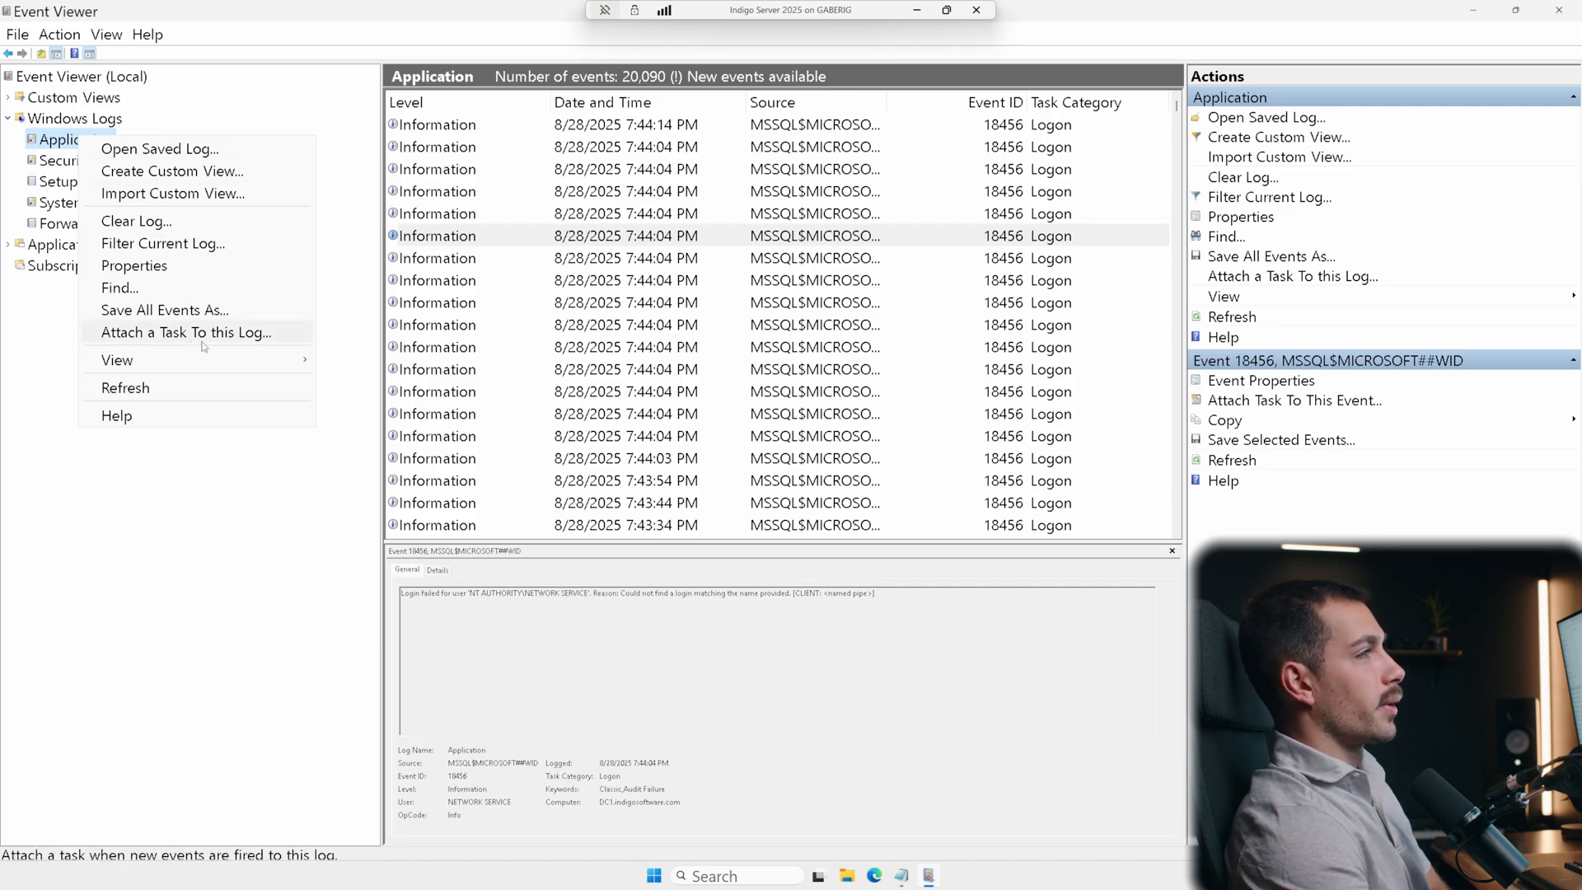
{"action": "mouse_move", "coordinate": [161, 243]}
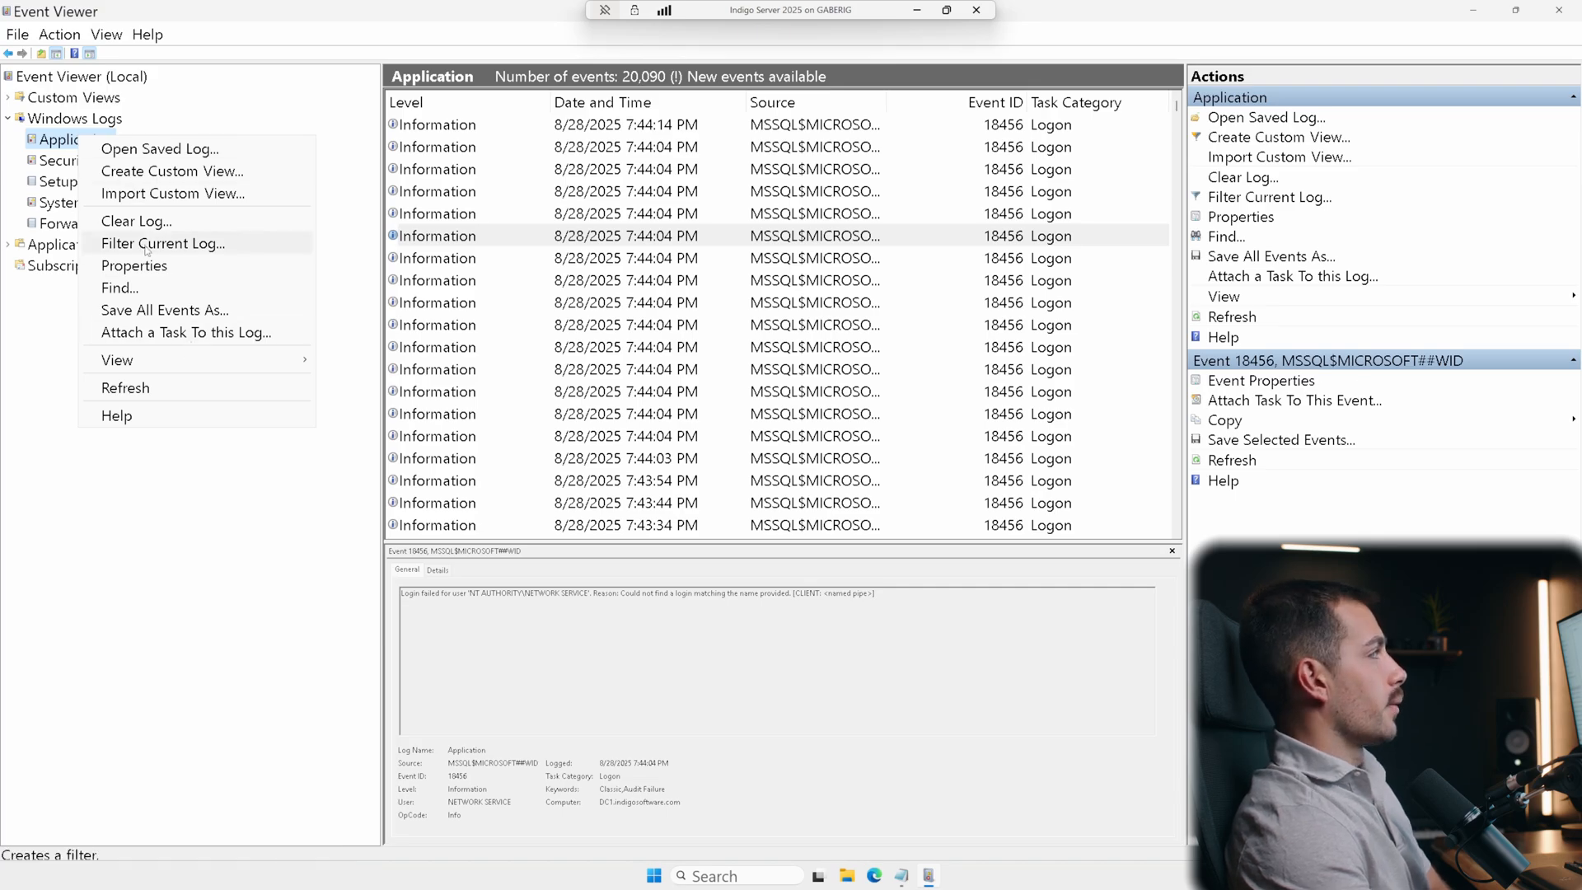
Narrow the filter to the last 30 days, leaving six Perflib and CertificateServices warnings
{"action": "left_click", "coordinate": [162, 244]}
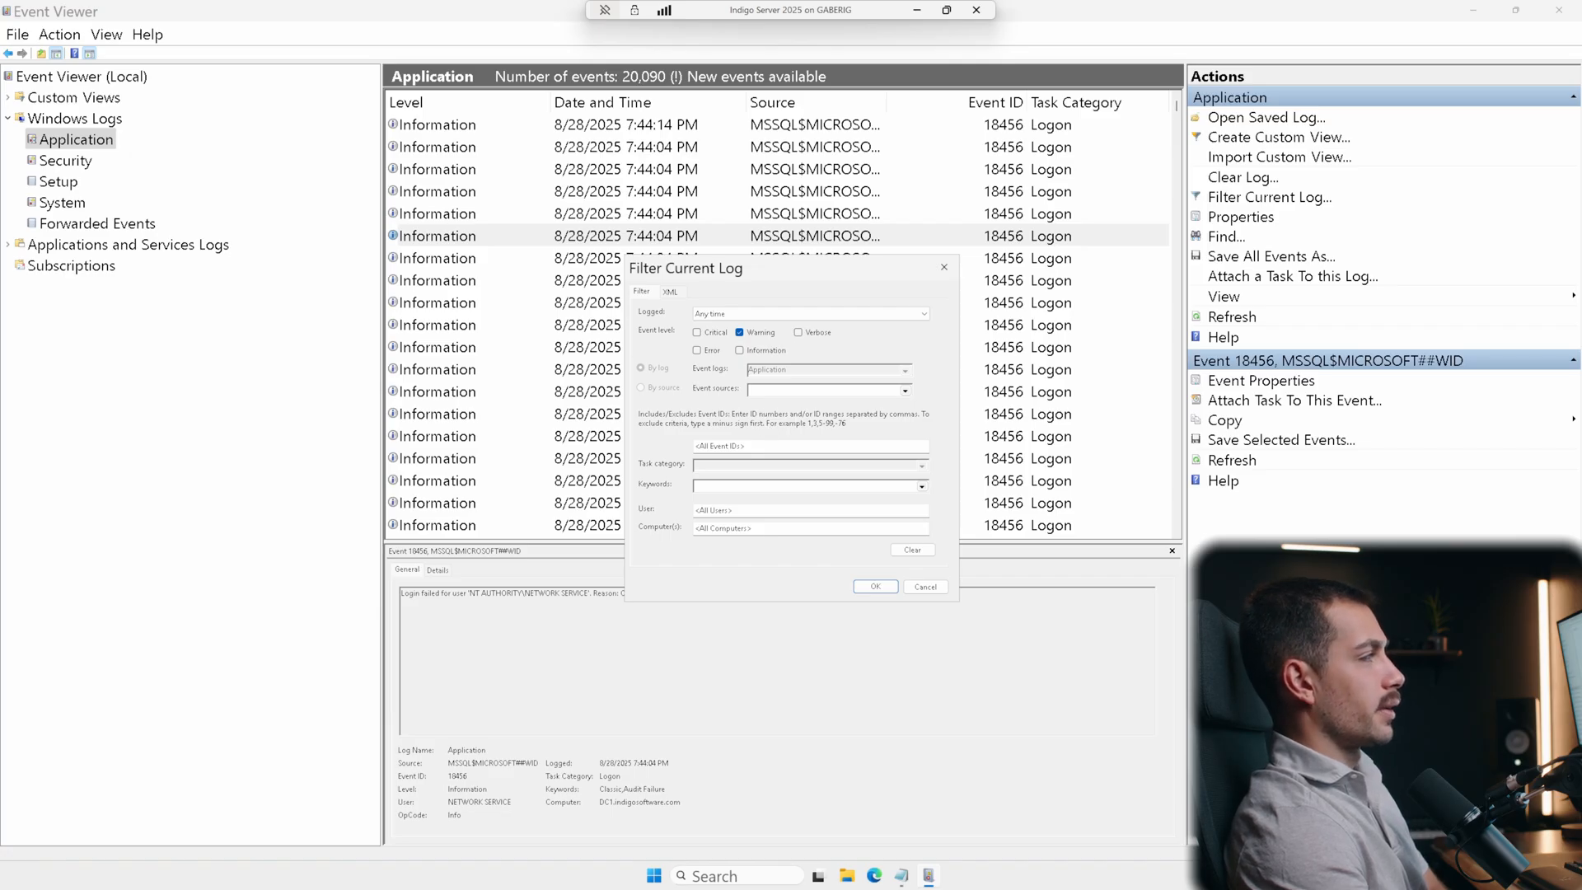
{"action": "left_click", "coordinate": [811, 313]}
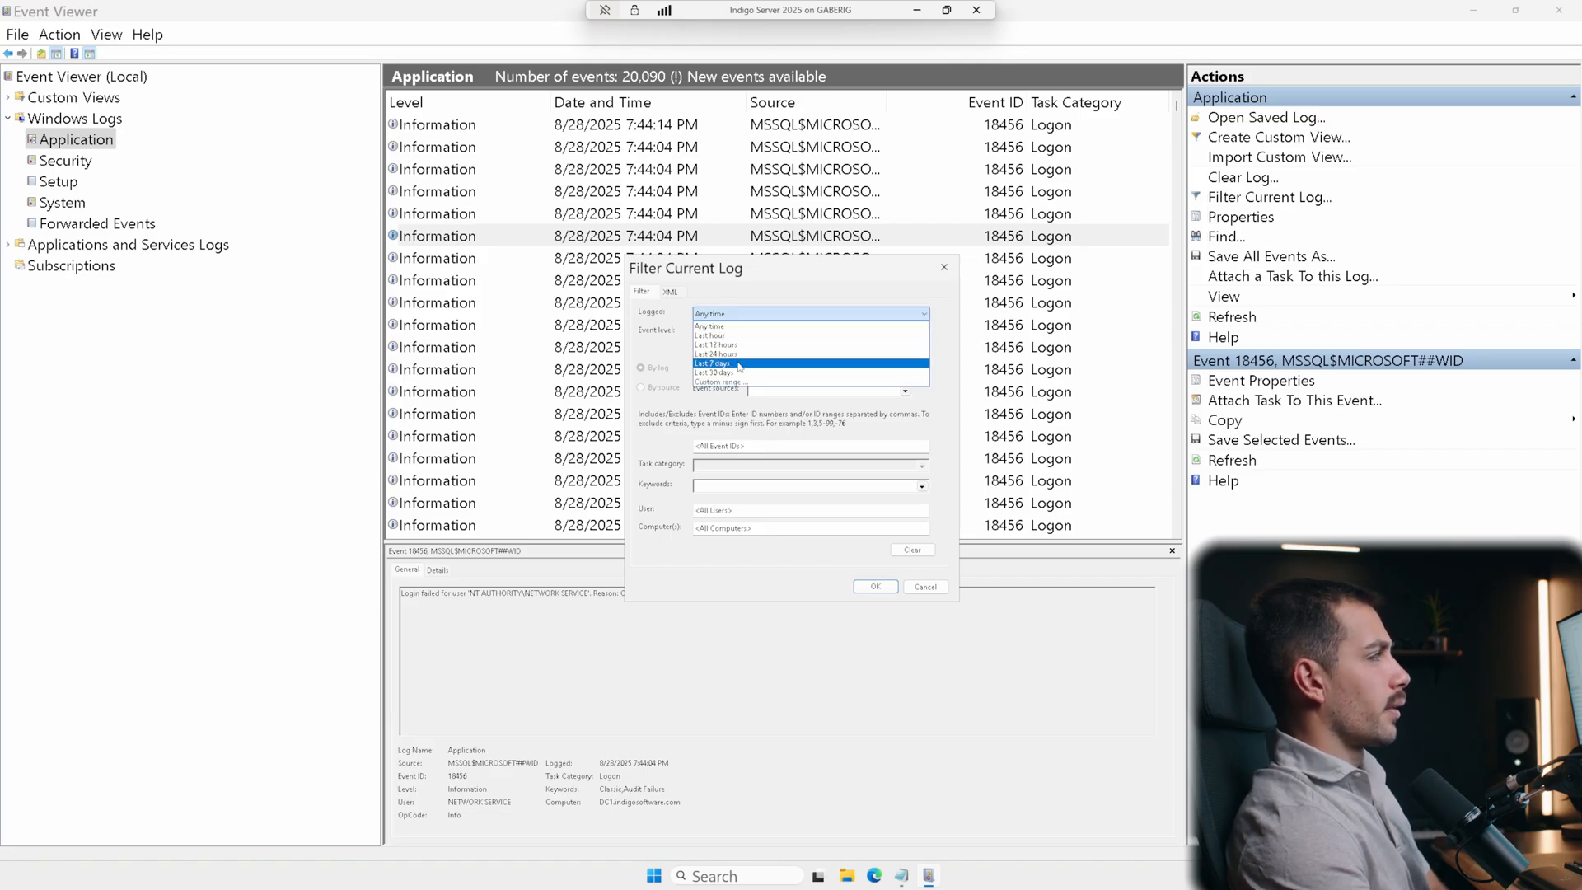
{"action": "left_click", "coordinate": [874, 587]}
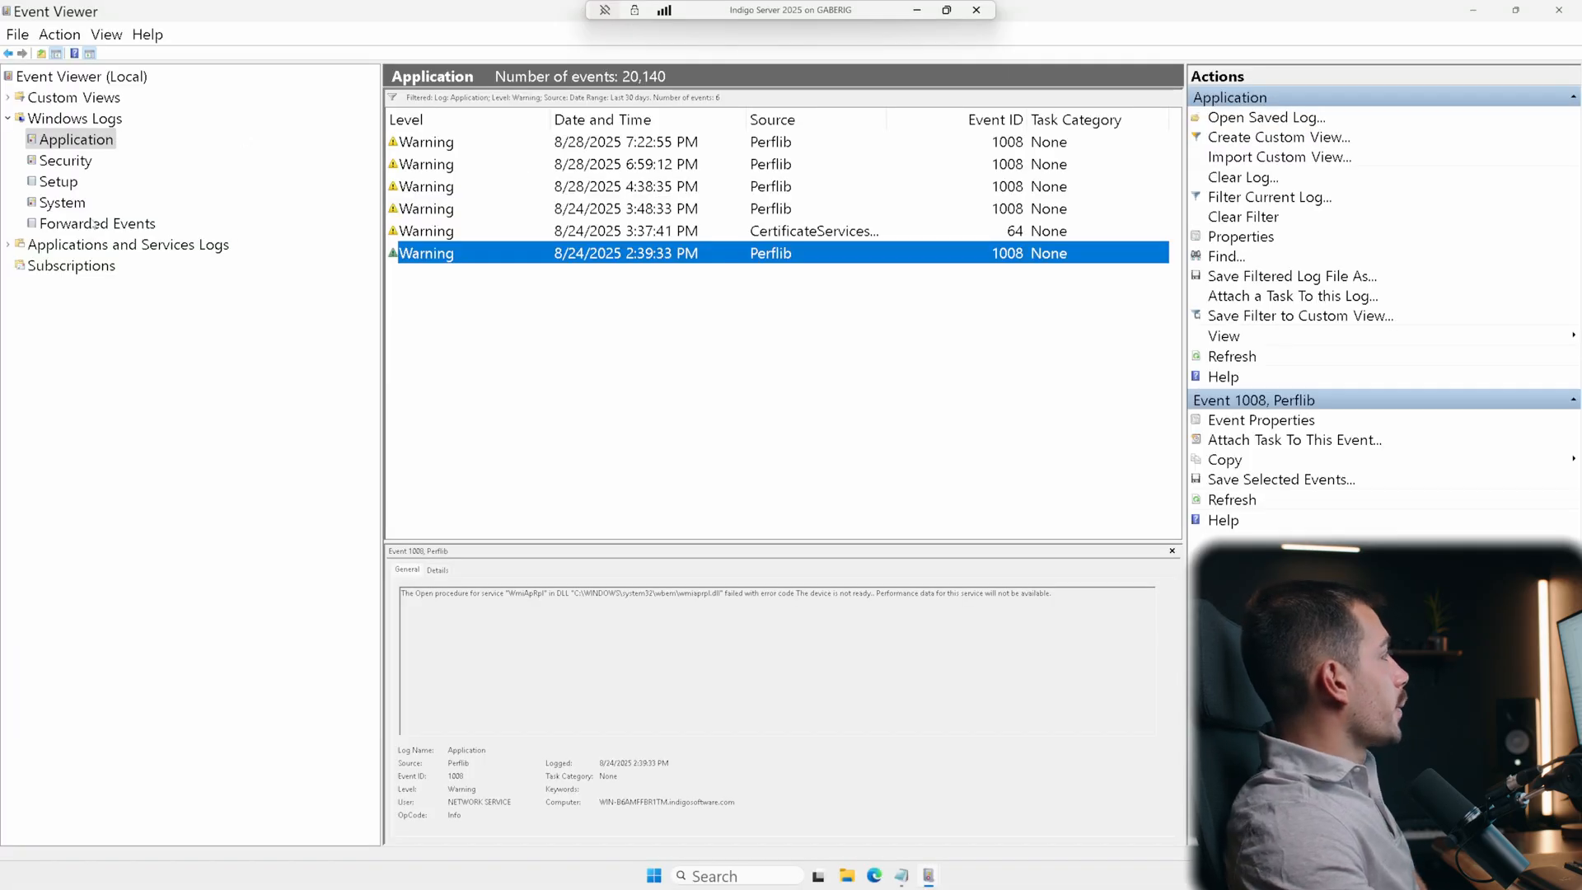
Inspect Security event 4826's properties, then show the System log's 10,734 events
{"action": "left_click", "coordinate": [64, 160]}
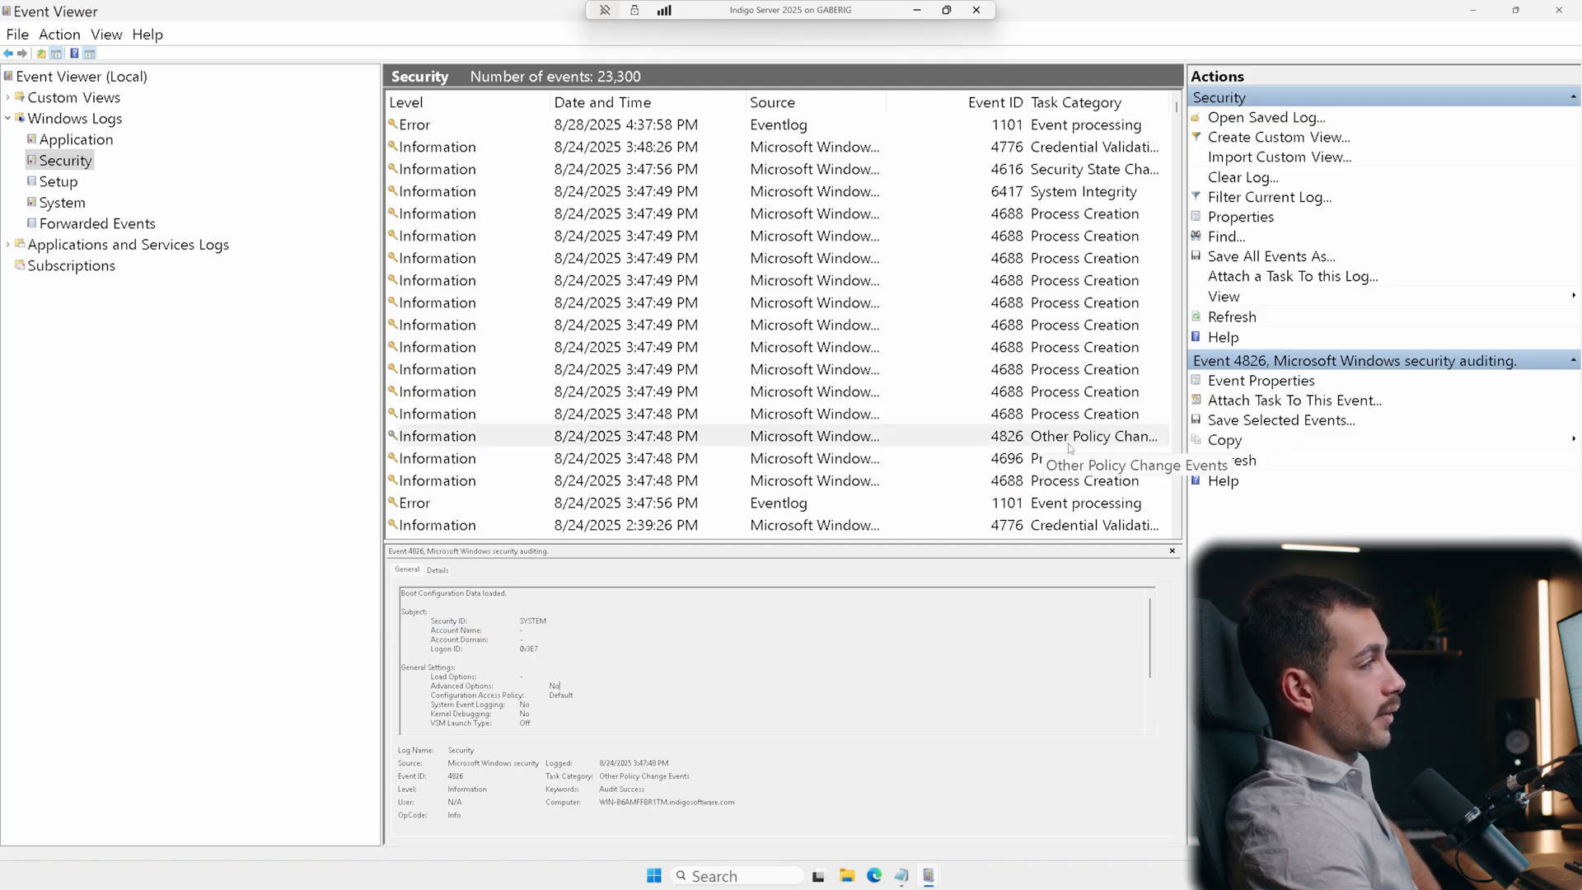
{"action": "left_click", "coordinate": [1261, 381]}
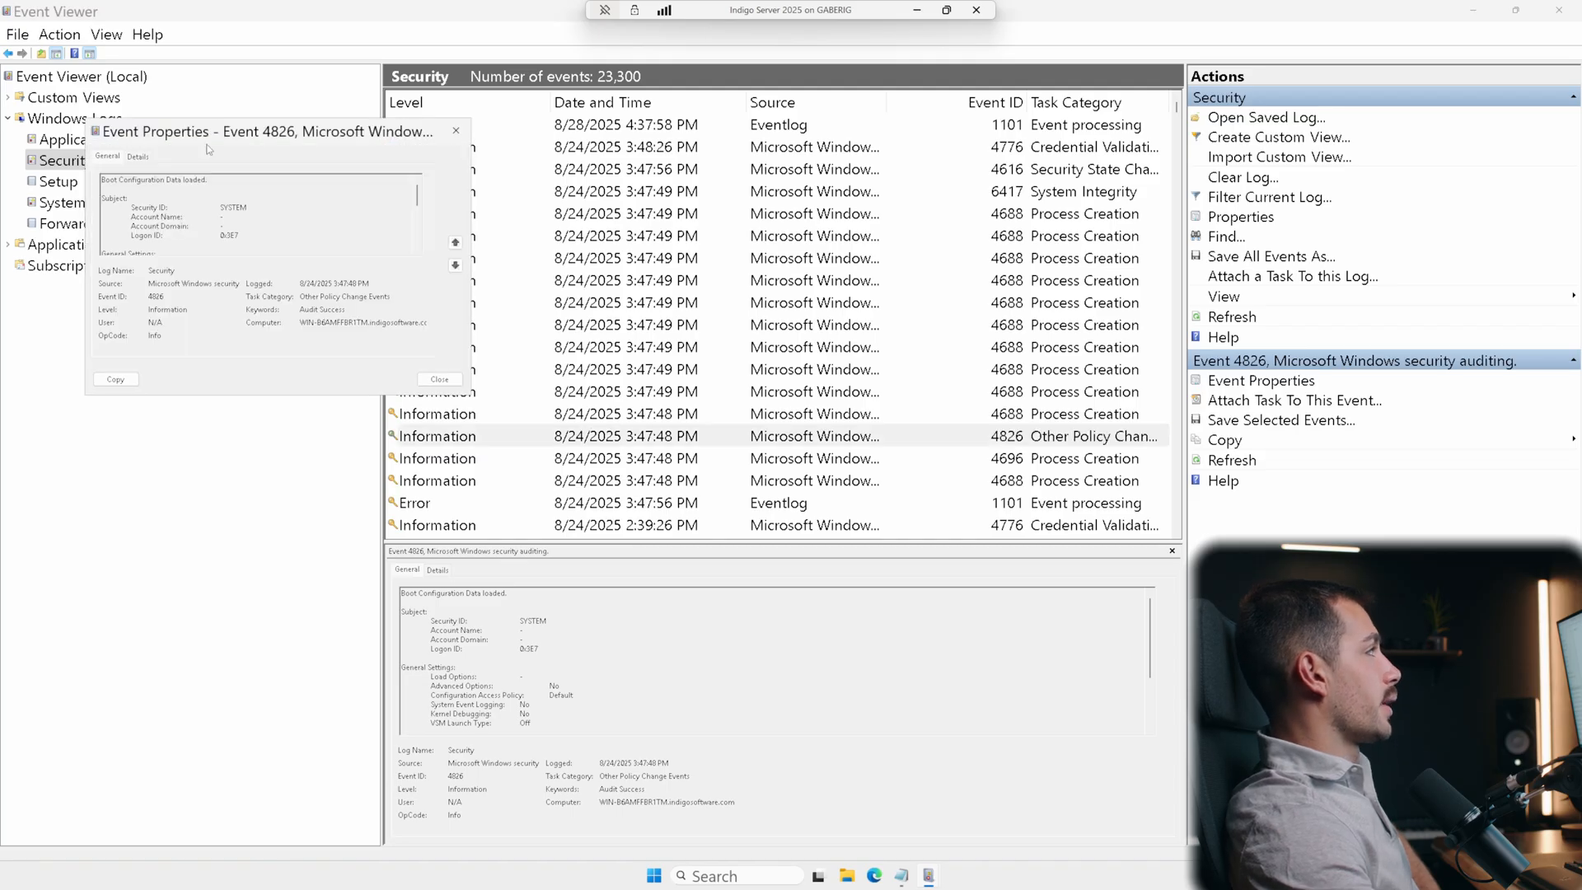
{"action": "left_click", "coordinate": [454, 130]}
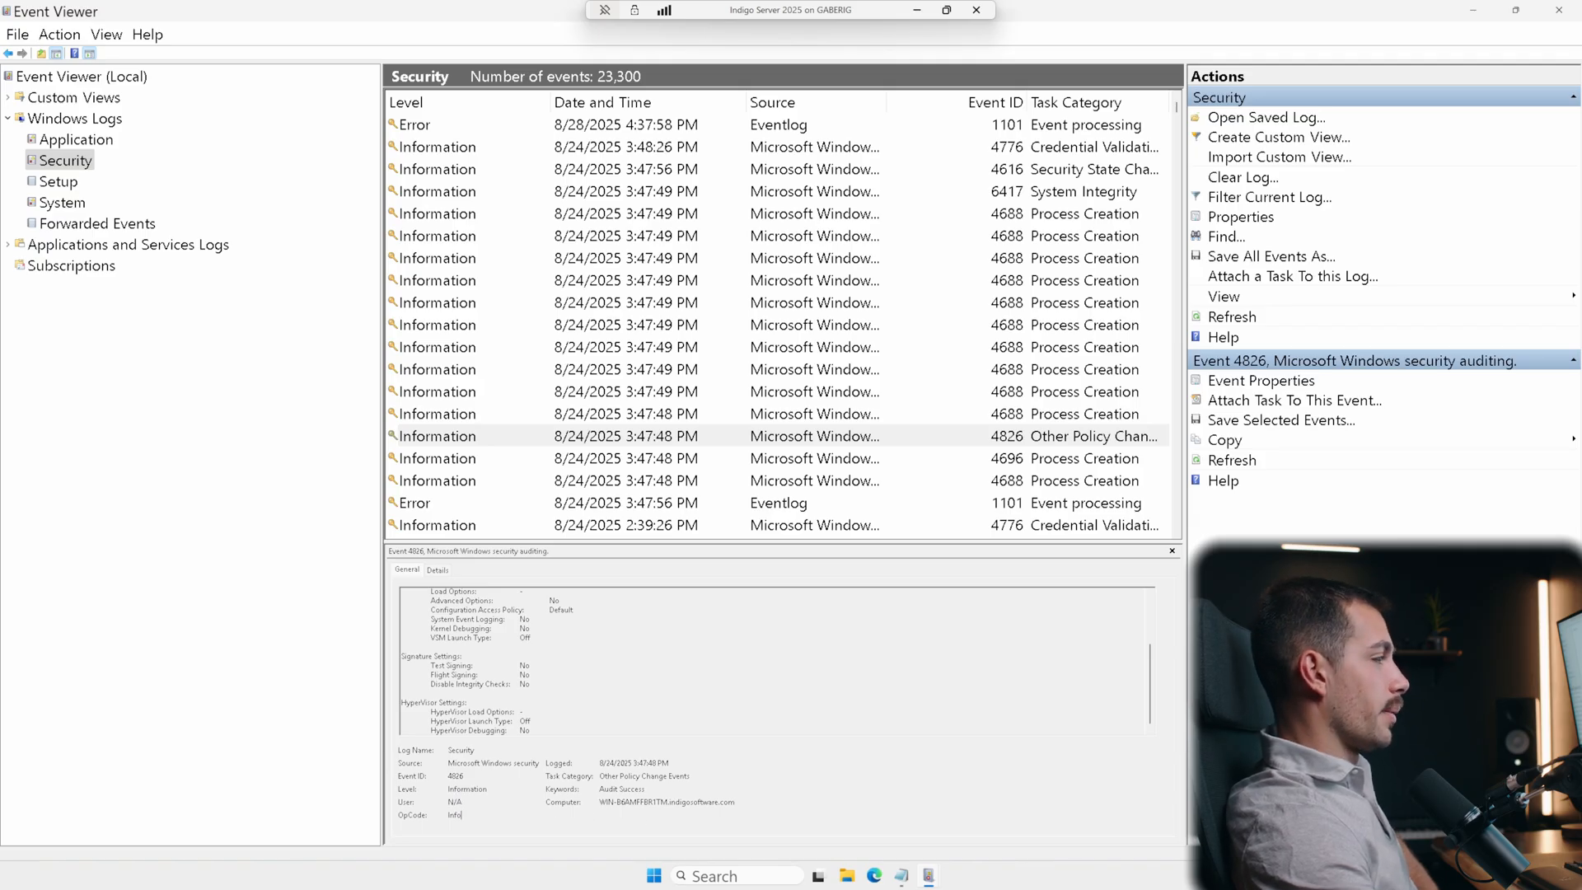
{"action": "left_click", "coordinate": [61, 201]}
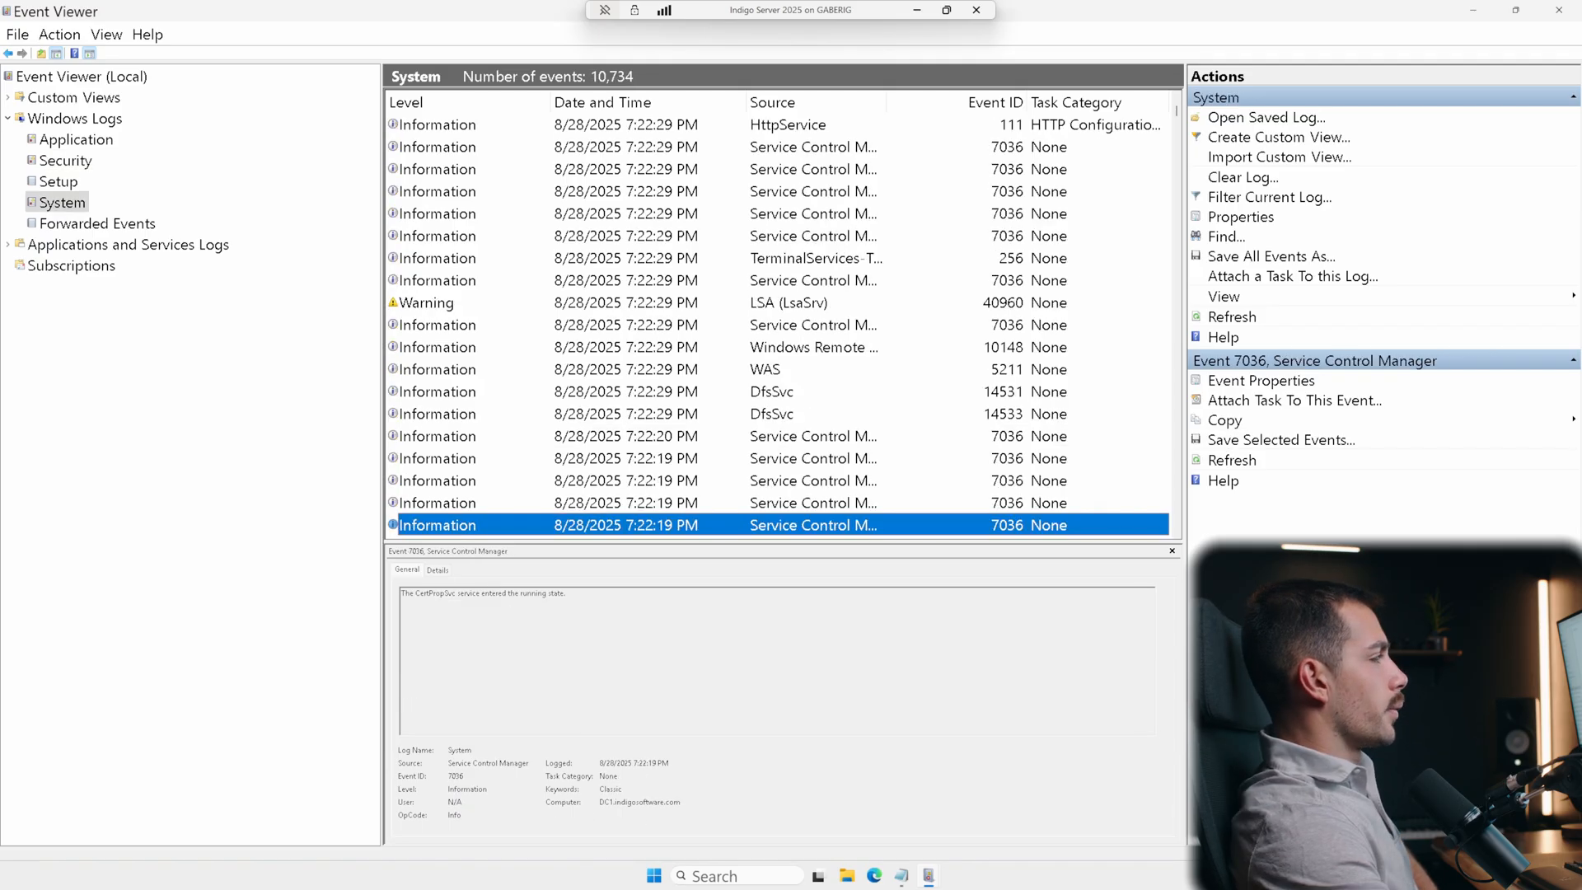
Review service event 7036's binary Details and expand Custom Views to show Server Roles and Administrative Events
{"action": "left_click", "coordinate": [435, 568]}
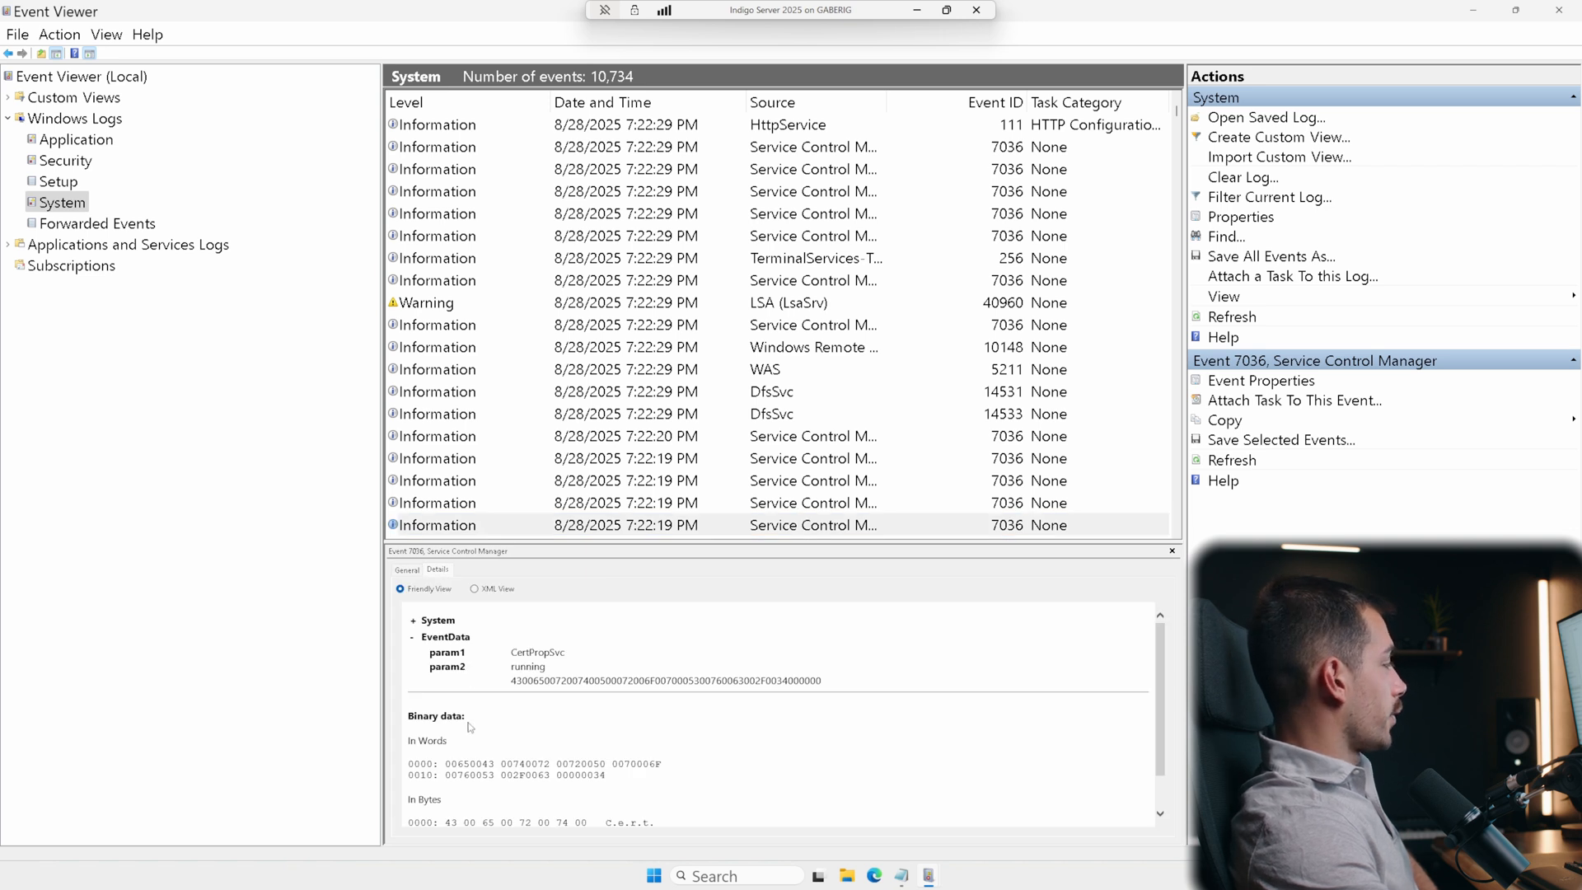
{"action": "scroll", "scroll_direction": "down", "scroll_amount": 3}
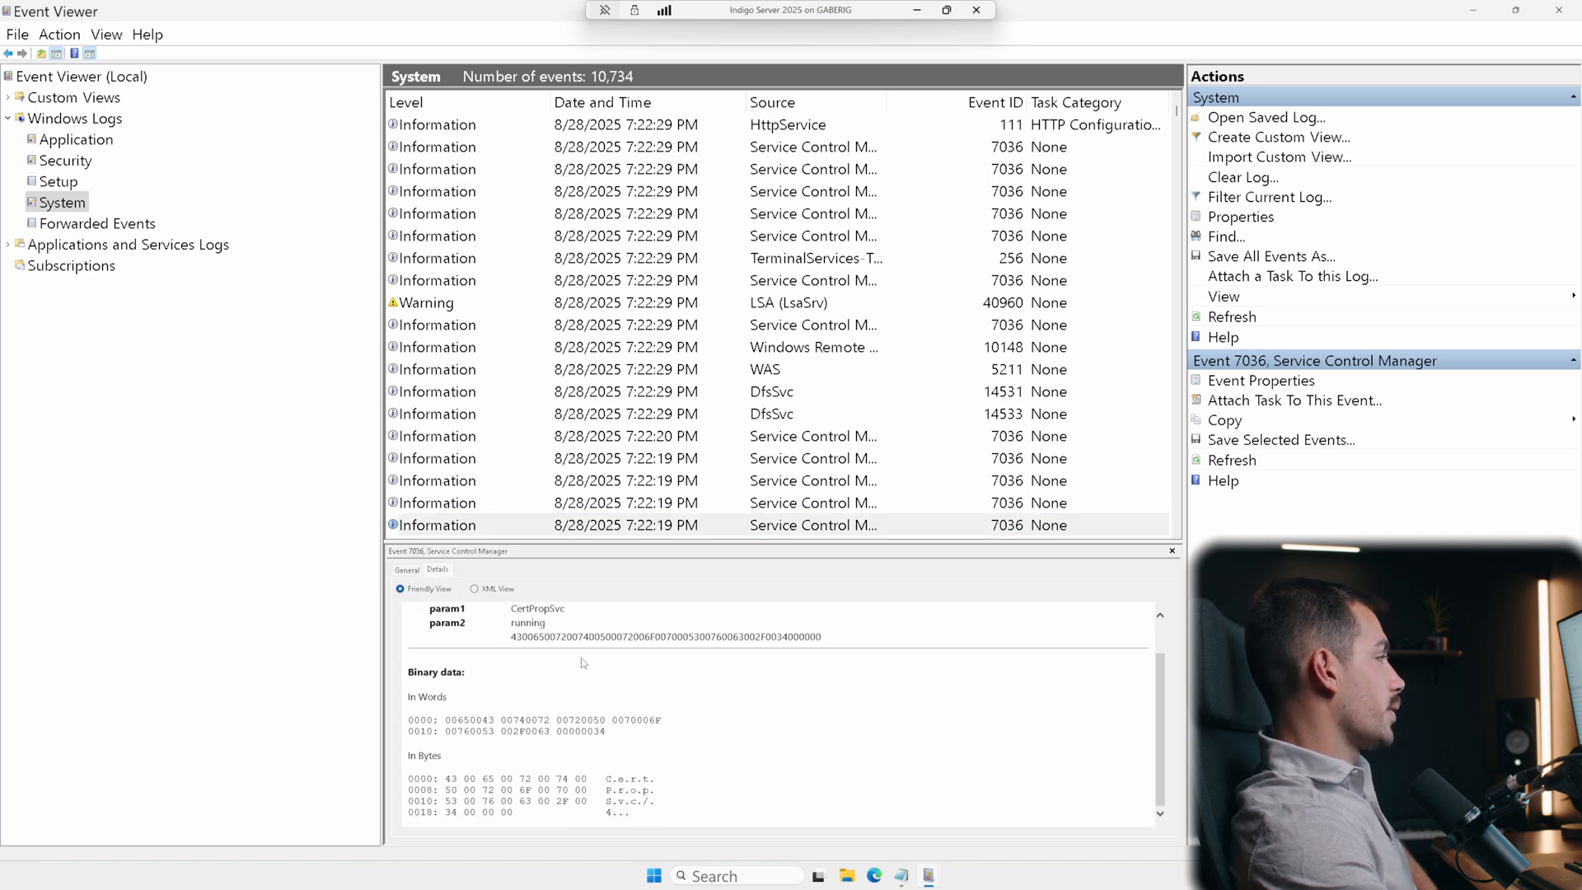
{"action": "left_click", "coordinate": [475, 589]}
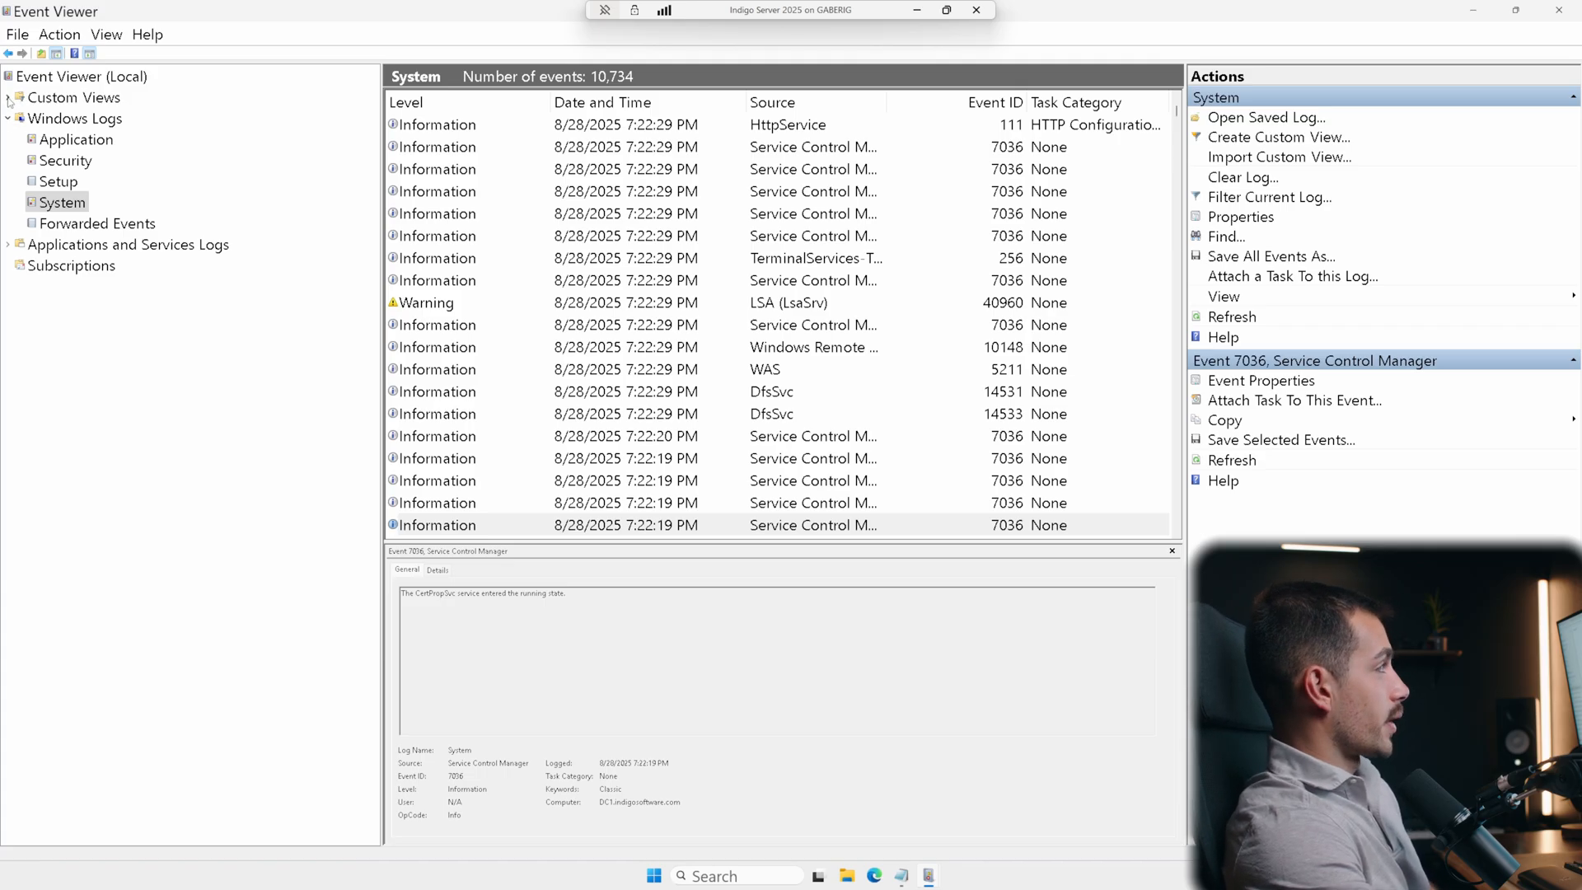
{"action": "left_click", "coordinate": [6, 97]}
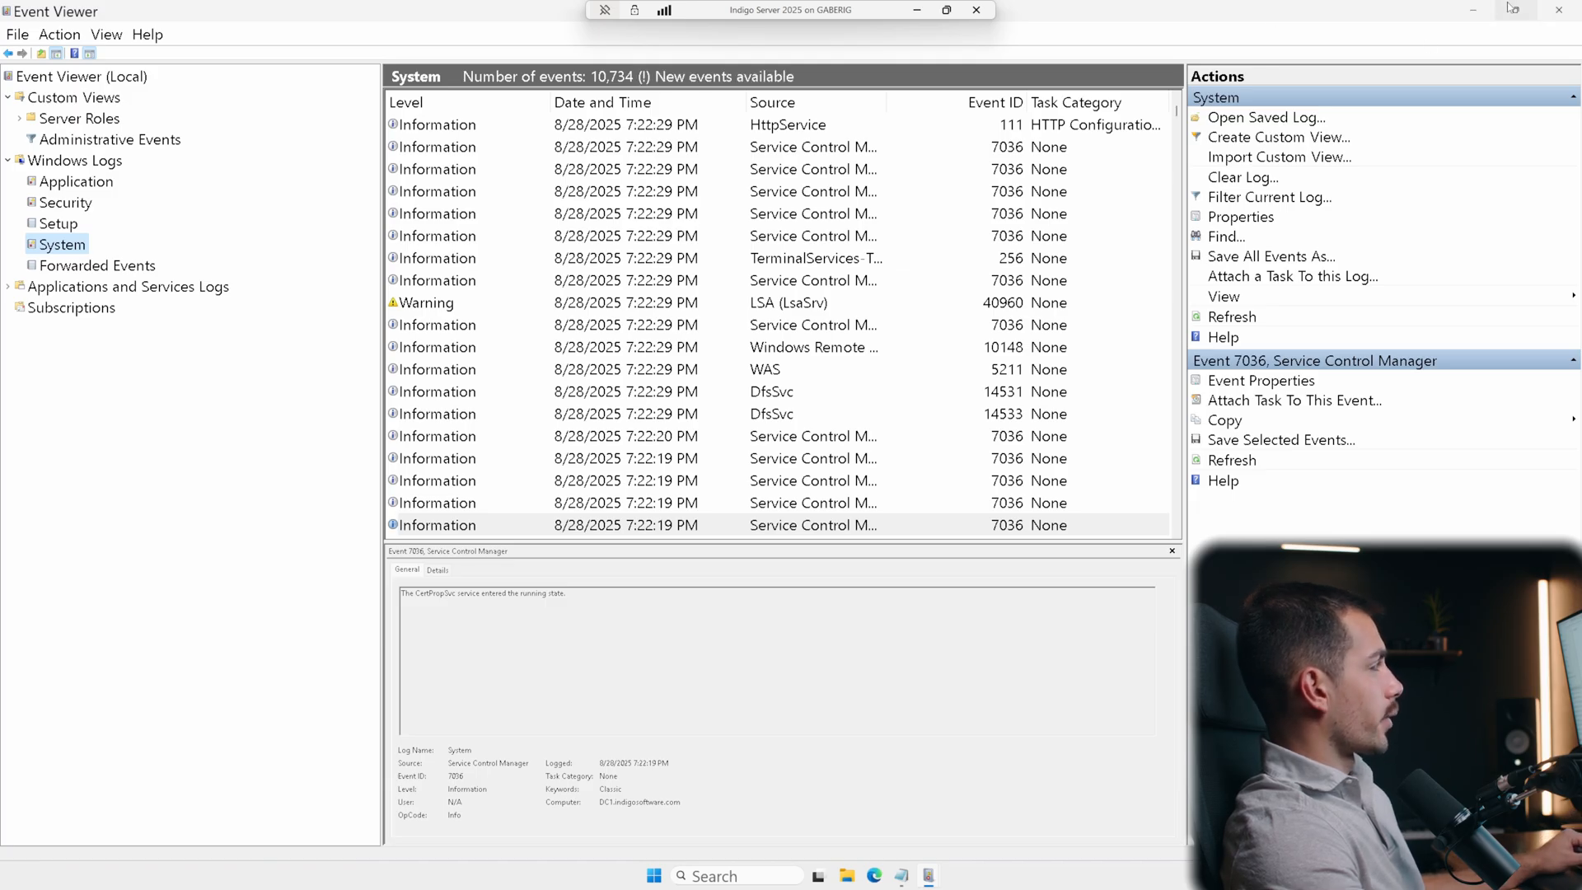
Browse the Administrative Events custom view's 1,503 critical, error and warning events
{"action": "left_click", "coordinate": [74, 97]}
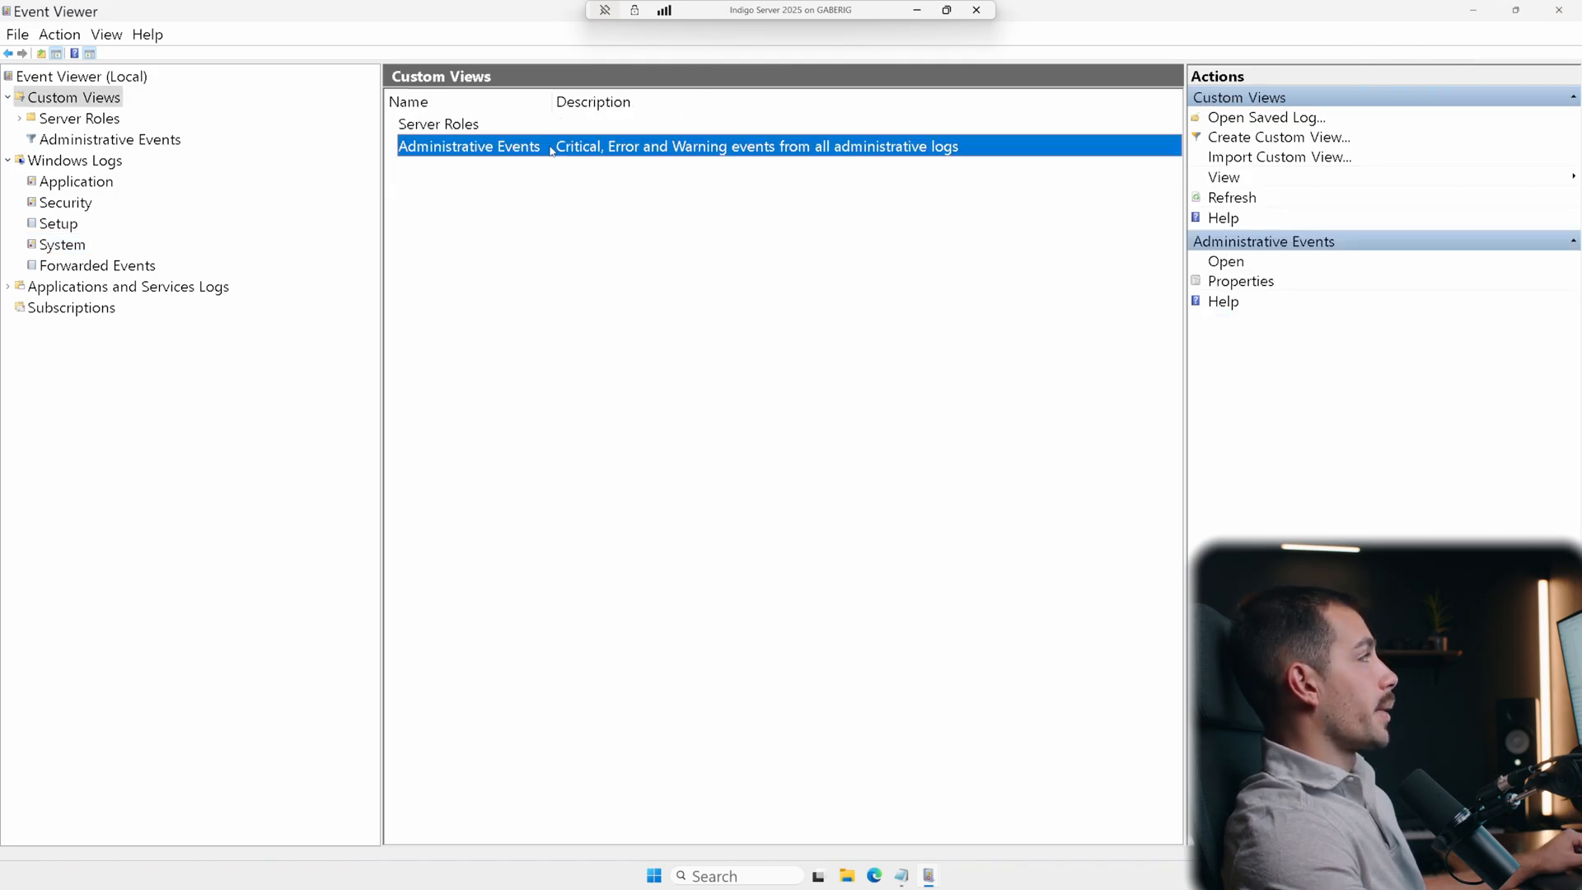
{"action": "double_click", "coordinate": [468, 147]}
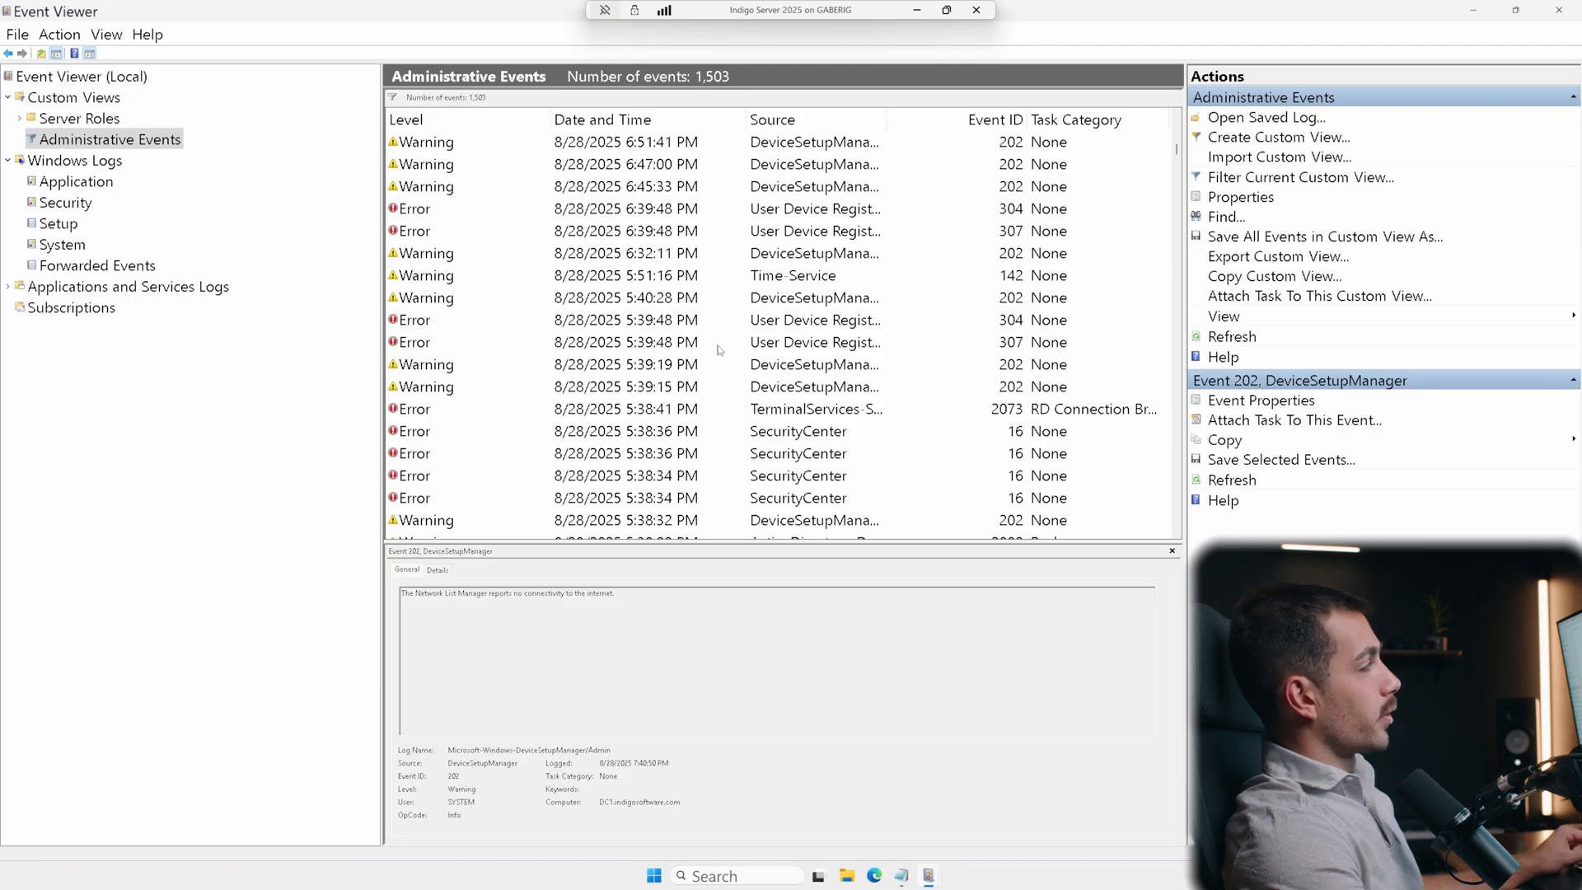
{"action": "scroll", "scroll_direction": "down", "scroll_amount": 3}
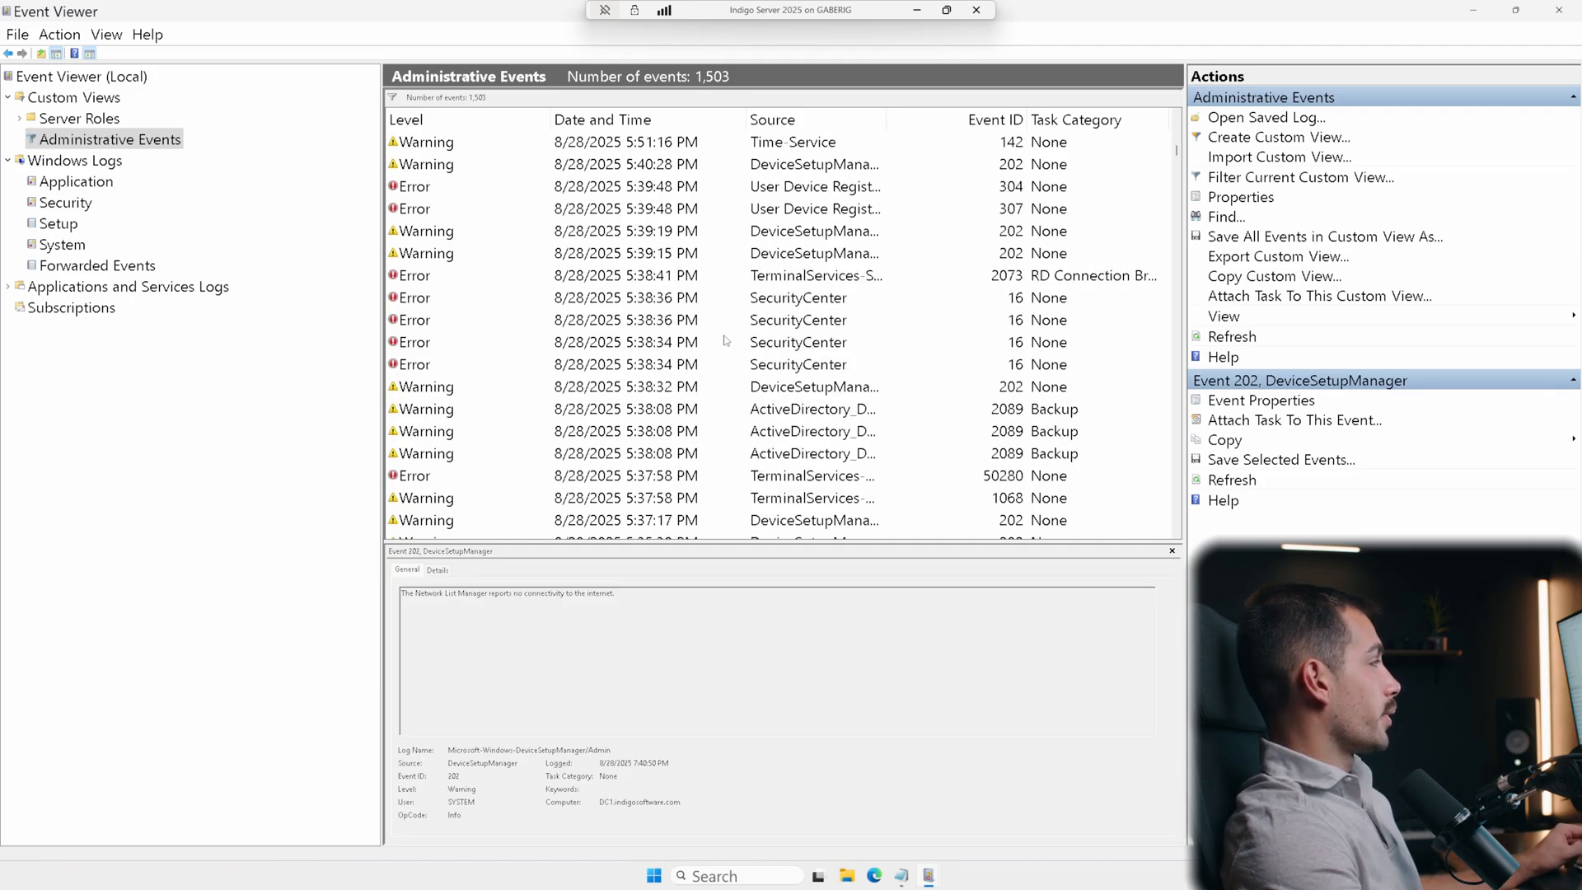
{"action": "scroll", "scroll_direction": "down", "scroll_amount": 3}
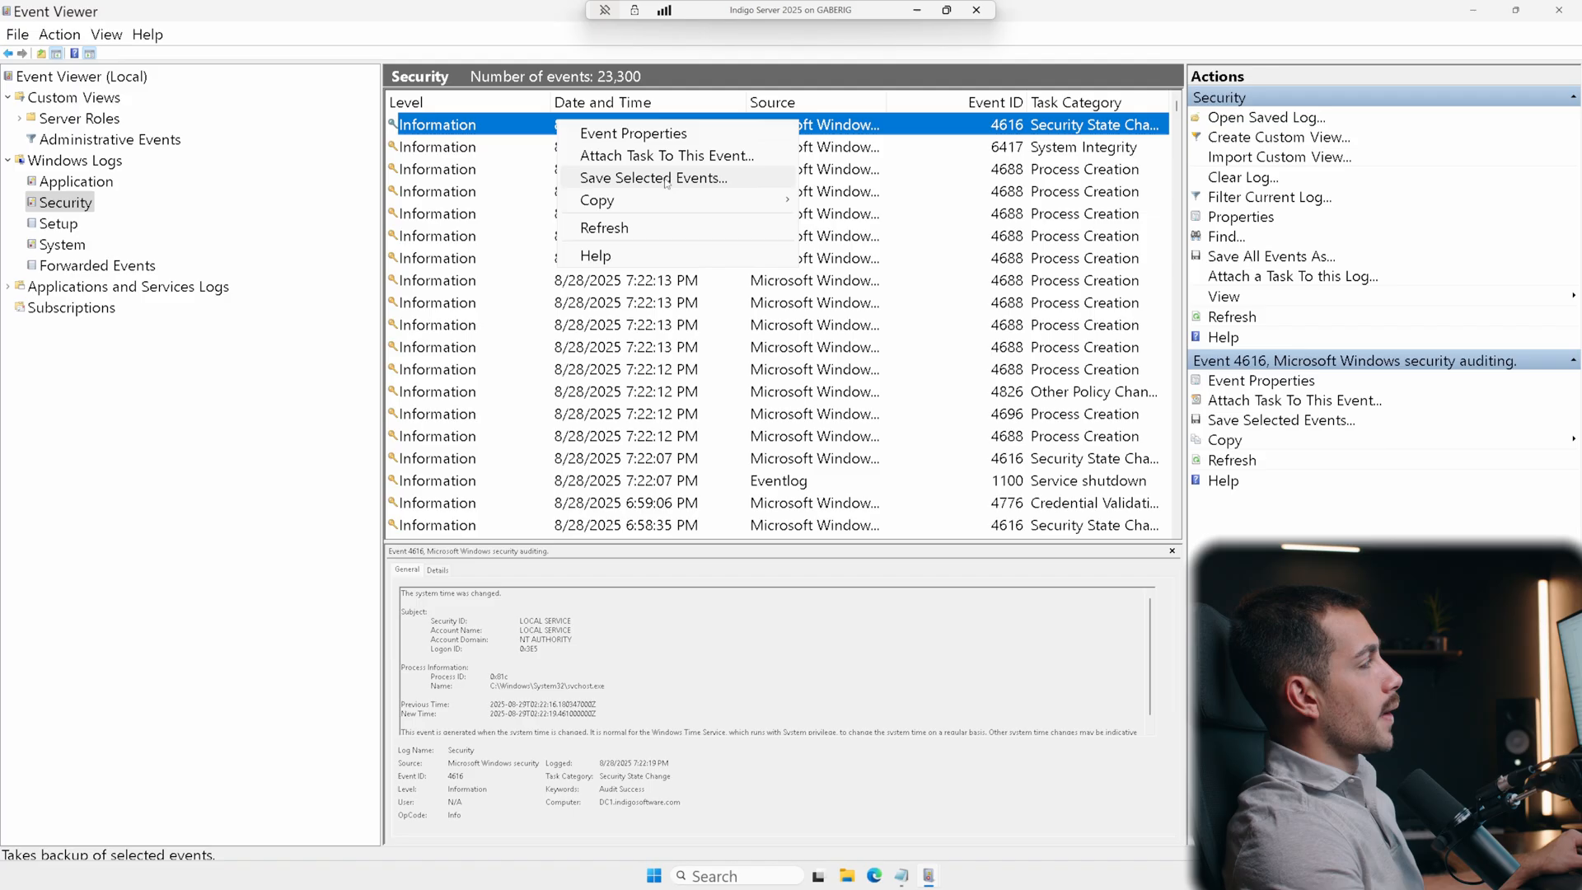
Try Save Selected Events and cancel, then check the event and Security log saving options
{"action": "left_click", "coordinate": [652, 178]}
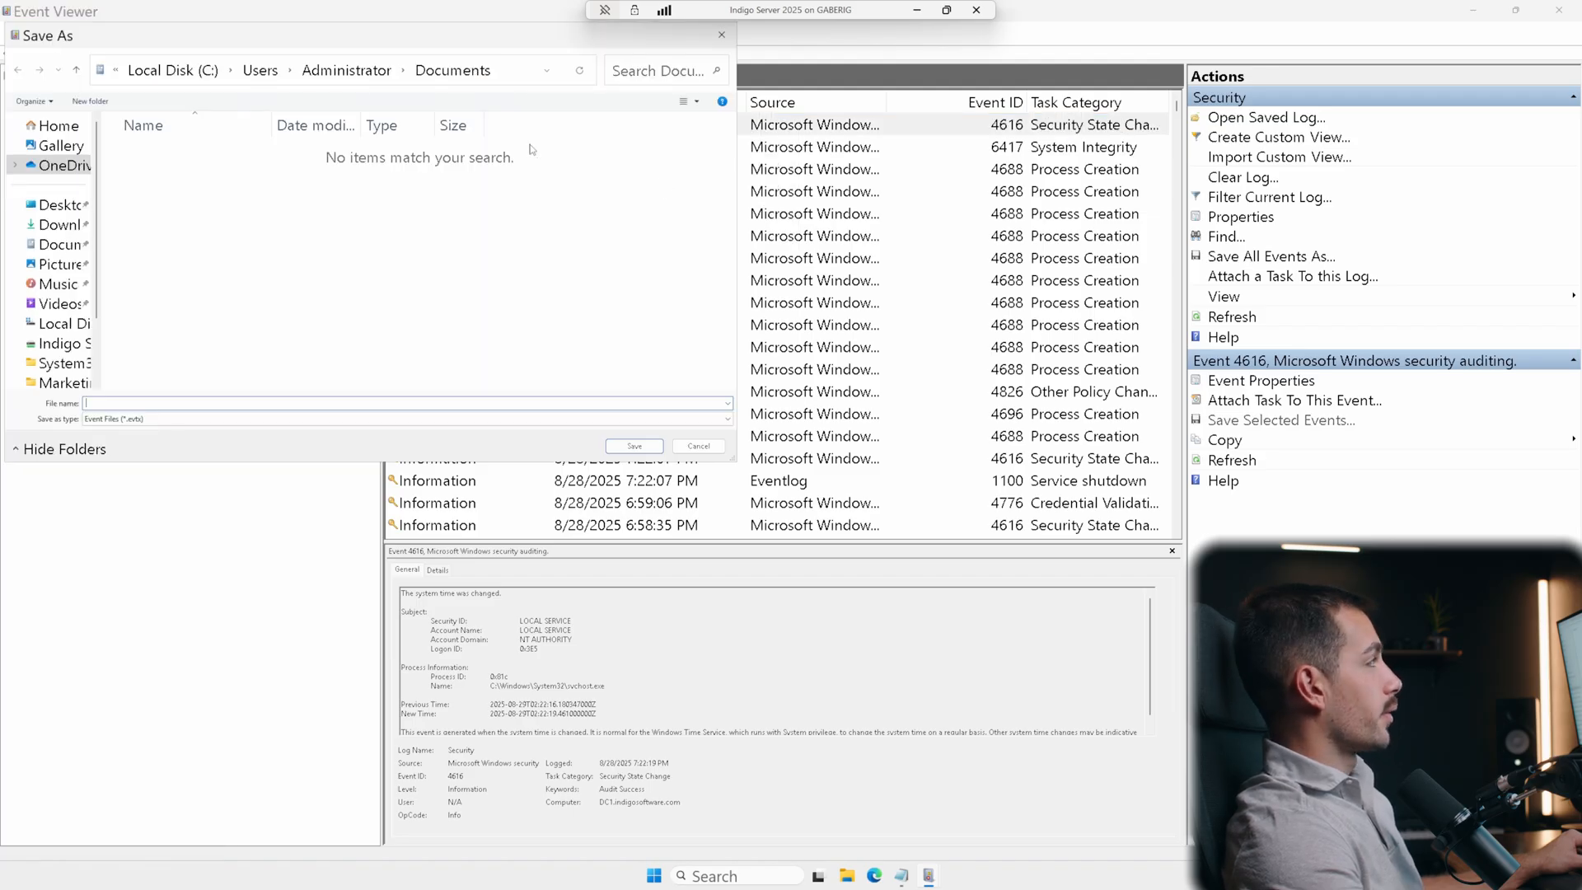
{"action": "left_click", "coordinate": [725, 417]}
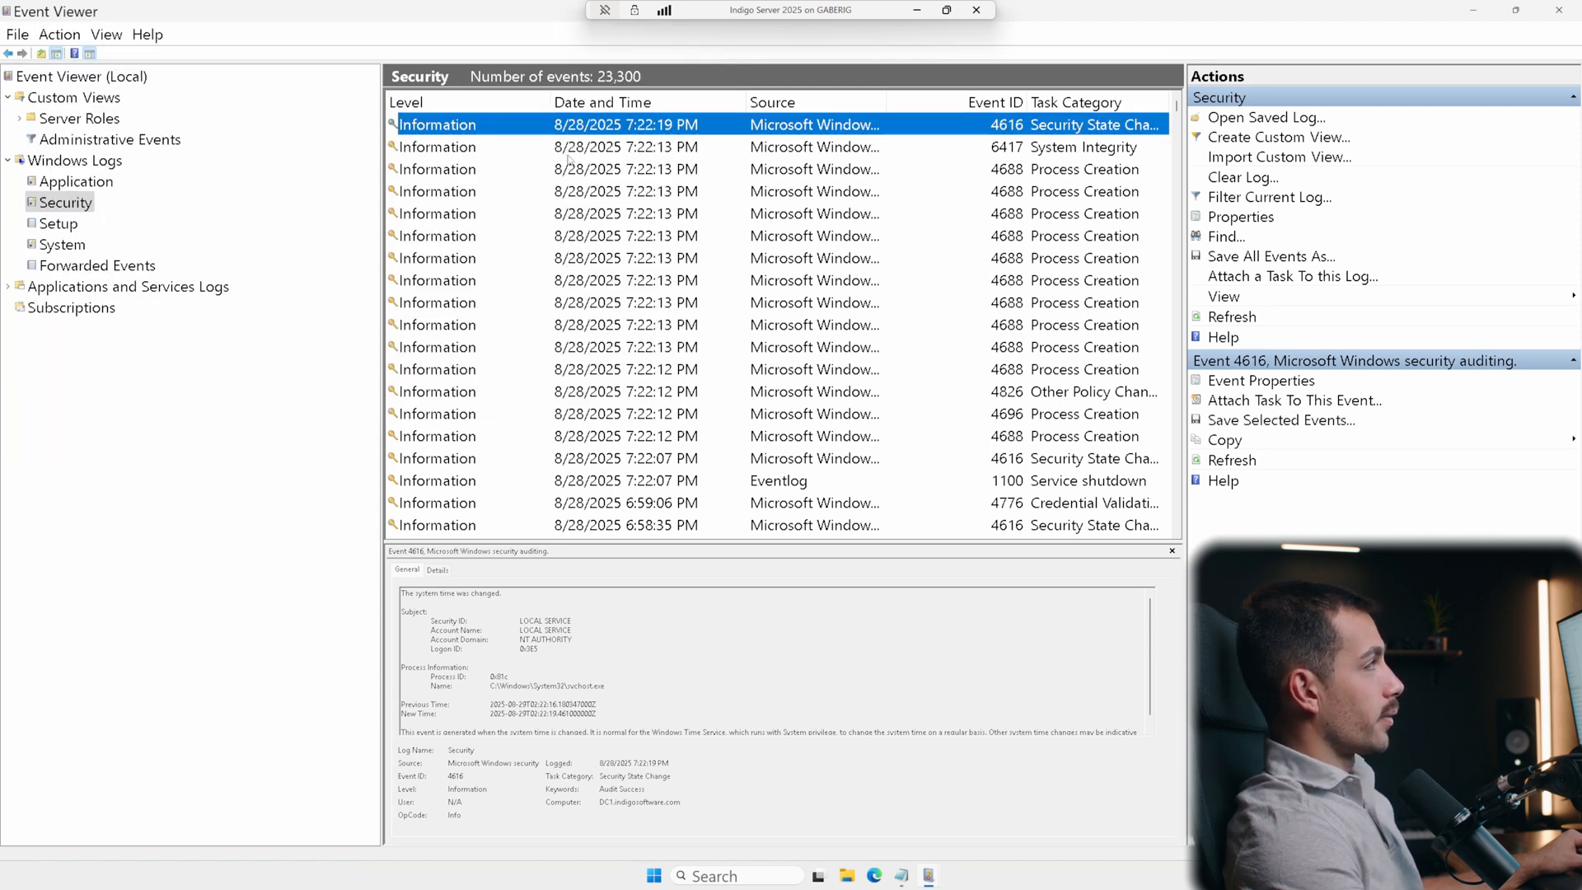
{"action": "right_click", "coordinate": [626, 146]}
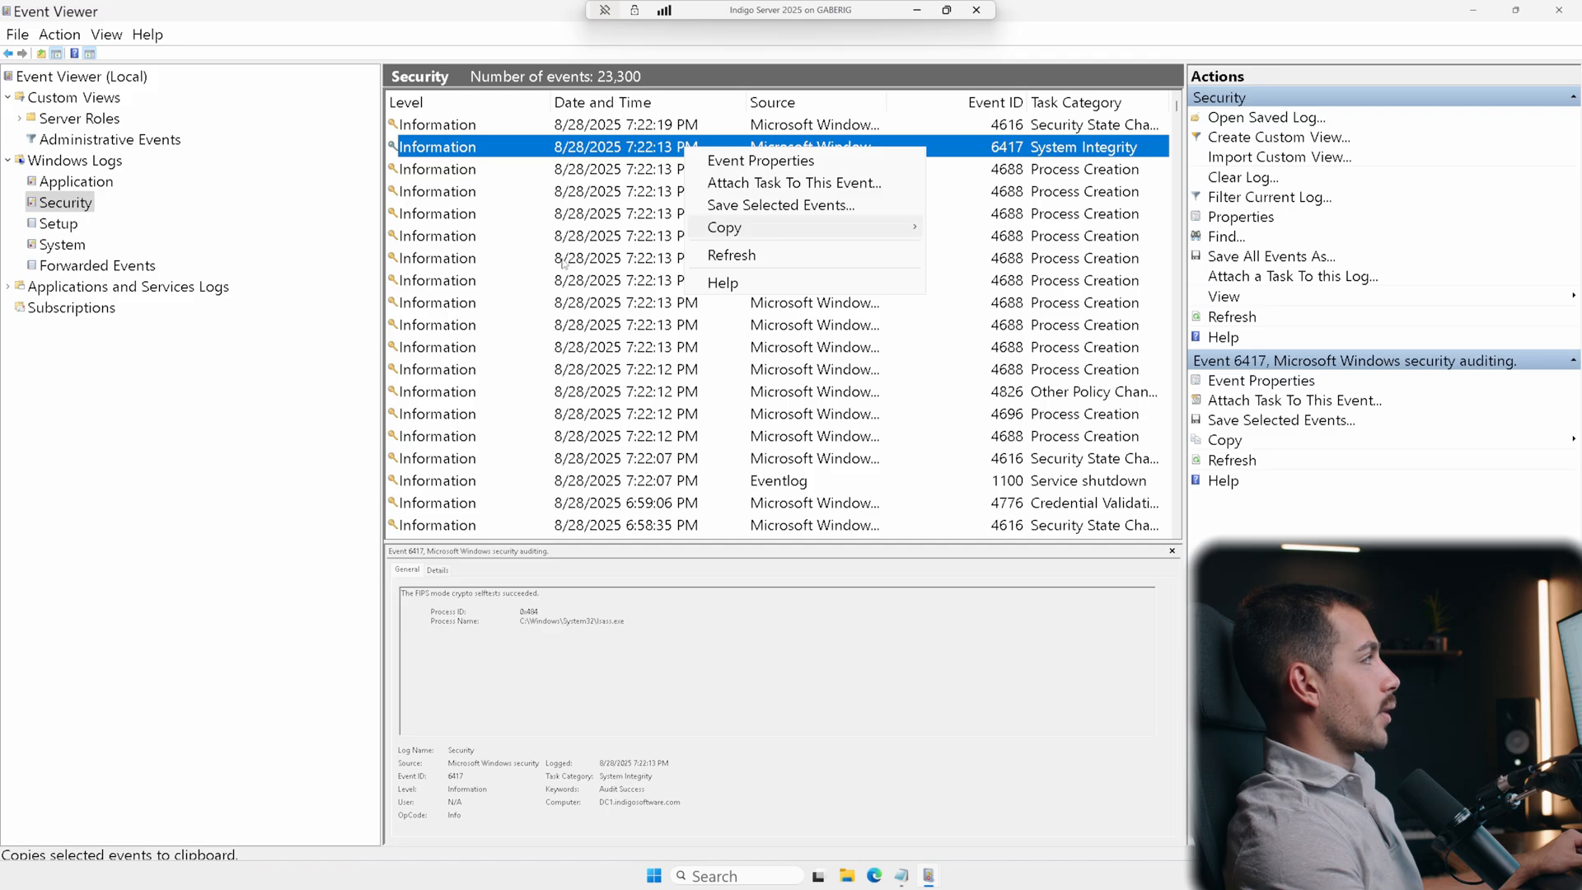
{"action": "right_click", "coordinate": [64, 201]}
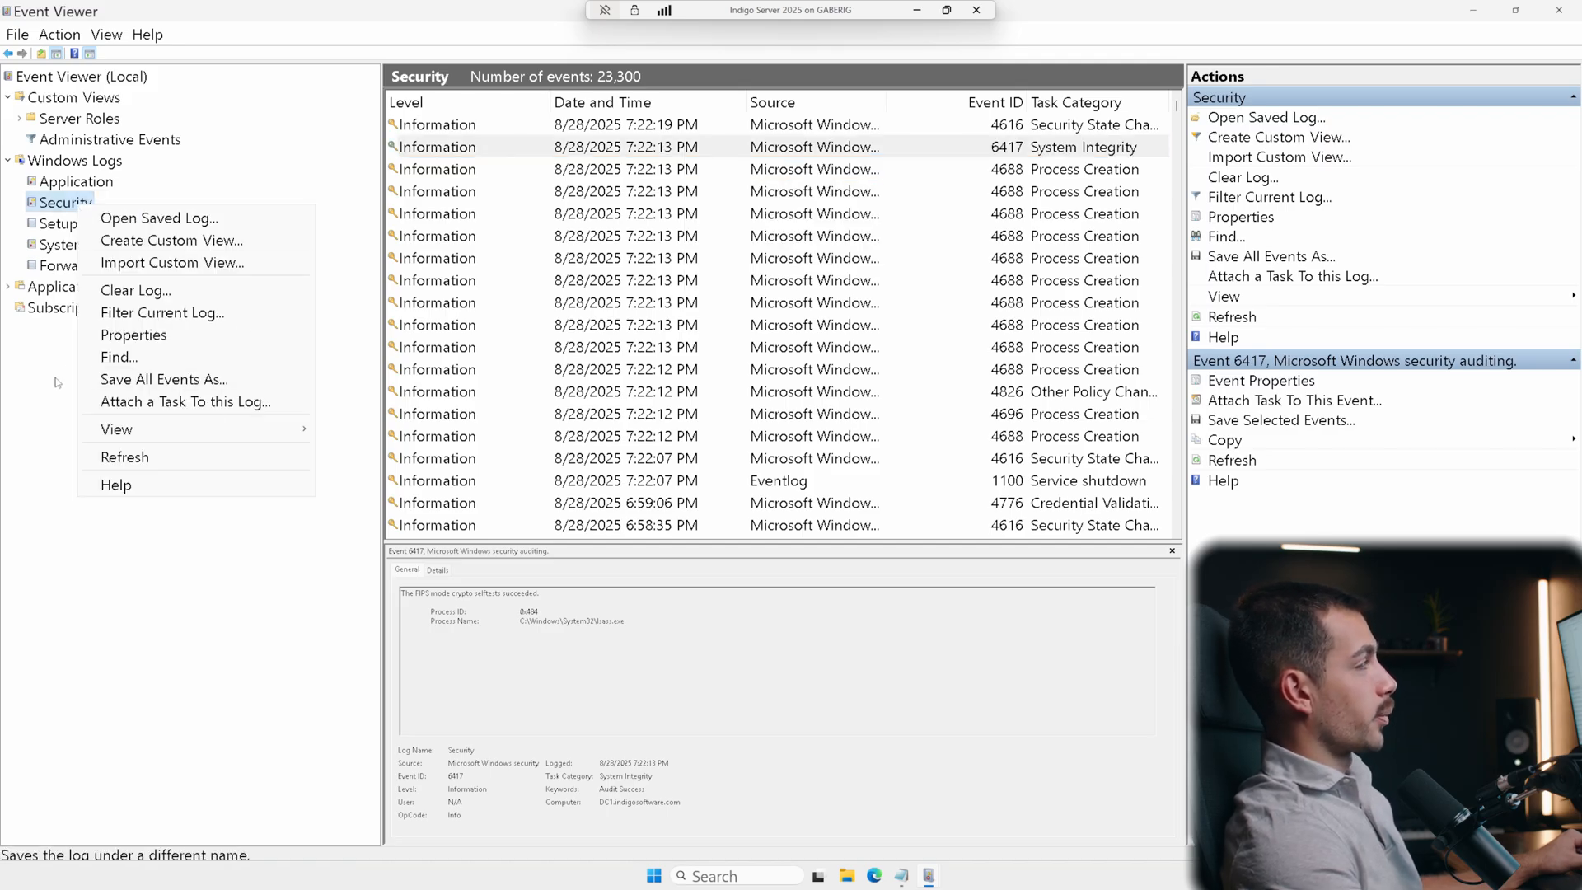
Revisit the filtered Application warnings and show the Setup log's 161 Servicing events
{"action": "left_click", "coordinate": [75, 181]}
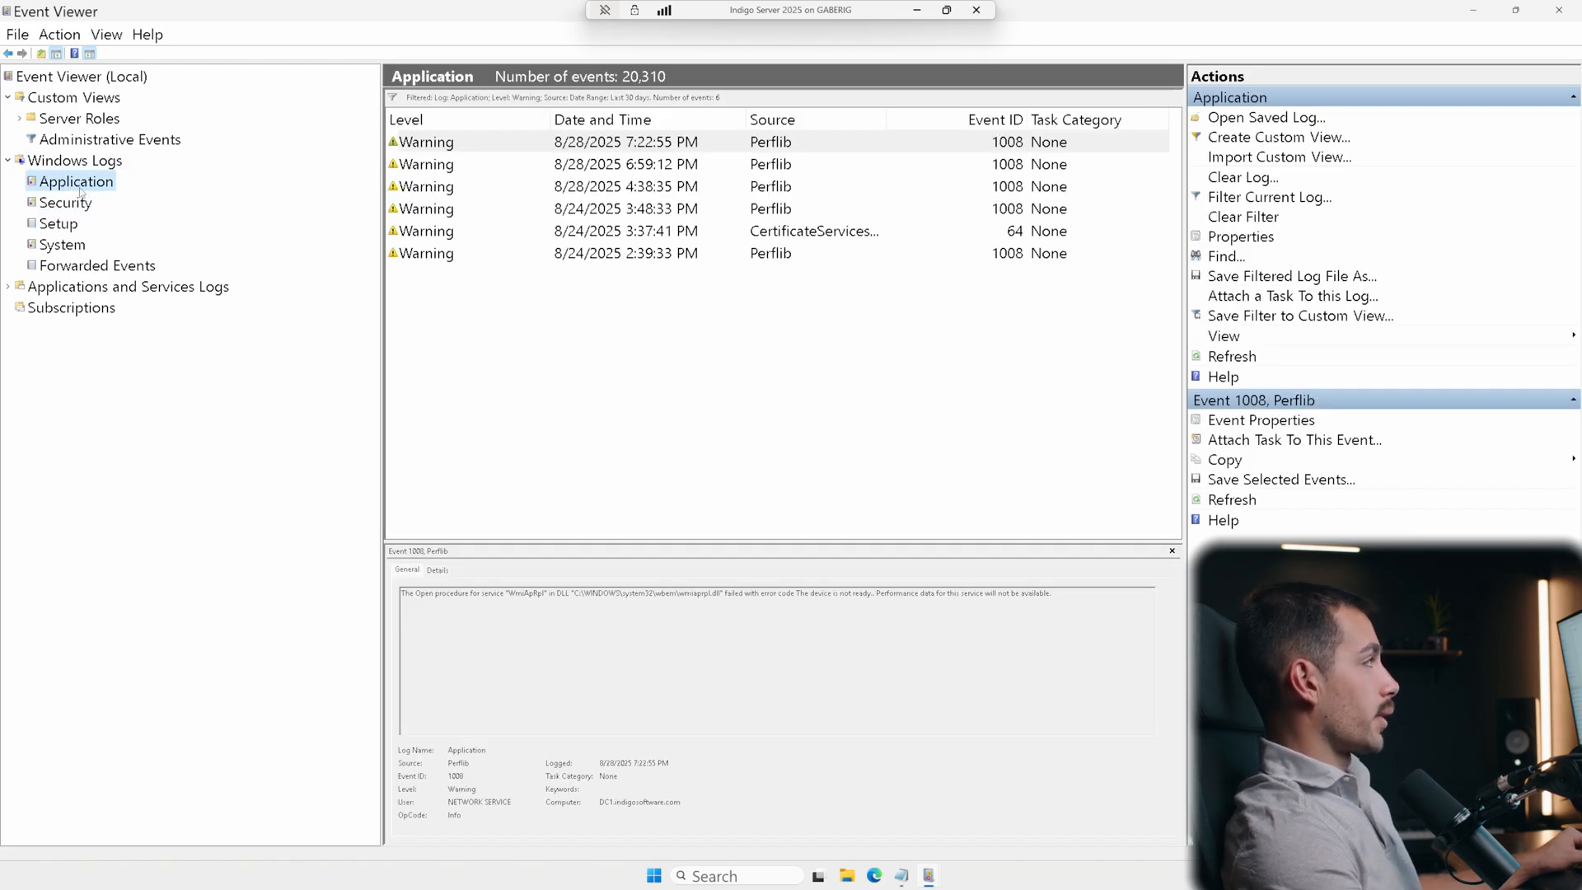
{"action": "left_click", "coordinate": [58, 223]}
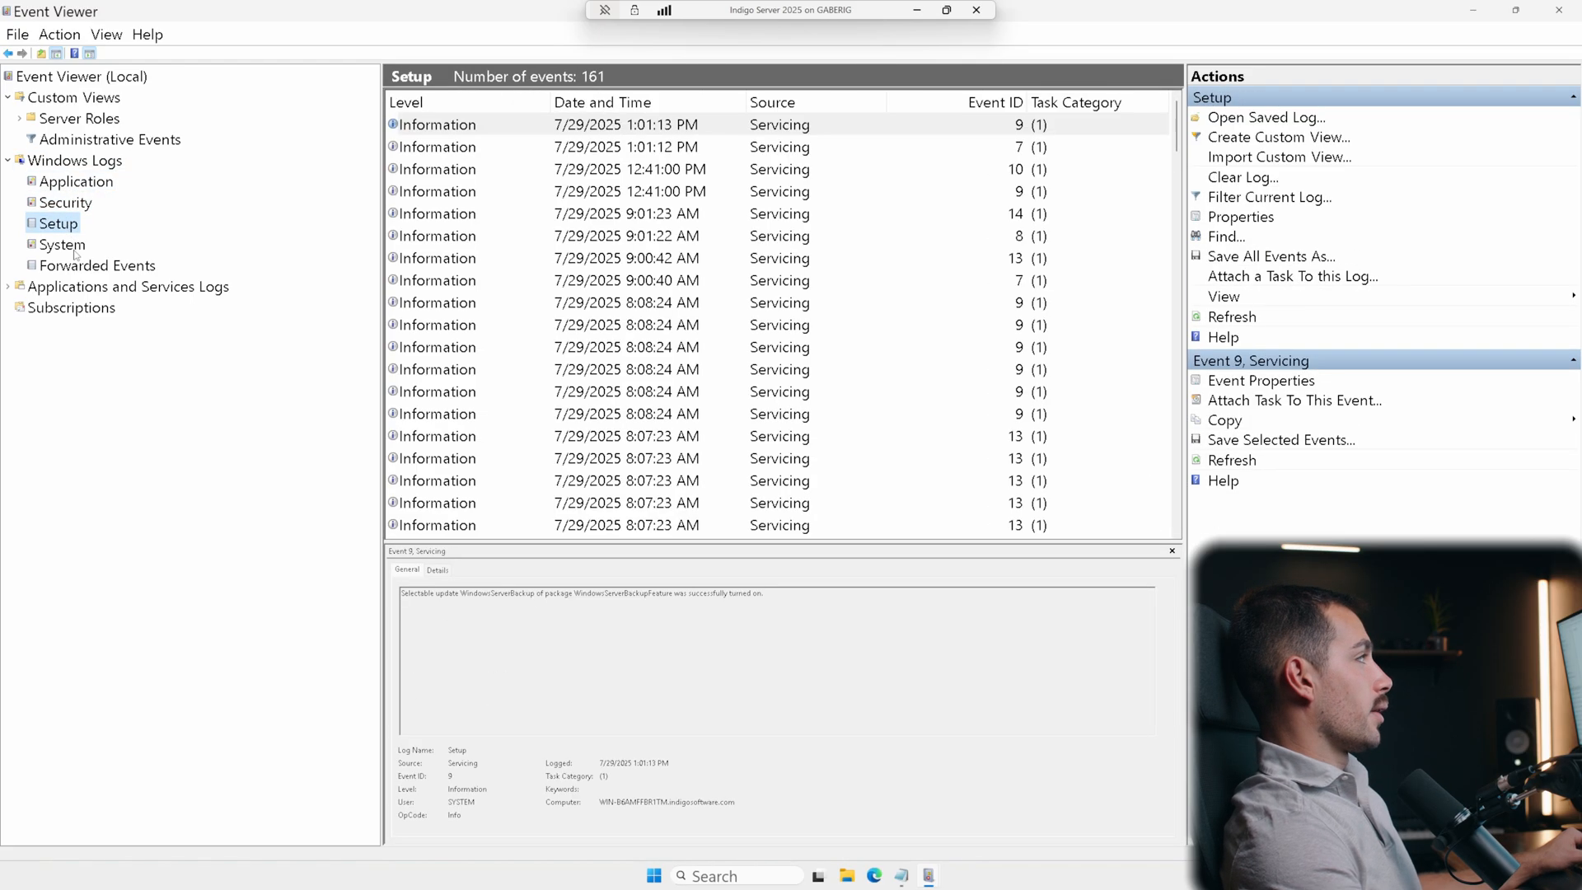
Filter the System log to events logged in the last 30 days via Filter Current Log
{"action": "right_click", "coordinate": [61, 244]}
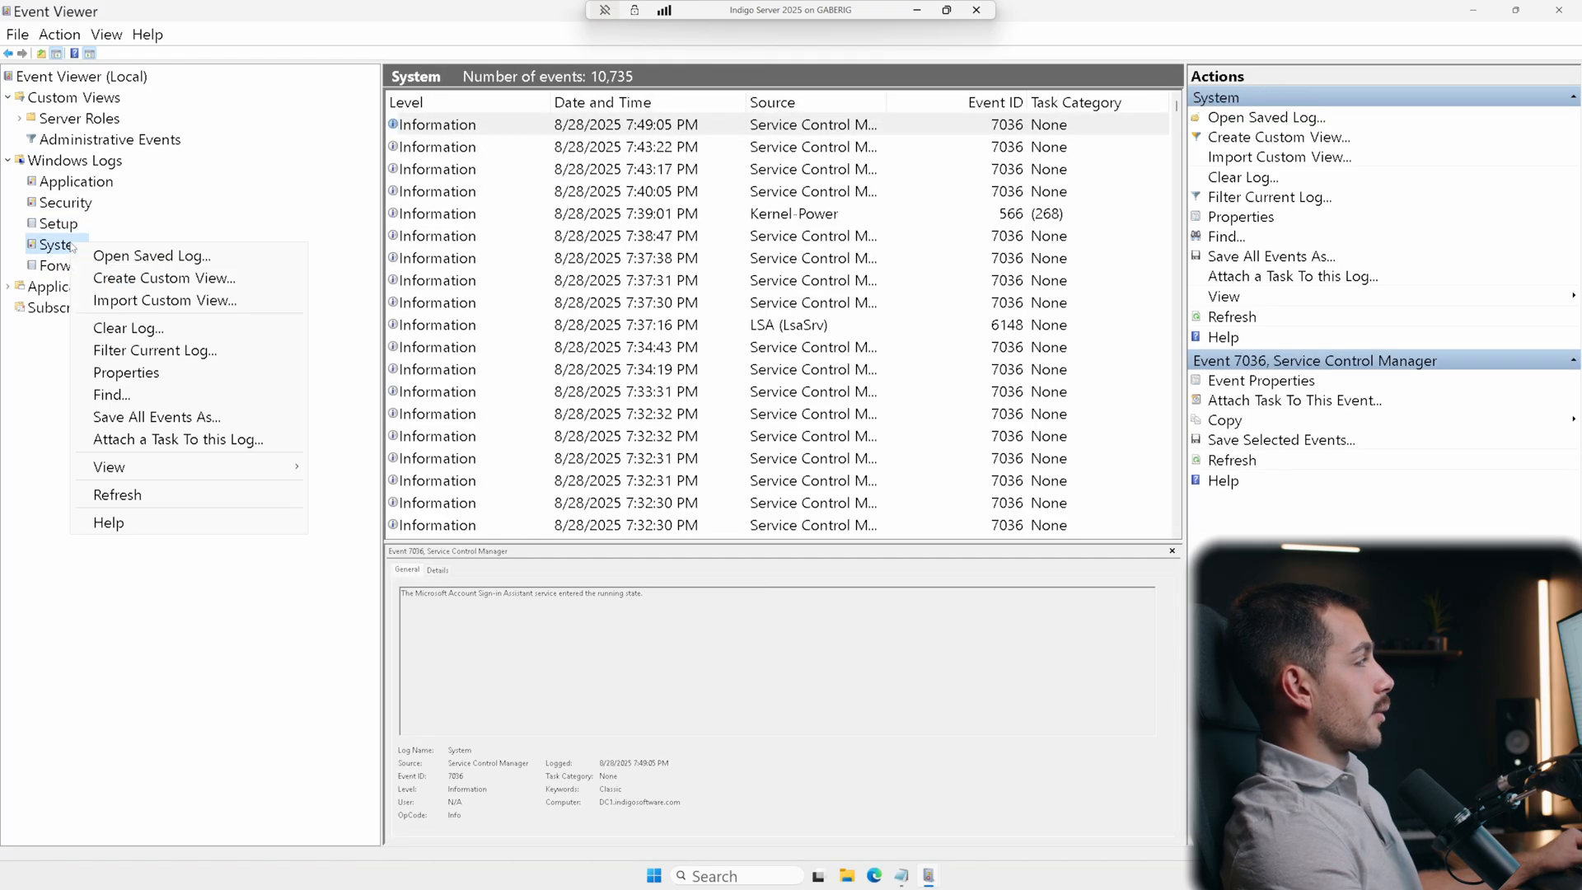
{"action": "mouse_move", "coordinate": [157, 417]}
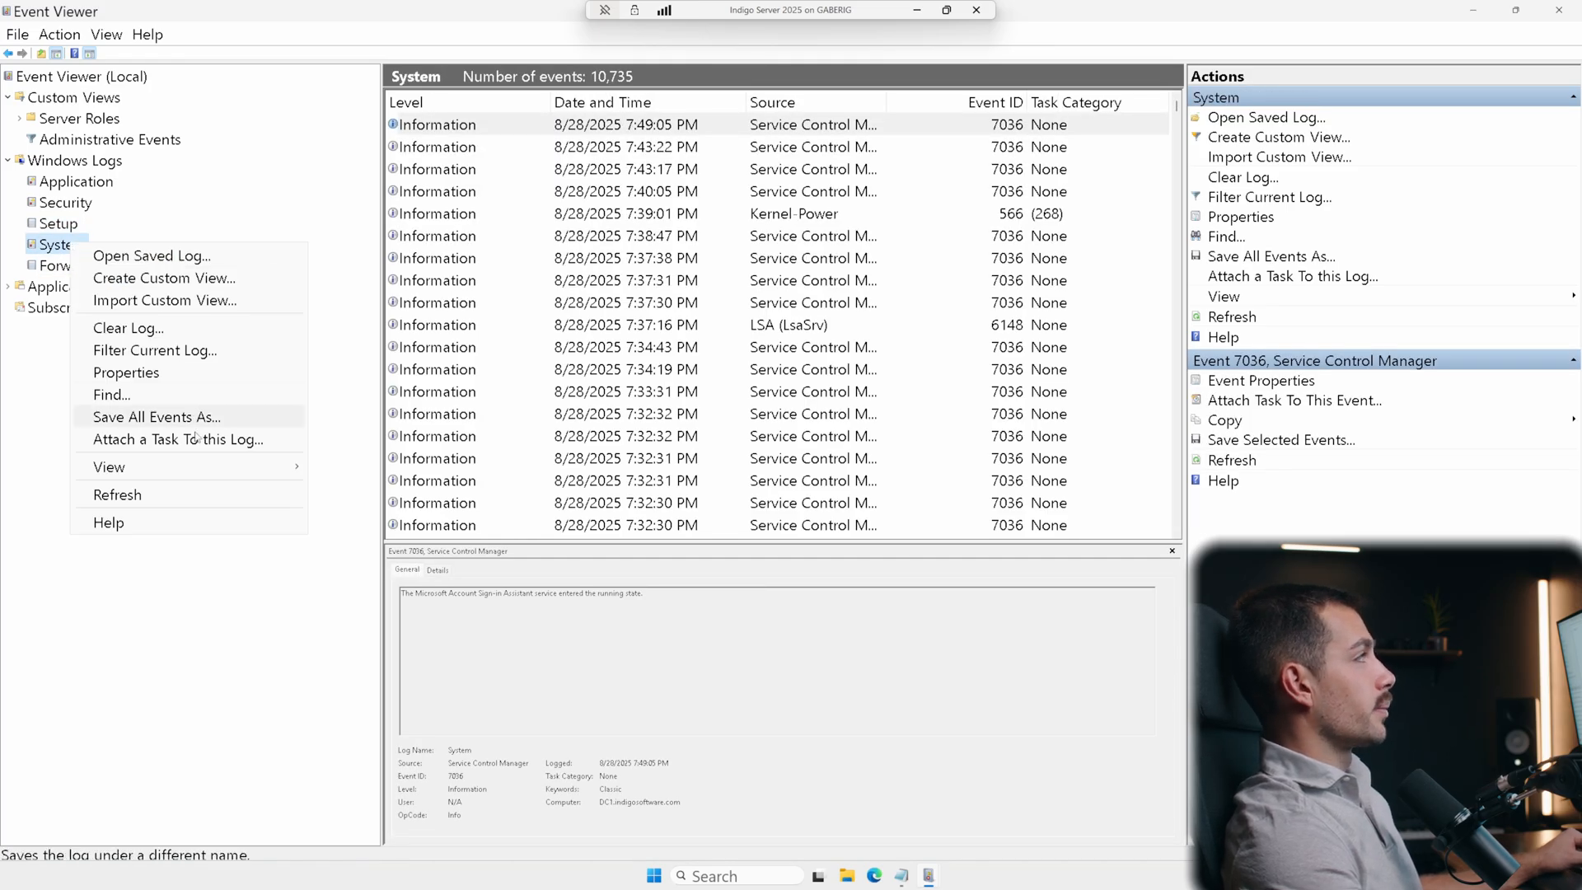
{"action": "mouse_move", "coordinate": [155, 350]}
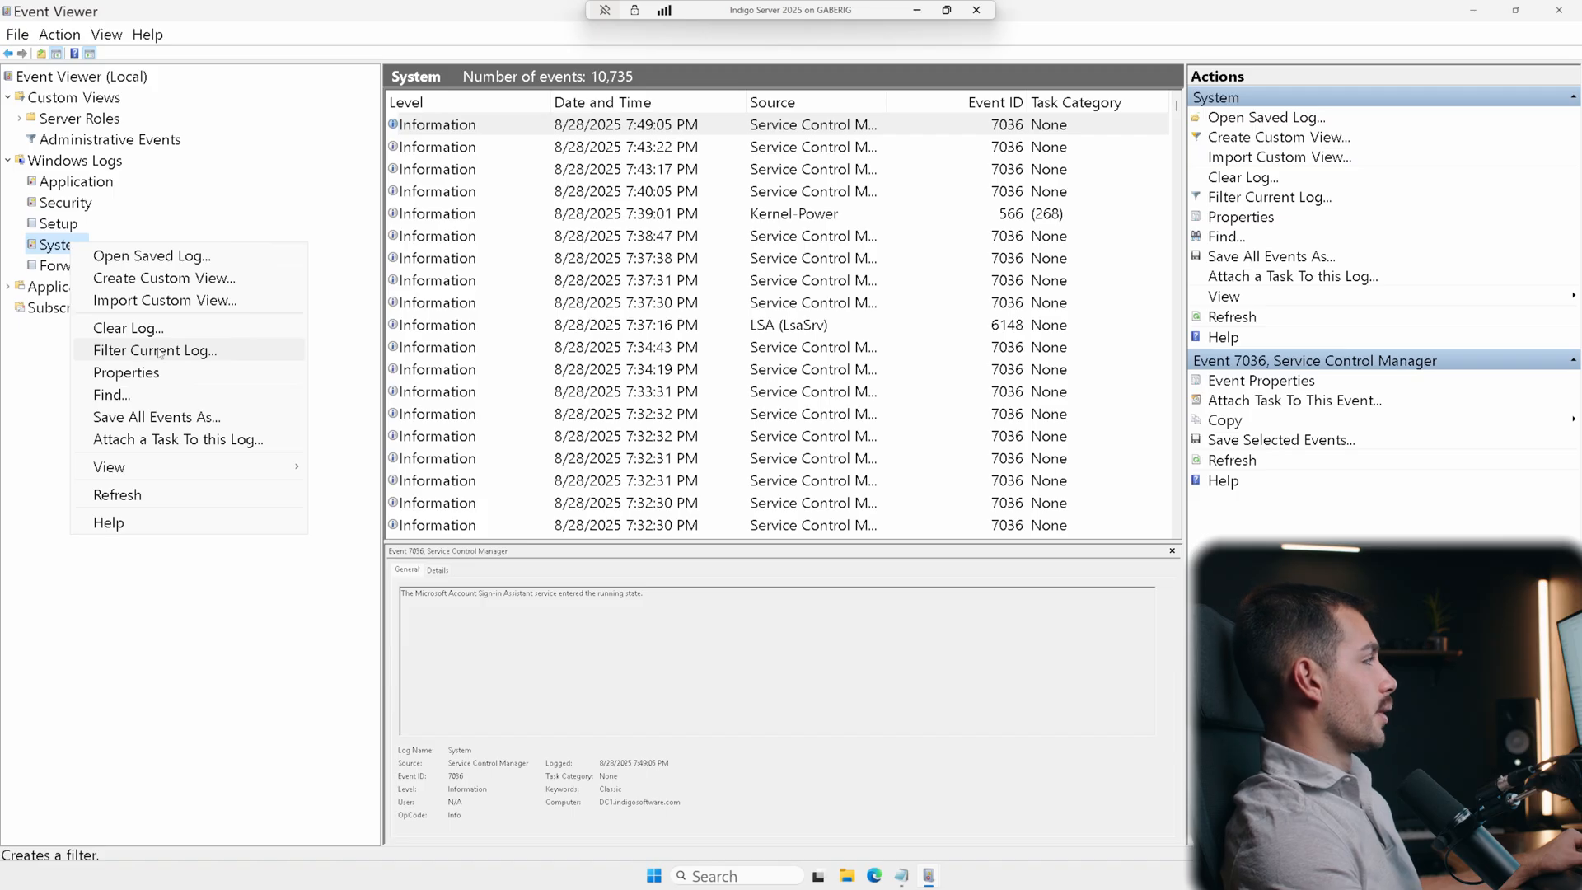
{"action": "left_click", "coordinate": [155, 349]}
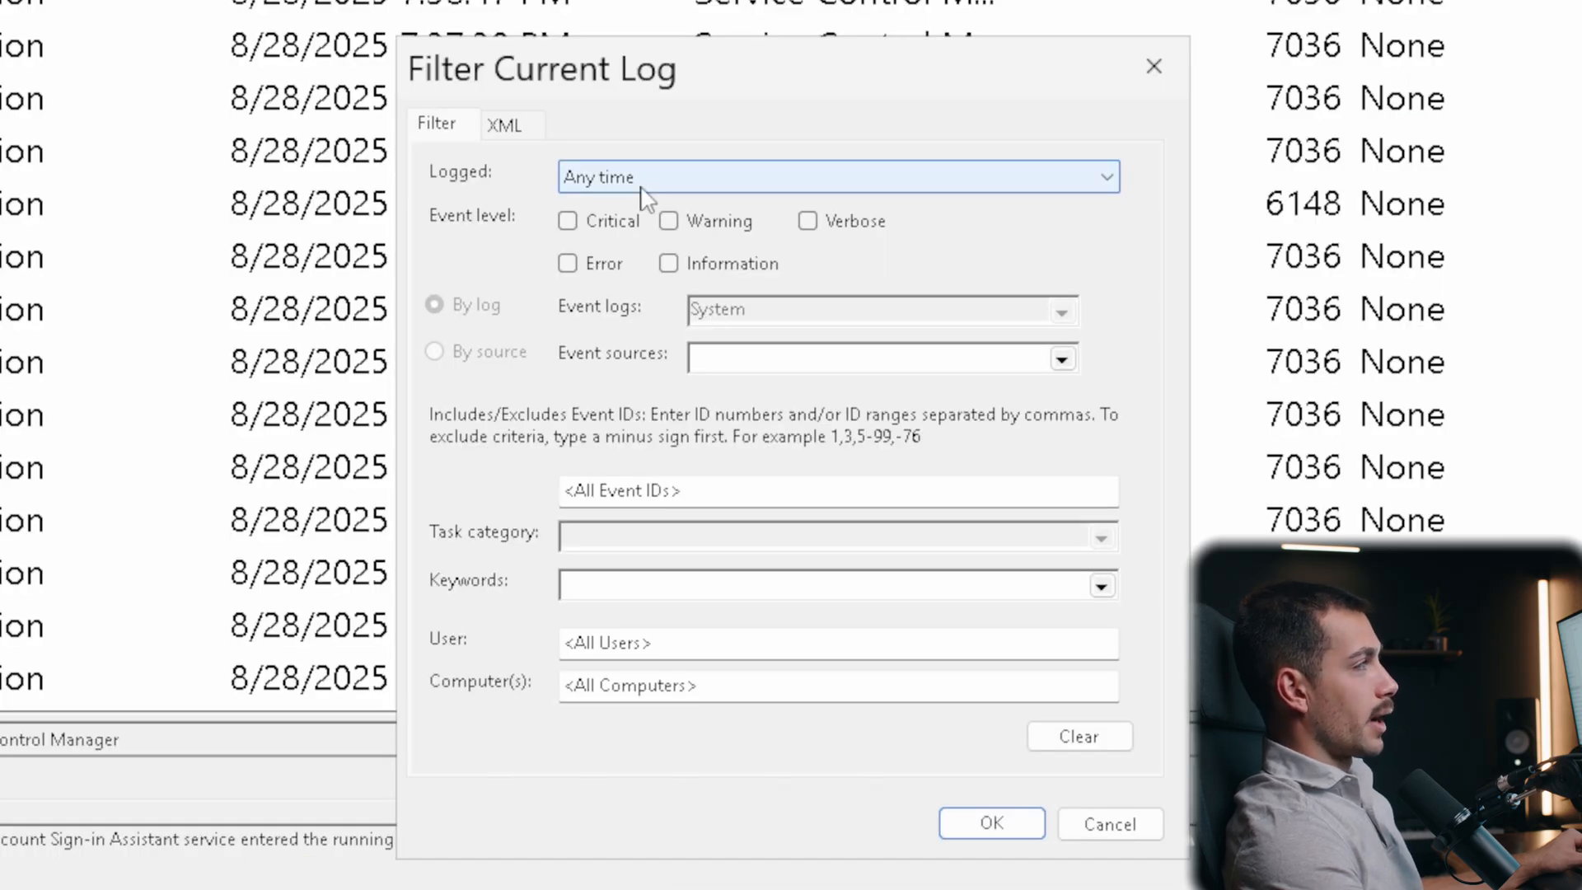
{"action": "left_click", "coordinate": [837, 177]}
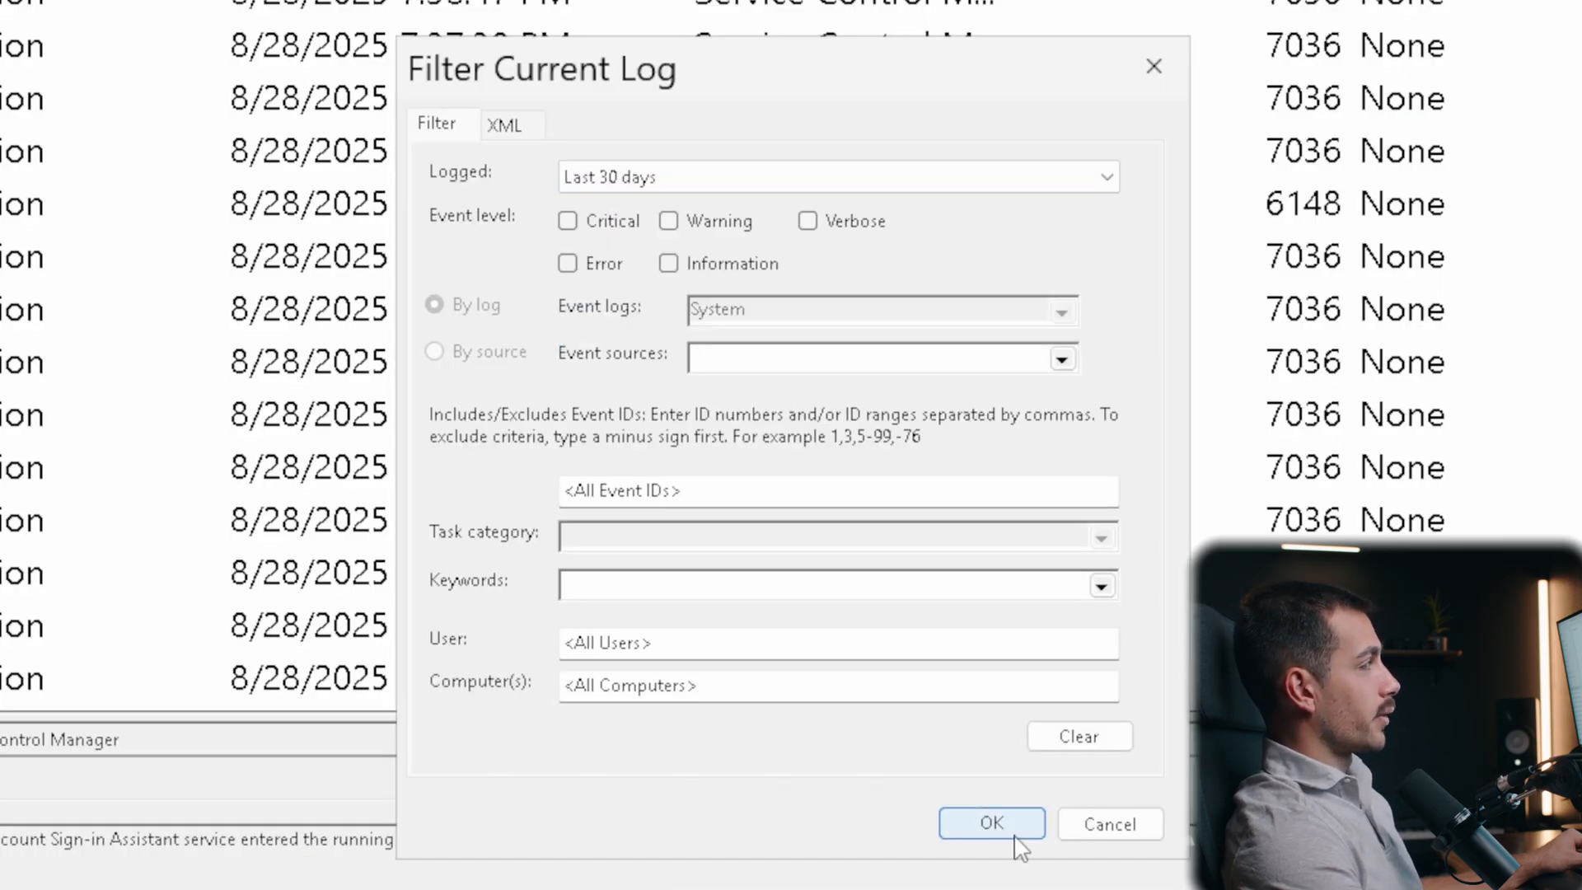
{"action": "left_click", "coordinate": [991, 824]}
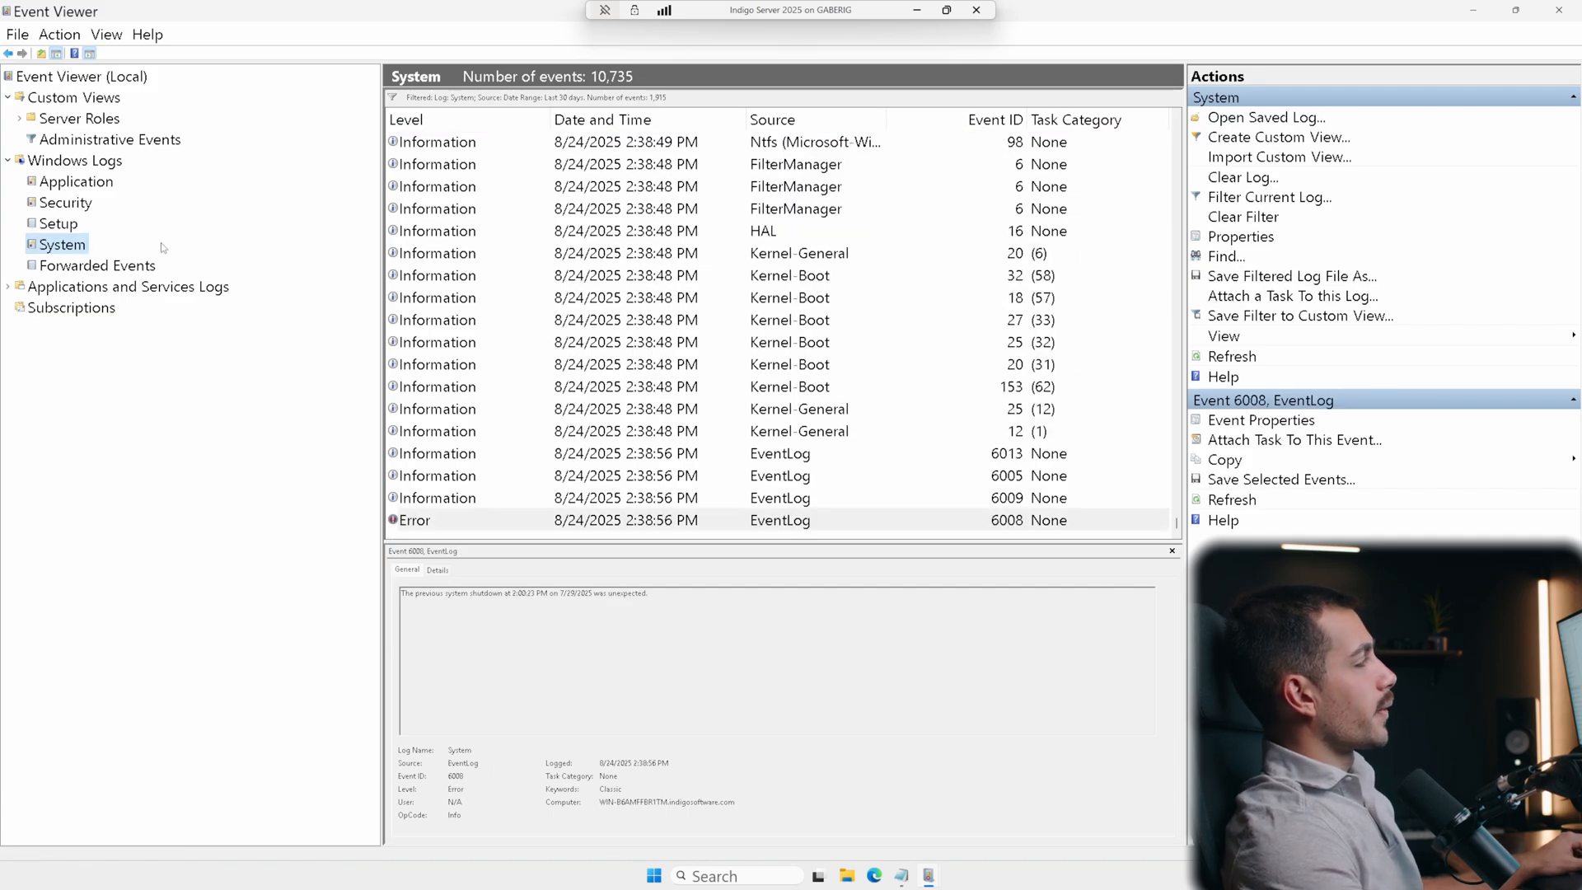
Bring up the System log's context menu to reach Save Filtered Log File As
{"action": "right_click", "coordinate": [61, 244]}
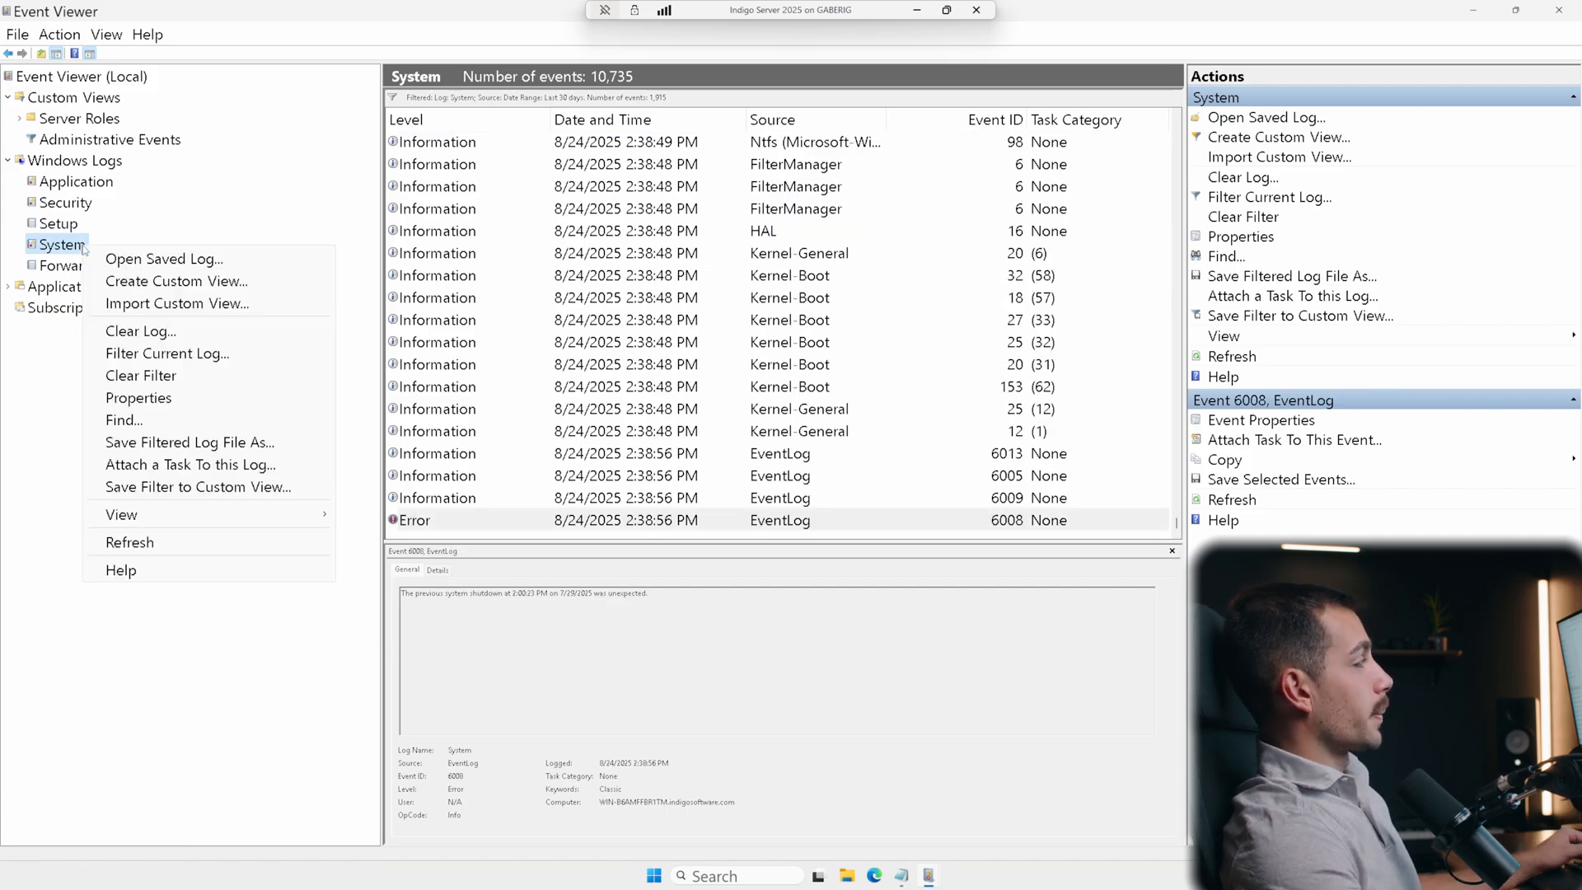
{"action": "mouse_move", "coordinate": [176, 304]}
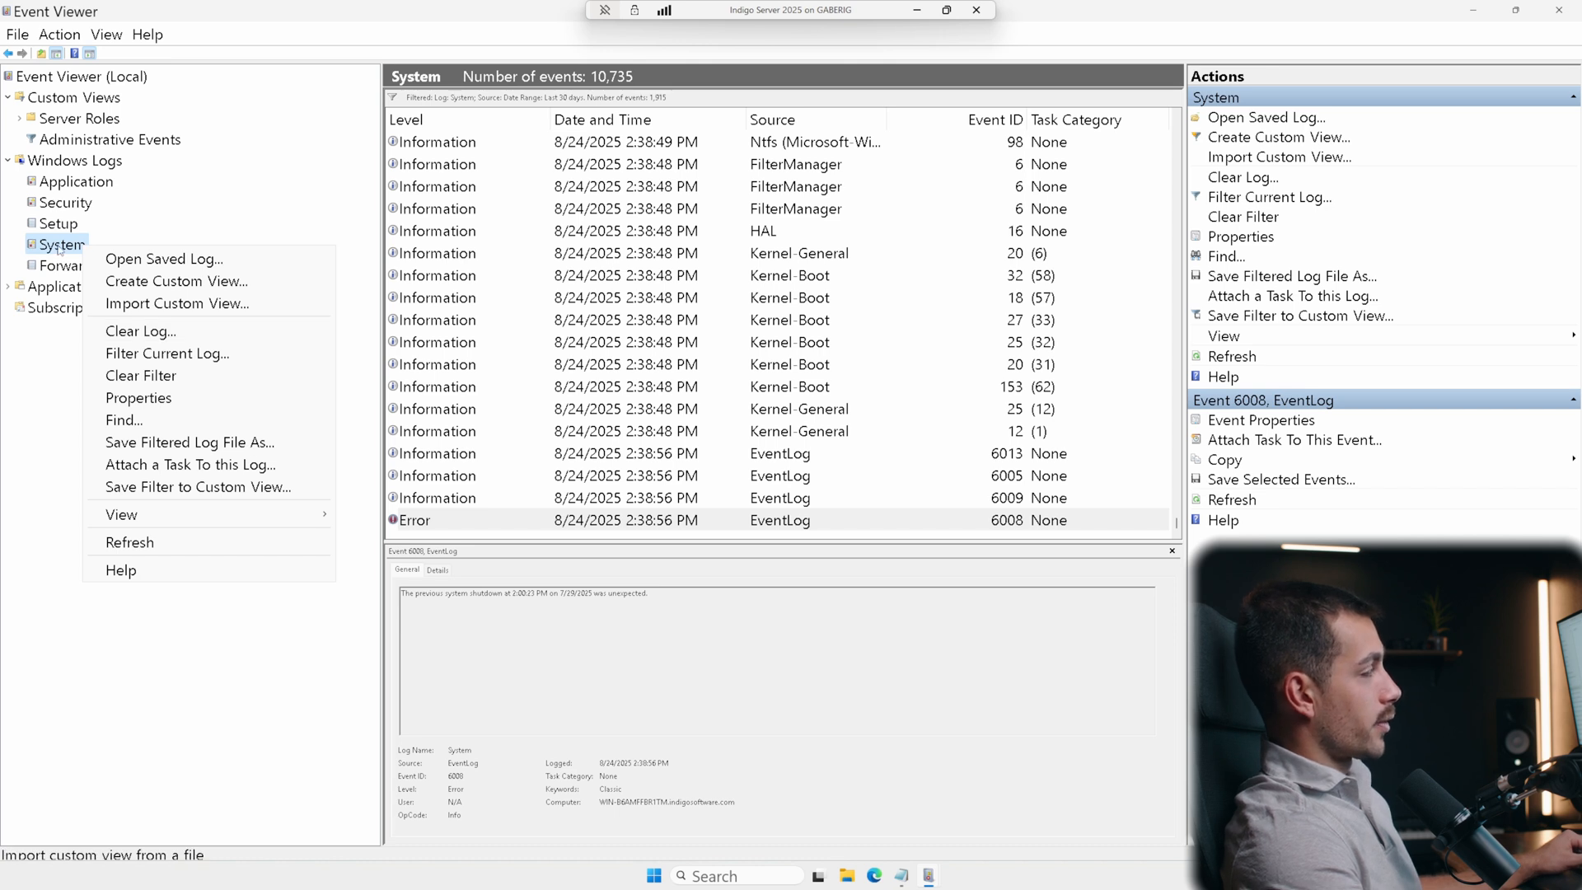
{"action": "mouse_move", "coordinate": [189, 445]}
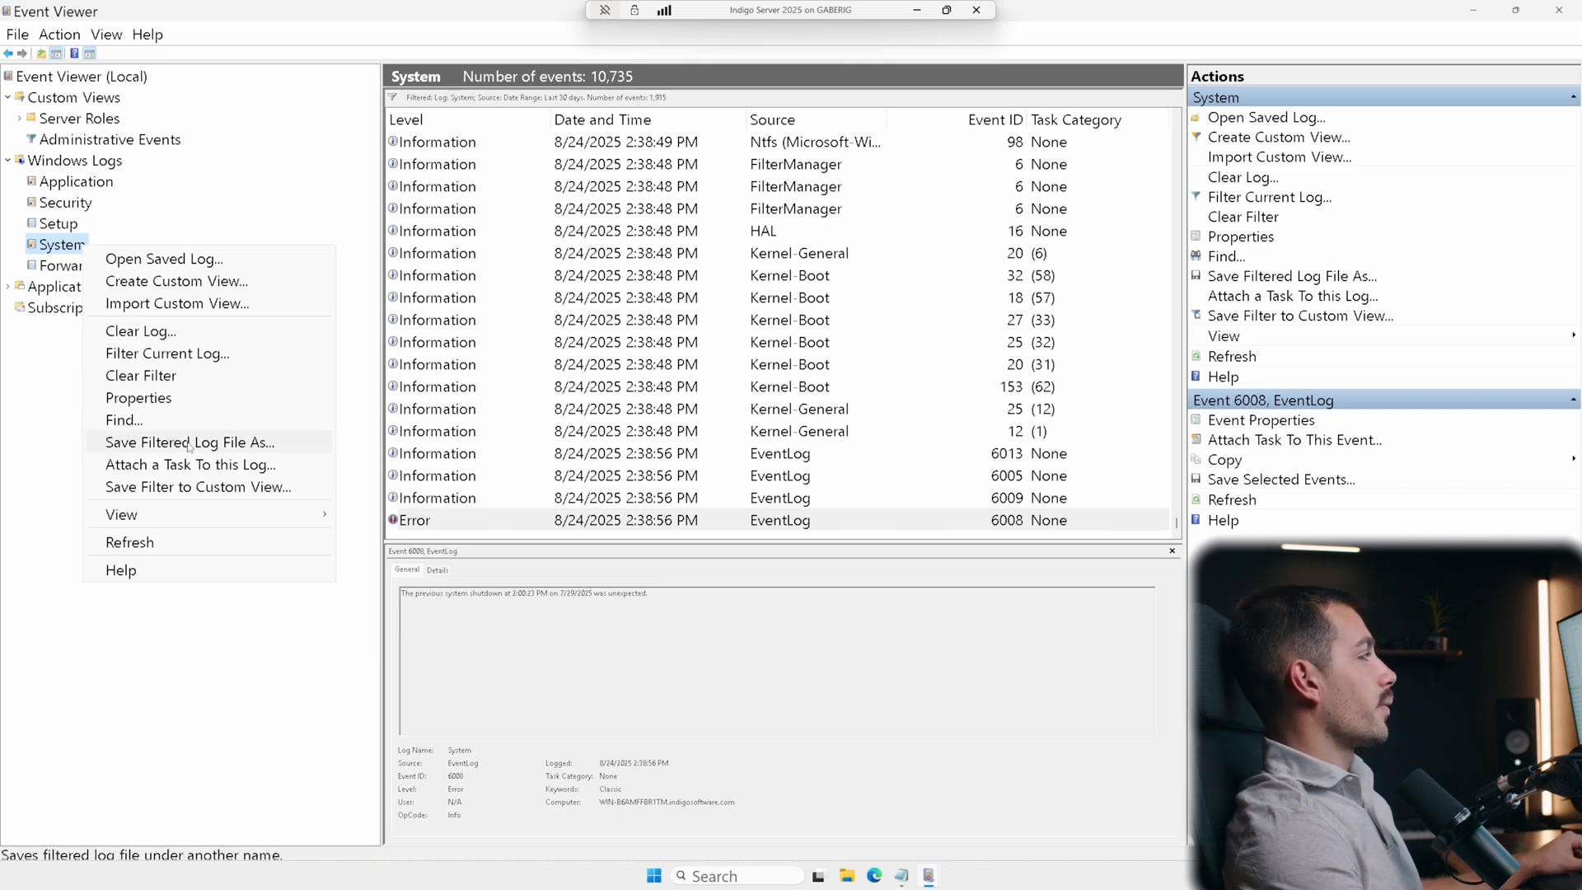